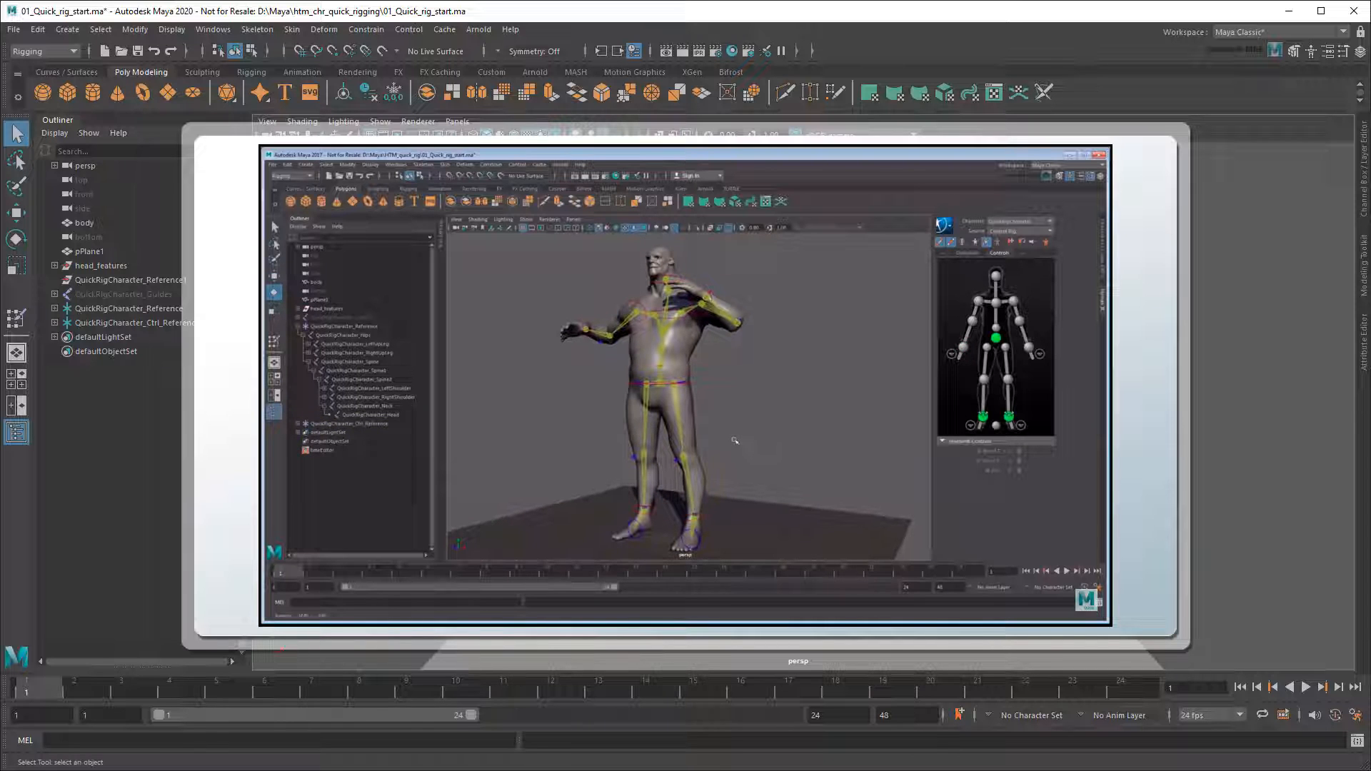
# - Inspect the rig, select the ogre body and set the Export Weight Maps size to 512
pyautogui.click(669, 263)
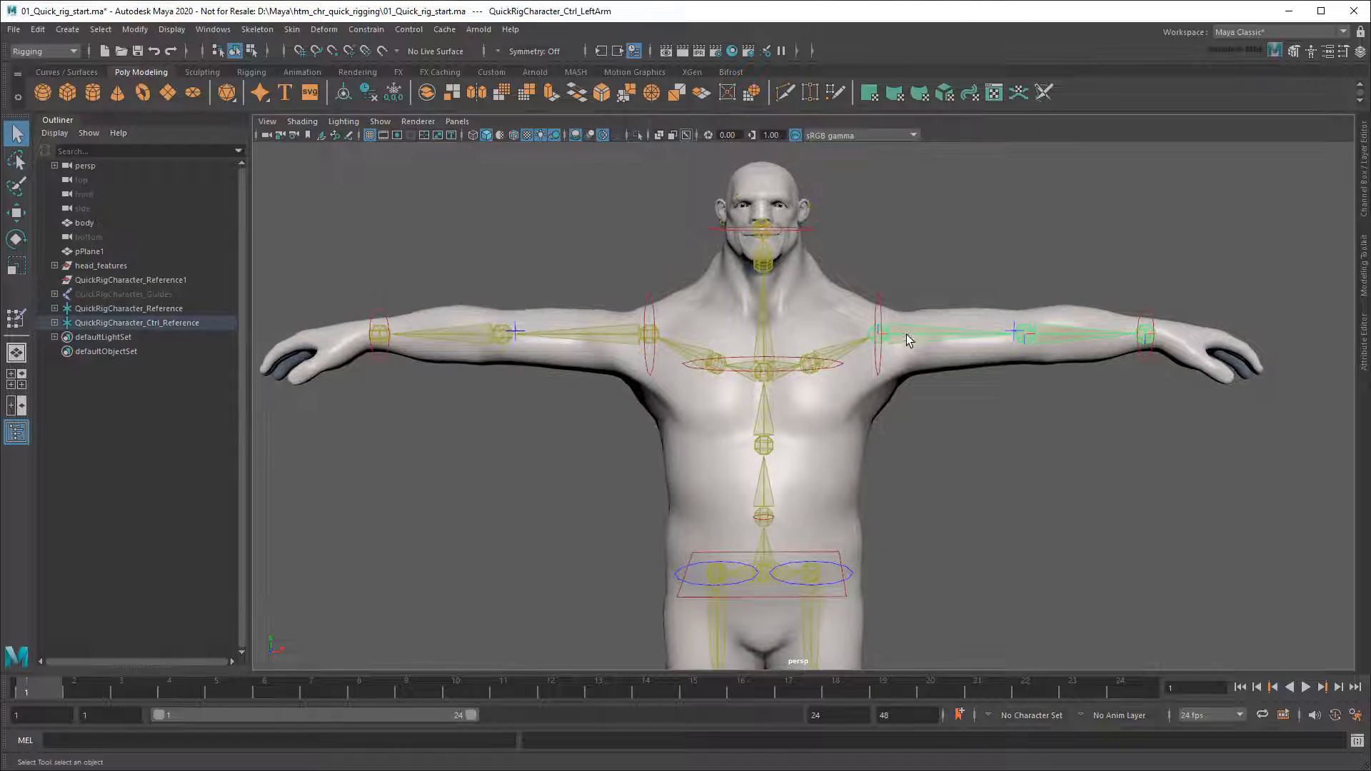
pyautogui.moveTo(910, 340); pyautogui.dragTo(660, 289)
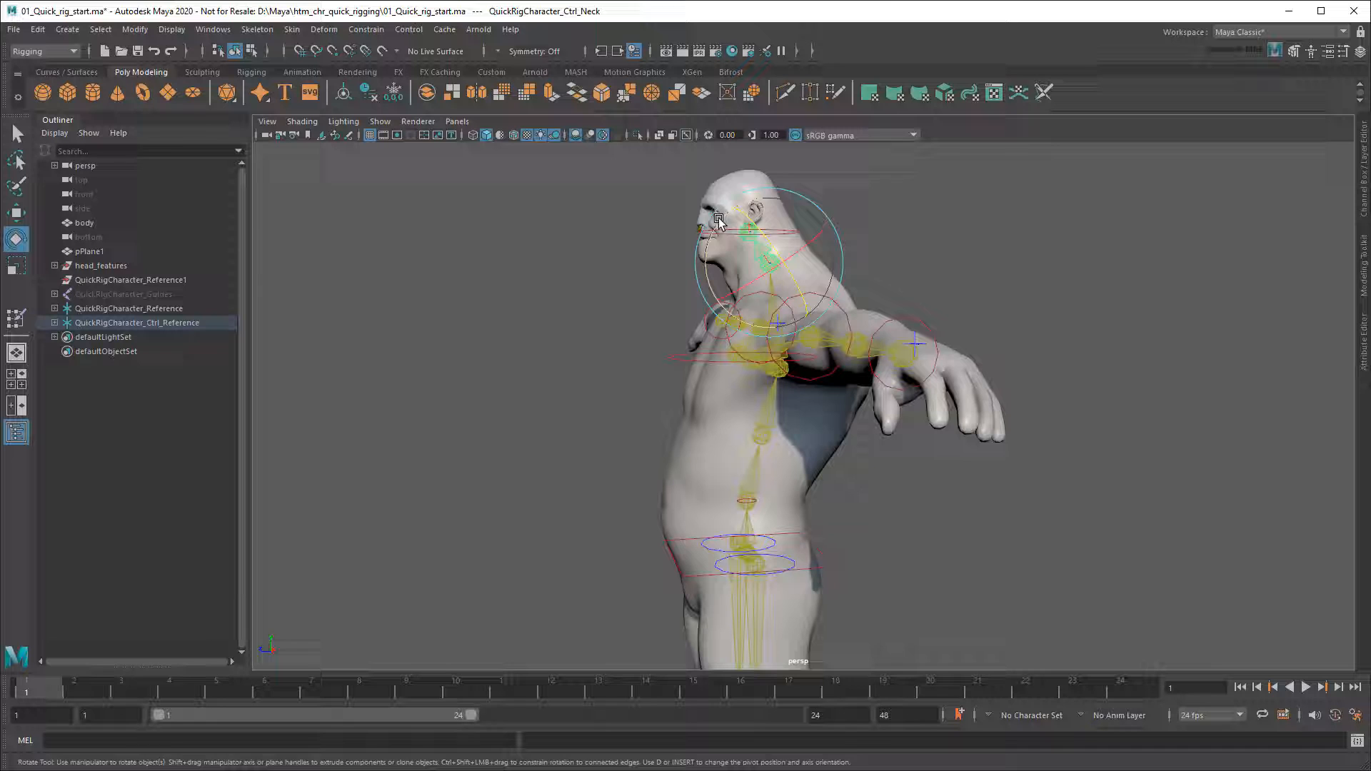
pyautogui.moveTo(718, 219); pyautogui.dragTo(827, 345)
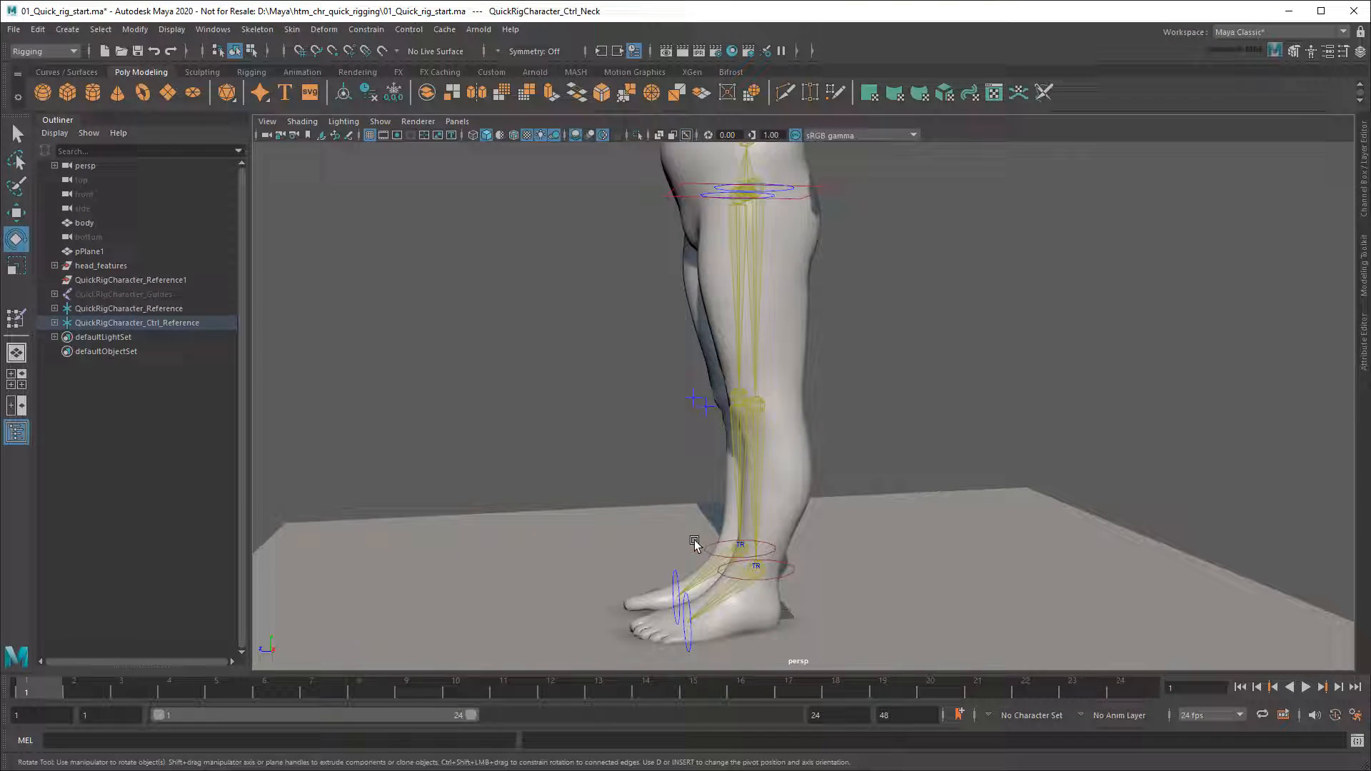
pyautogui.click(756, 568)
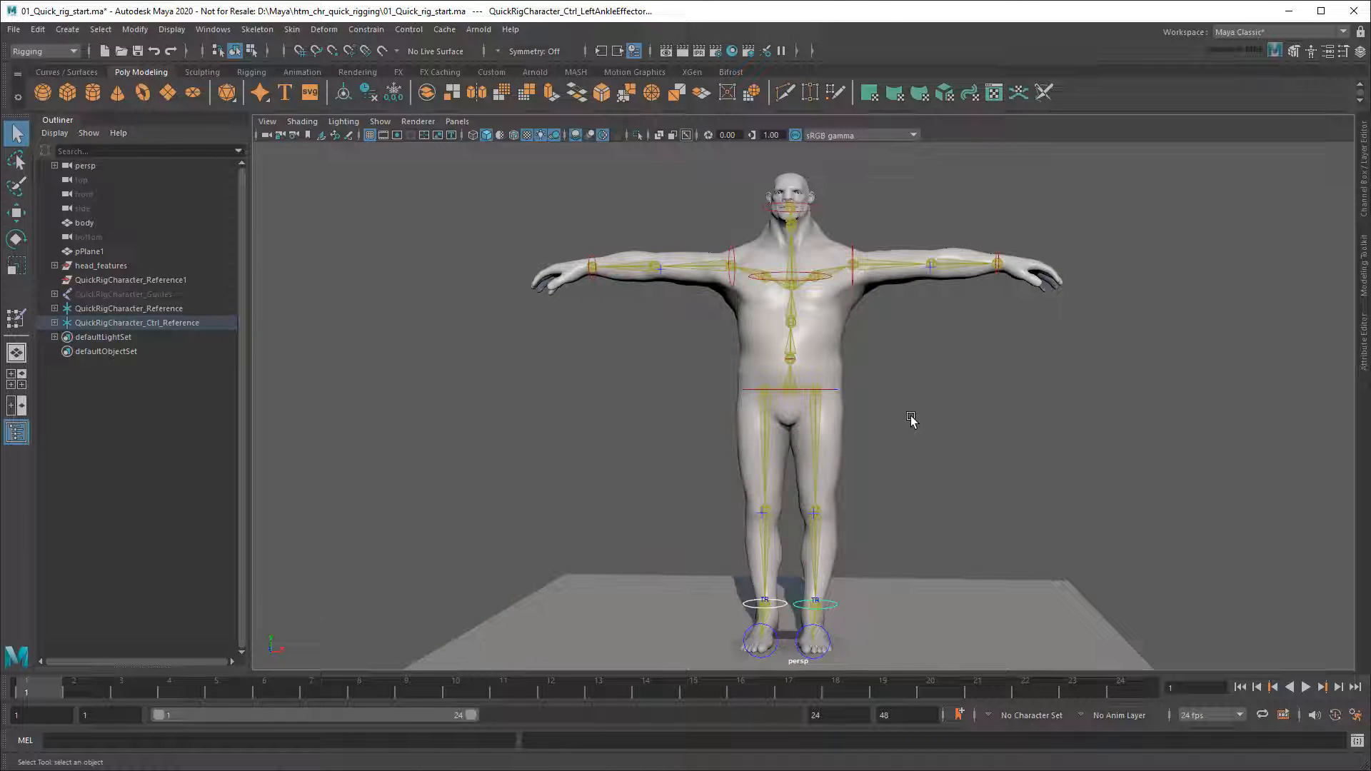
pyautogui.click(83, 223)
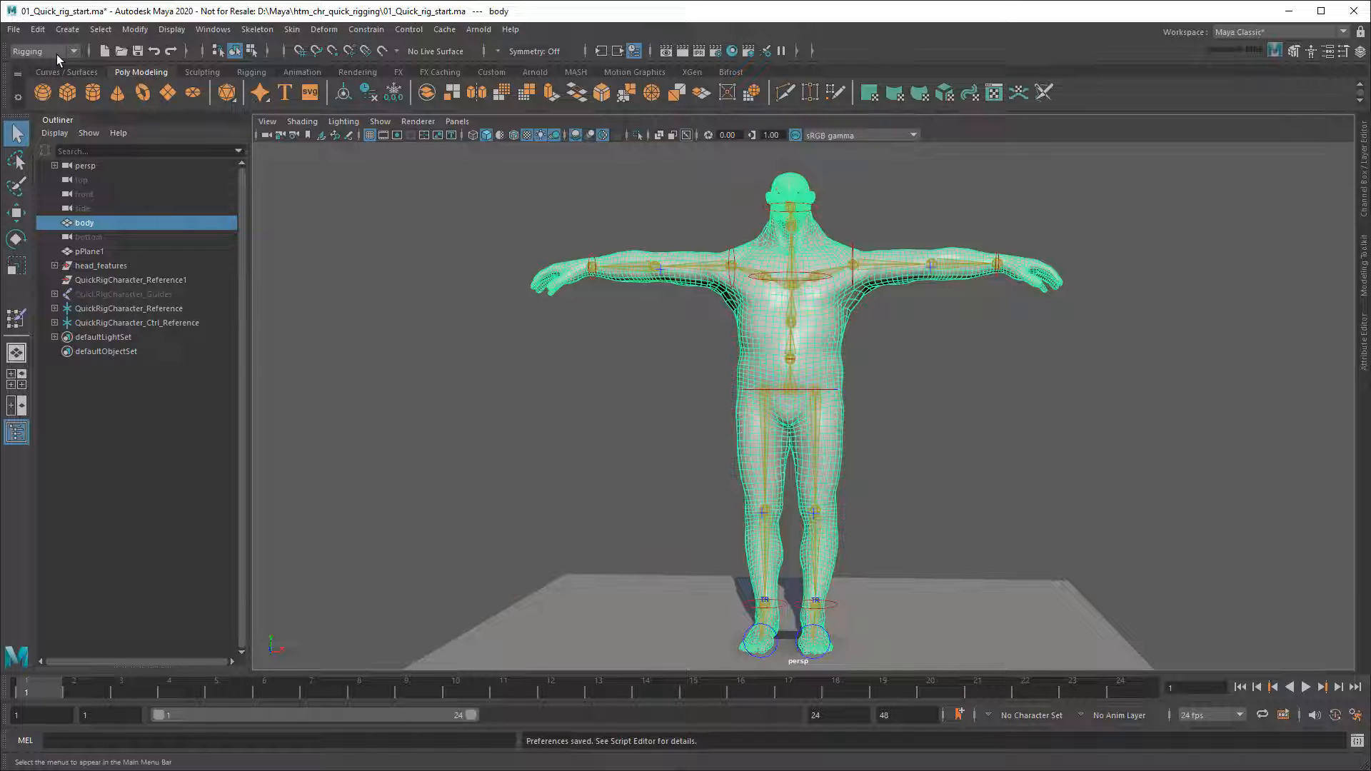
pyautogui.click(291, 28)
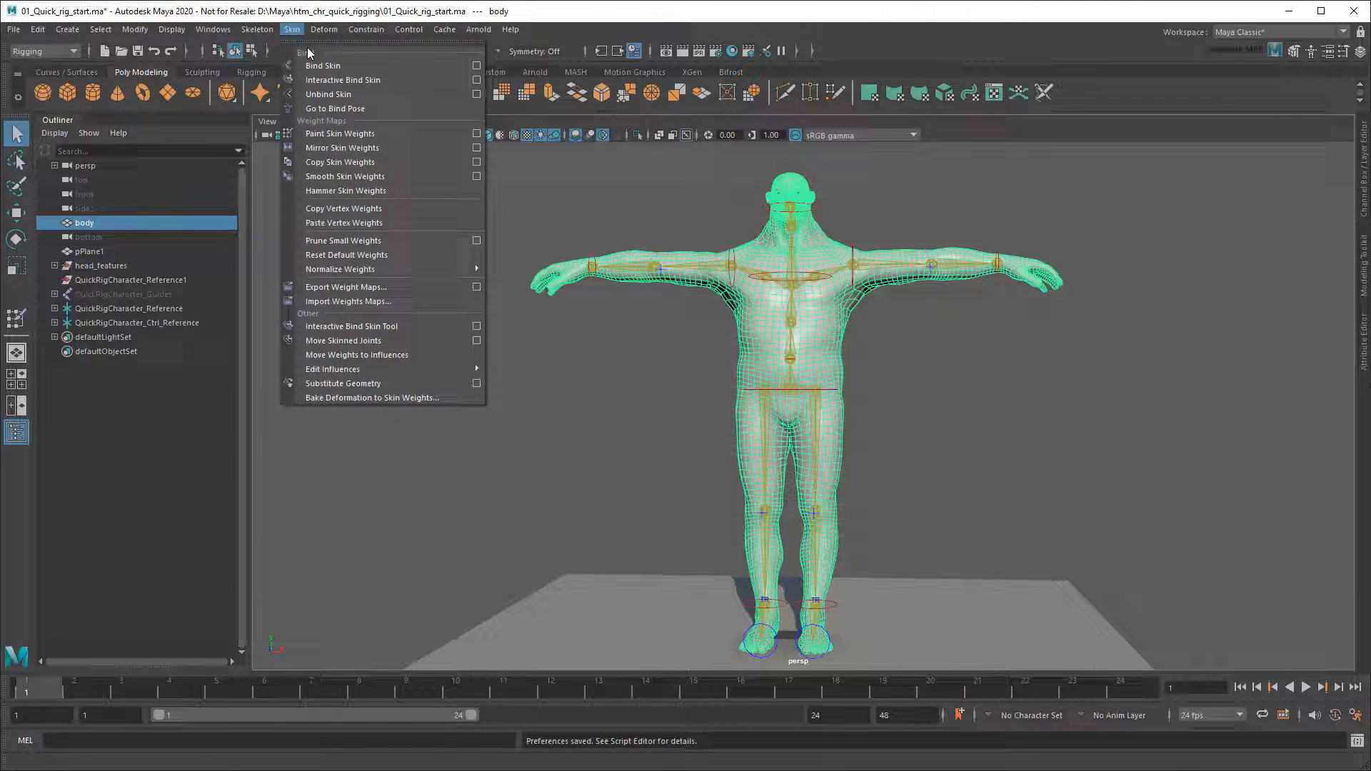
pyautogui.moveTo(376, 287)
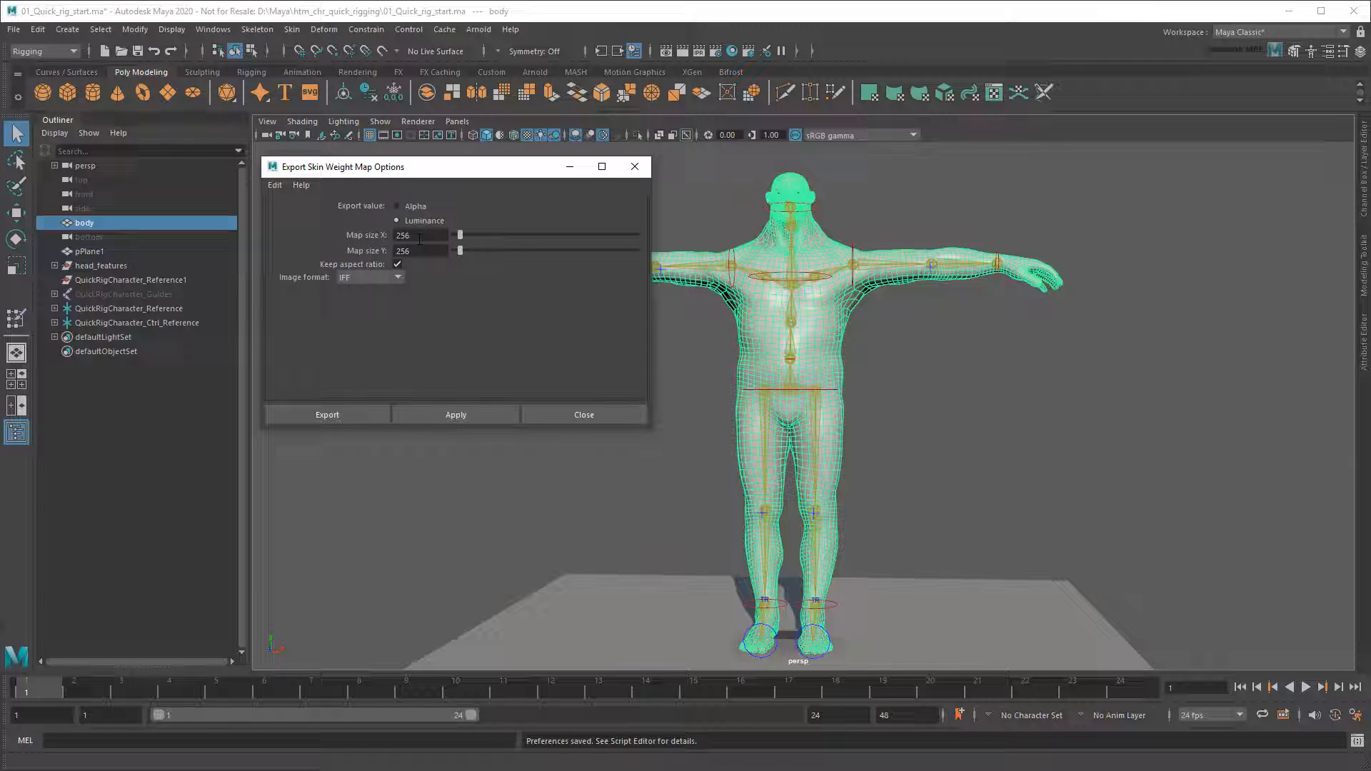
pyautogui.tripleClick(412, 236)
pyautogui.write('512')
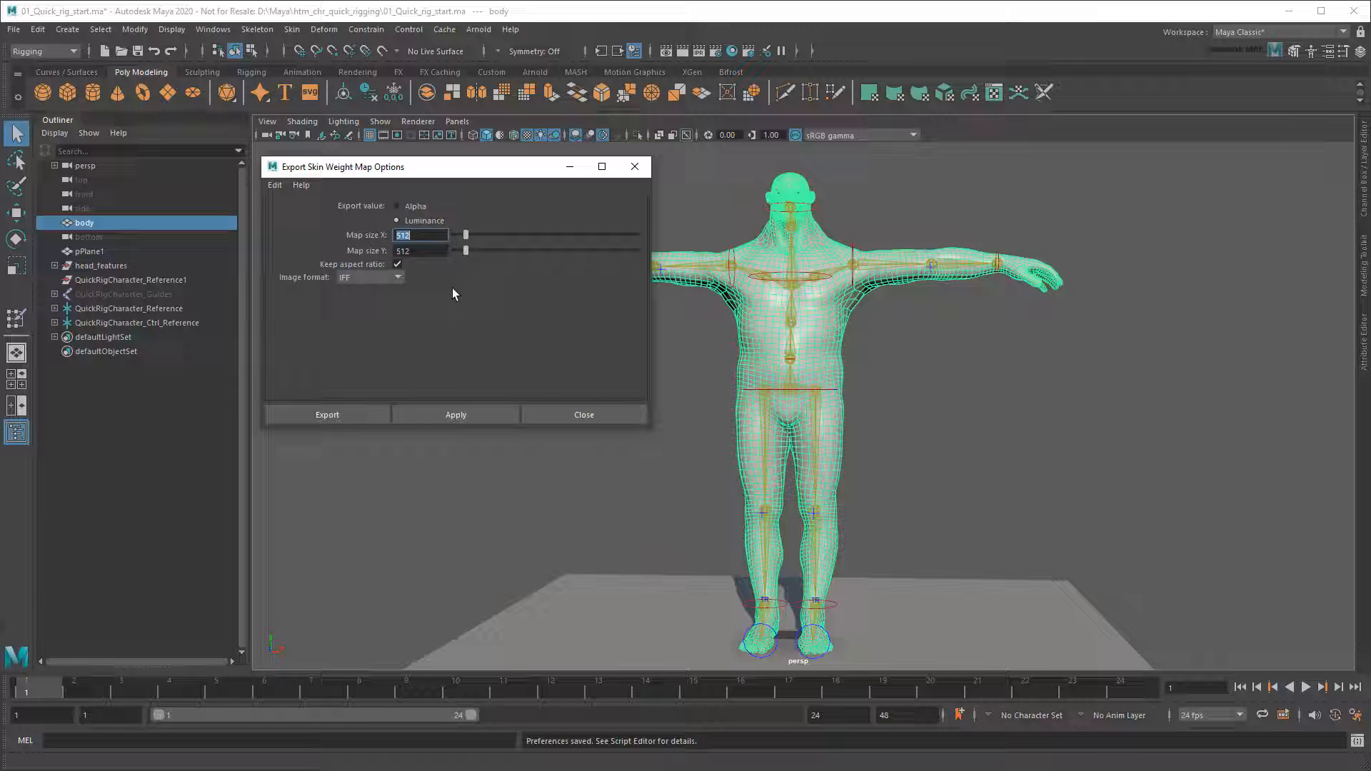
# - Export all 22 skin weight maps under the name ogre_body_weights
pyautogui.click(326, 414)
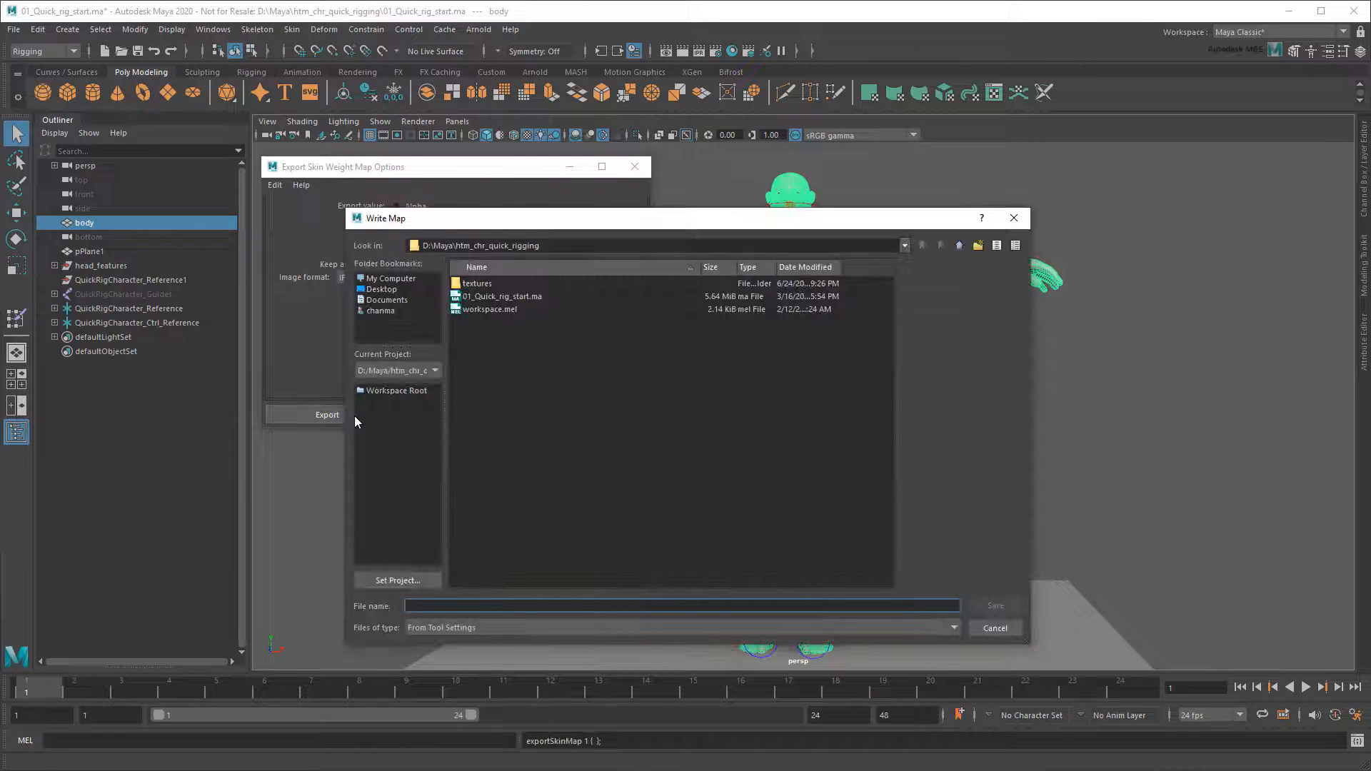
pyautogui.write('ogre_body_weights')
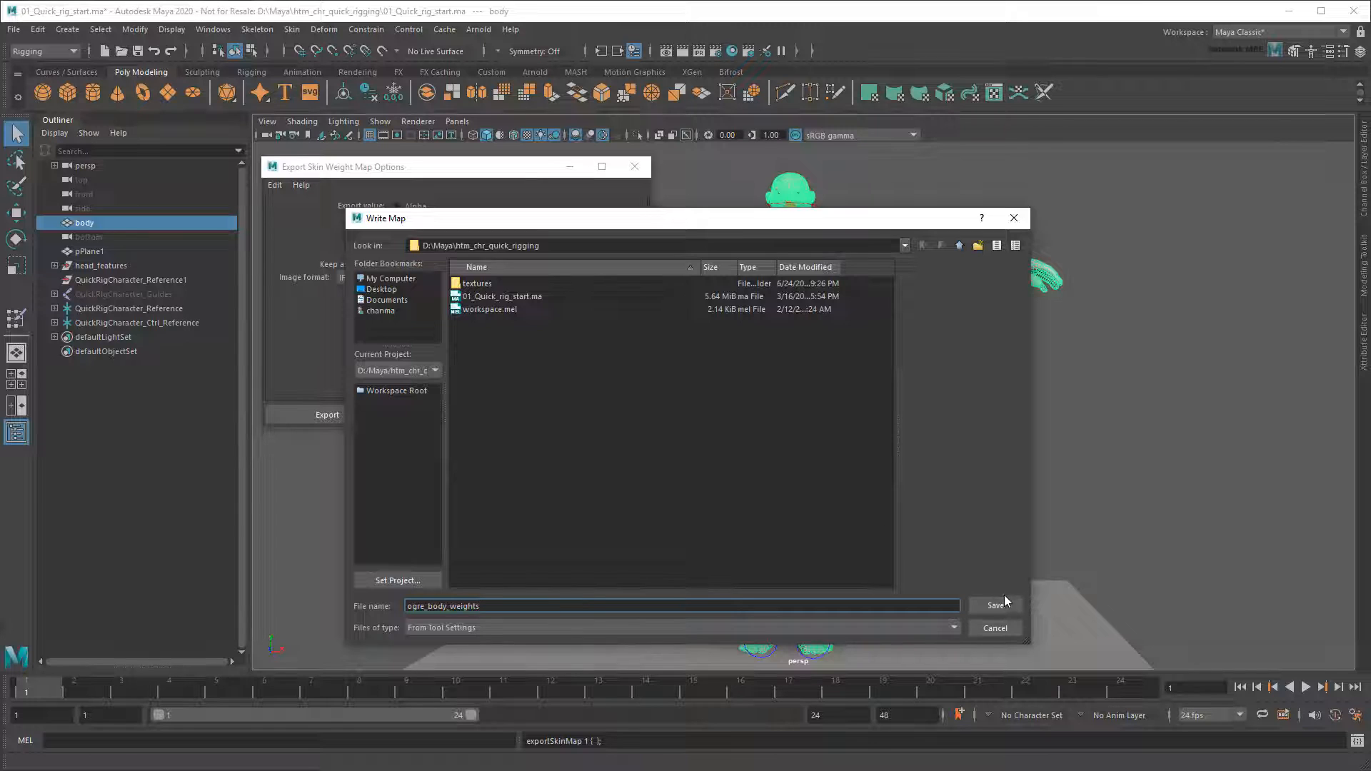
pyautogui.click(994, 606)
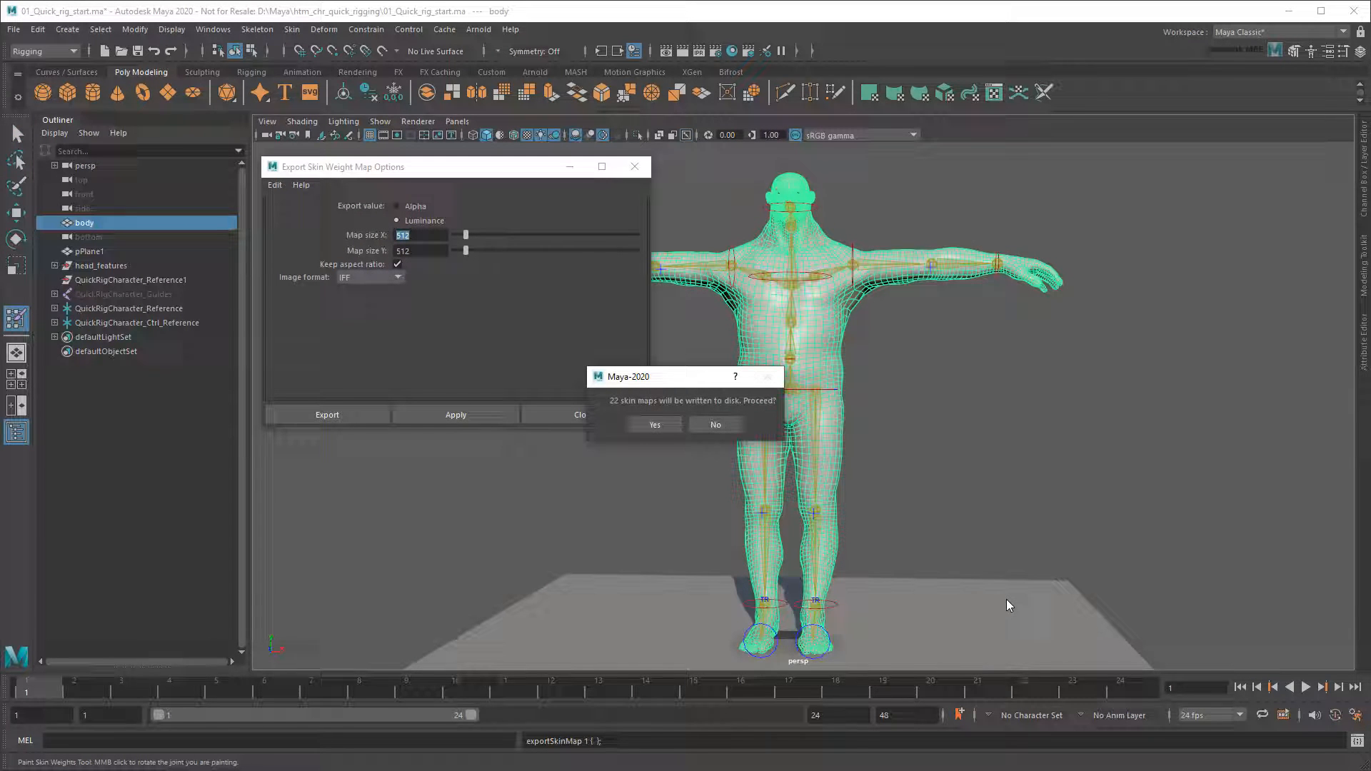
pyautogui.click(653, 425)
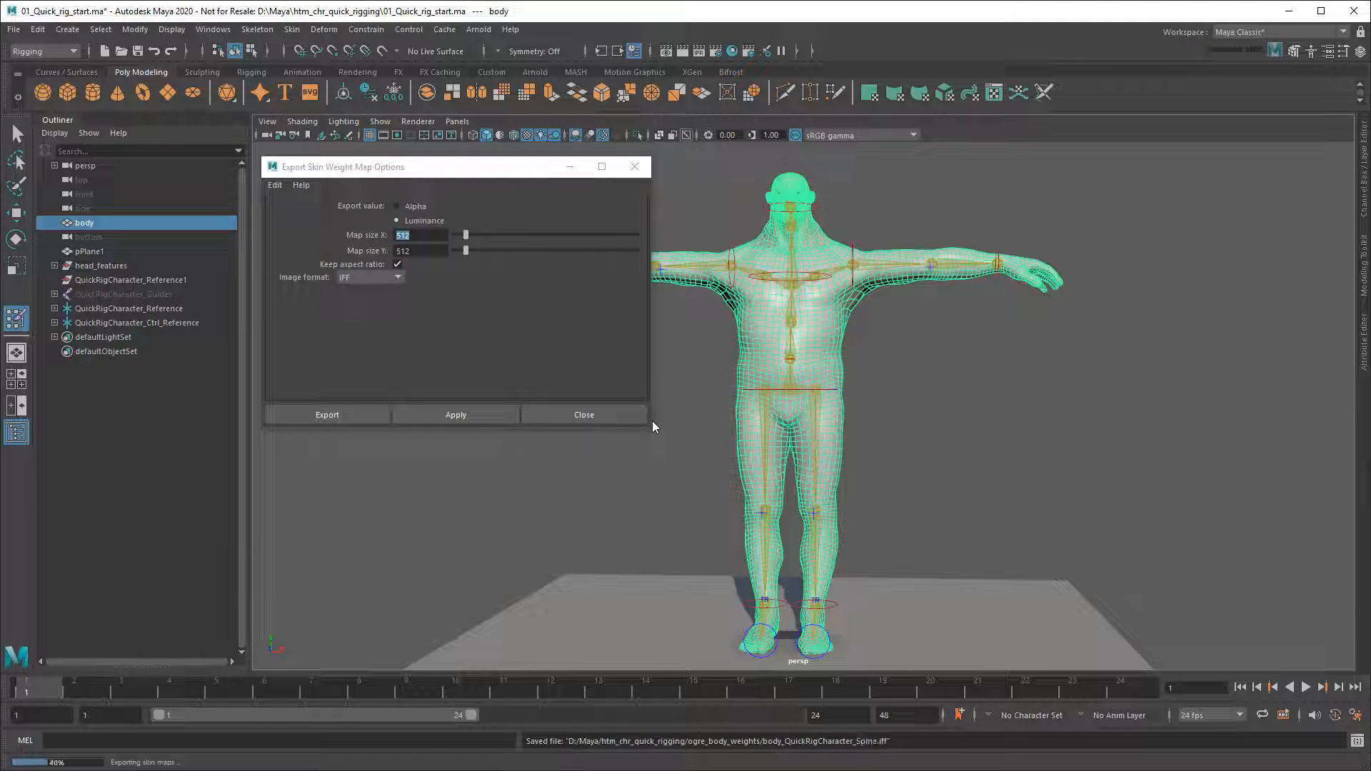
pyautogui.click(582, 414)
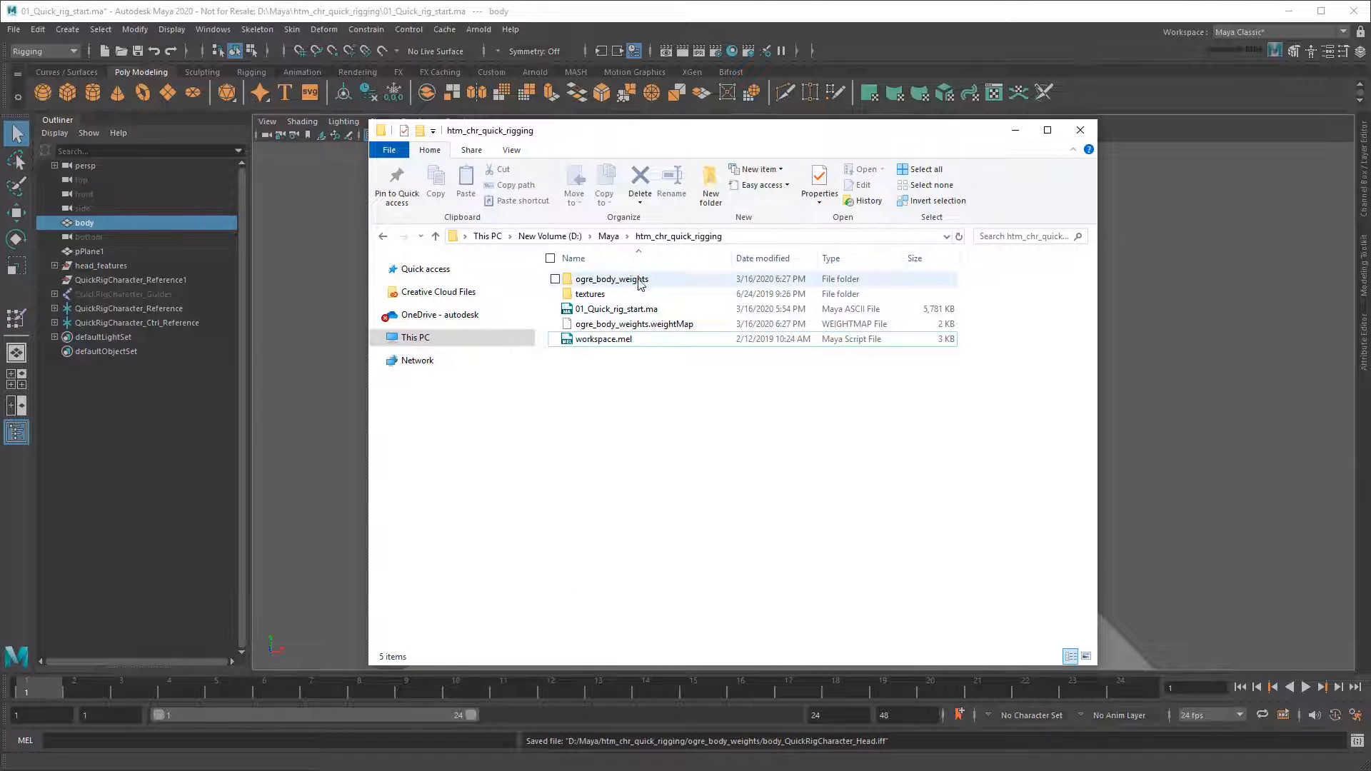
pyautogui.doubleClick(613, 279)
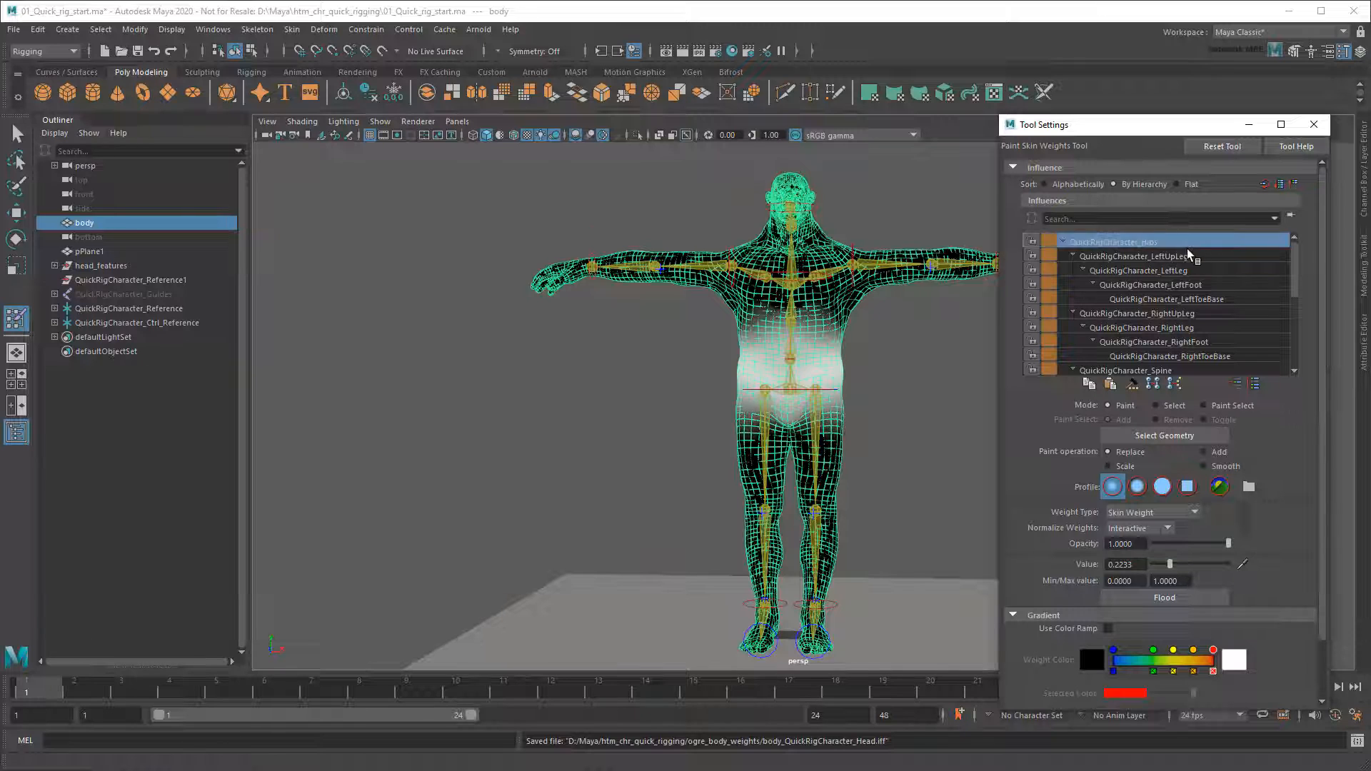
pyautogui.click(1163, 299)
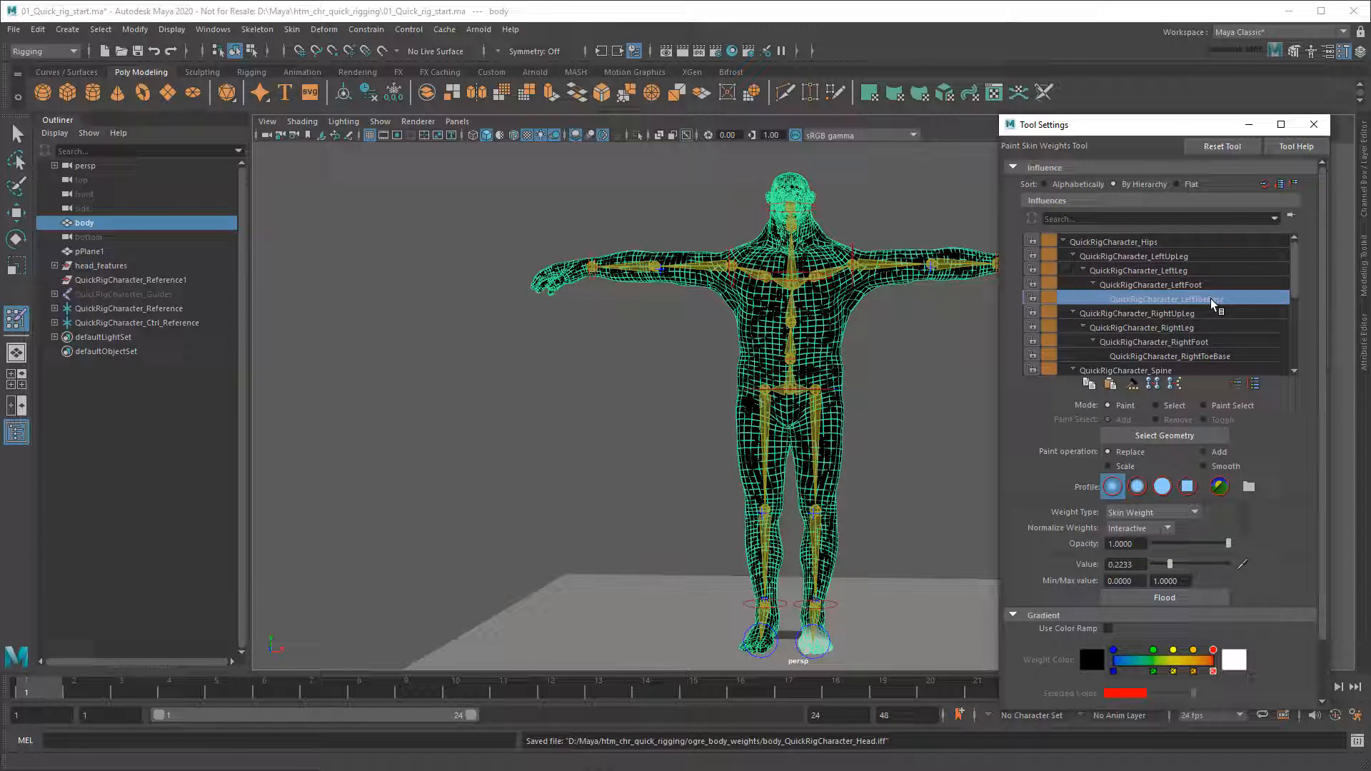
pyautogui.click(1136, 313)
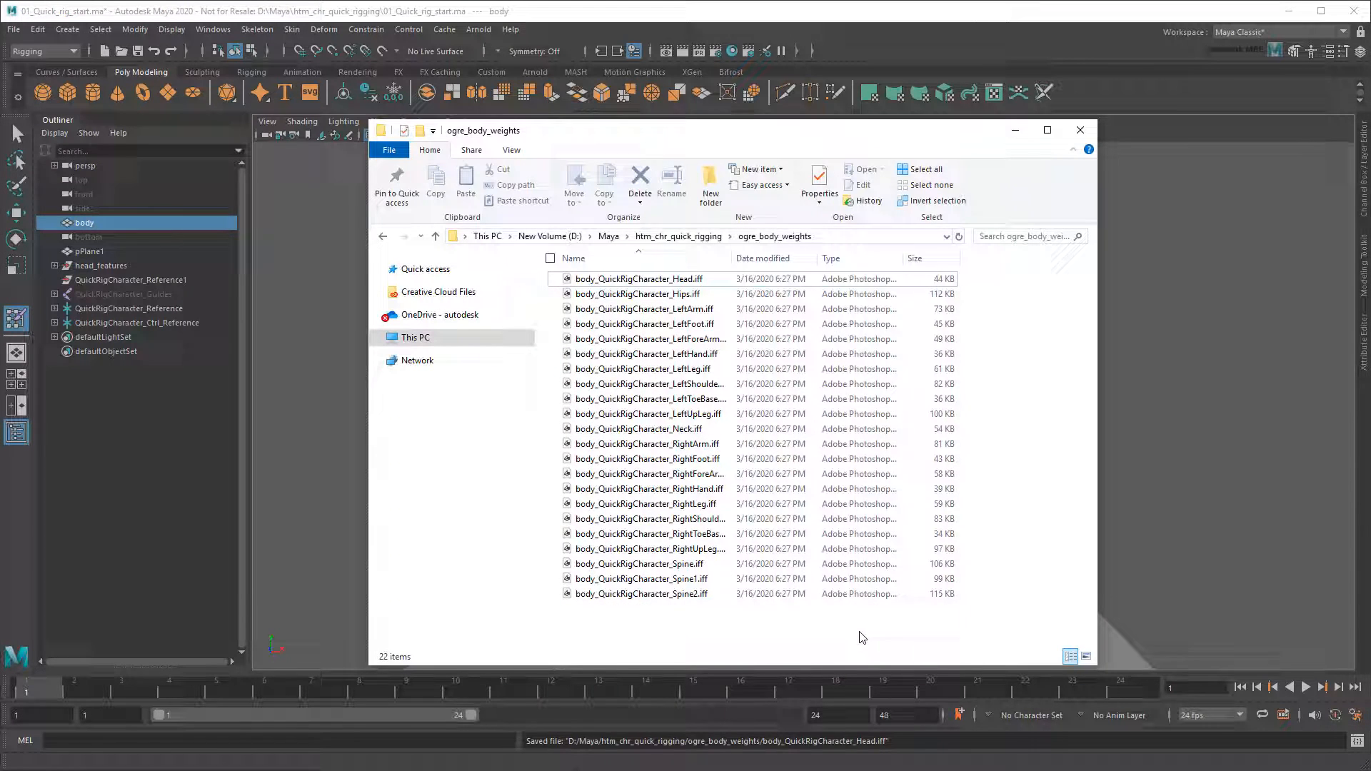
pyautogui.click(435, 236)
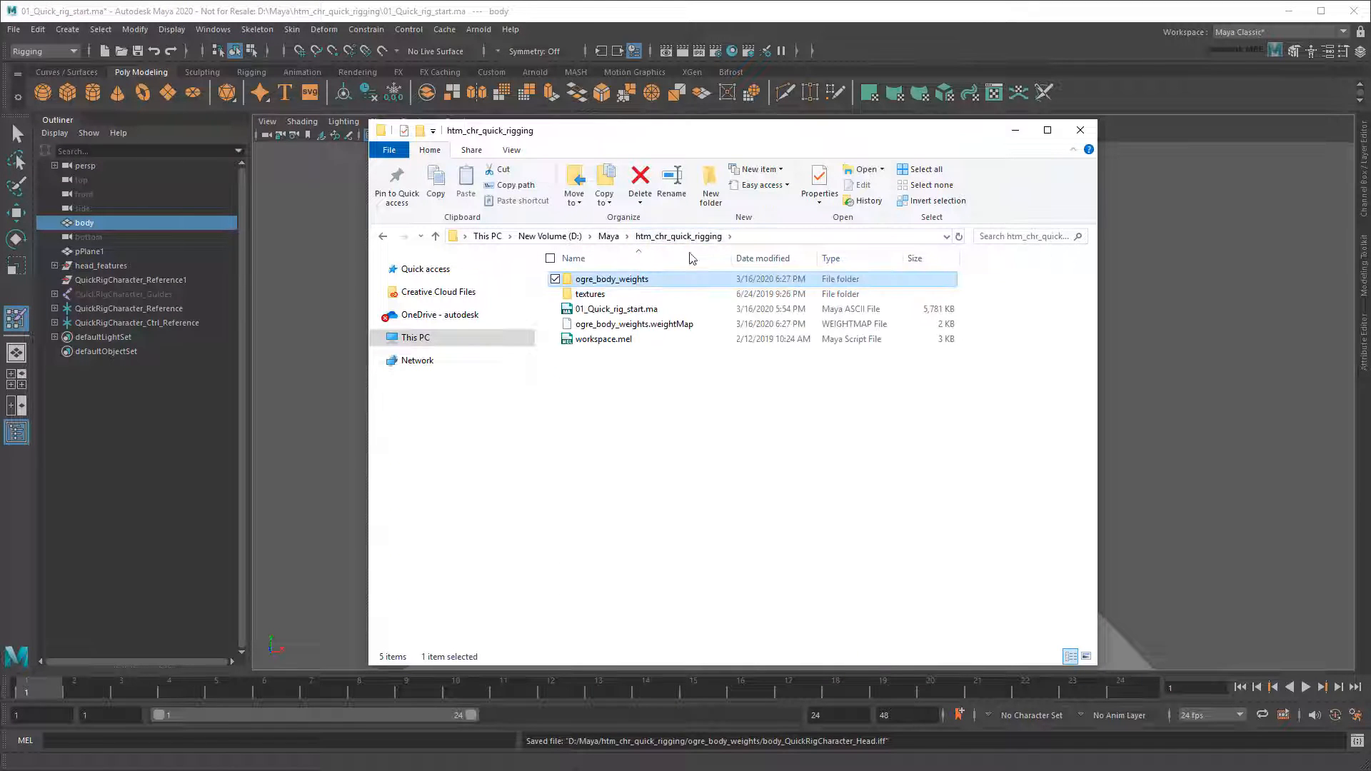
pyautogui.click(634, 324)
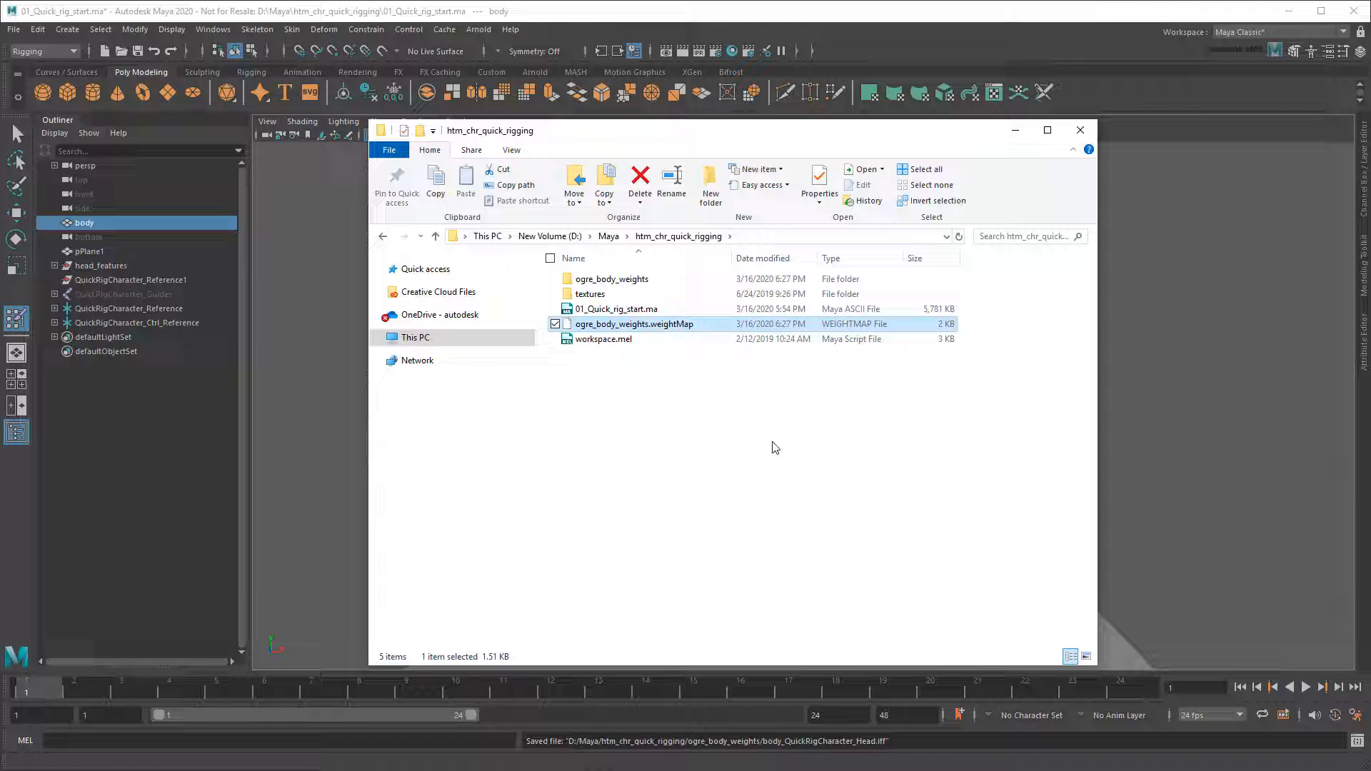
pyautogui.click(1080, 130)
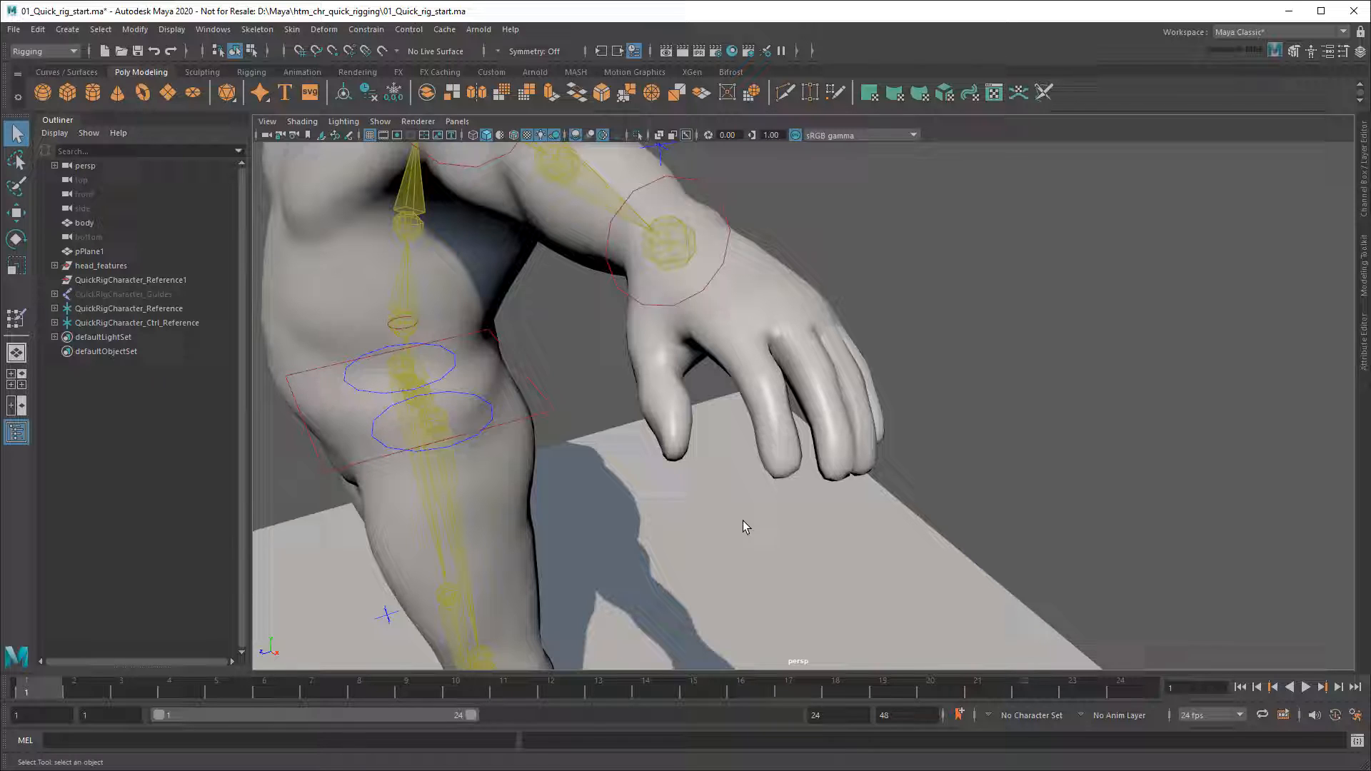
pyautogui.moveTo(283, 91)
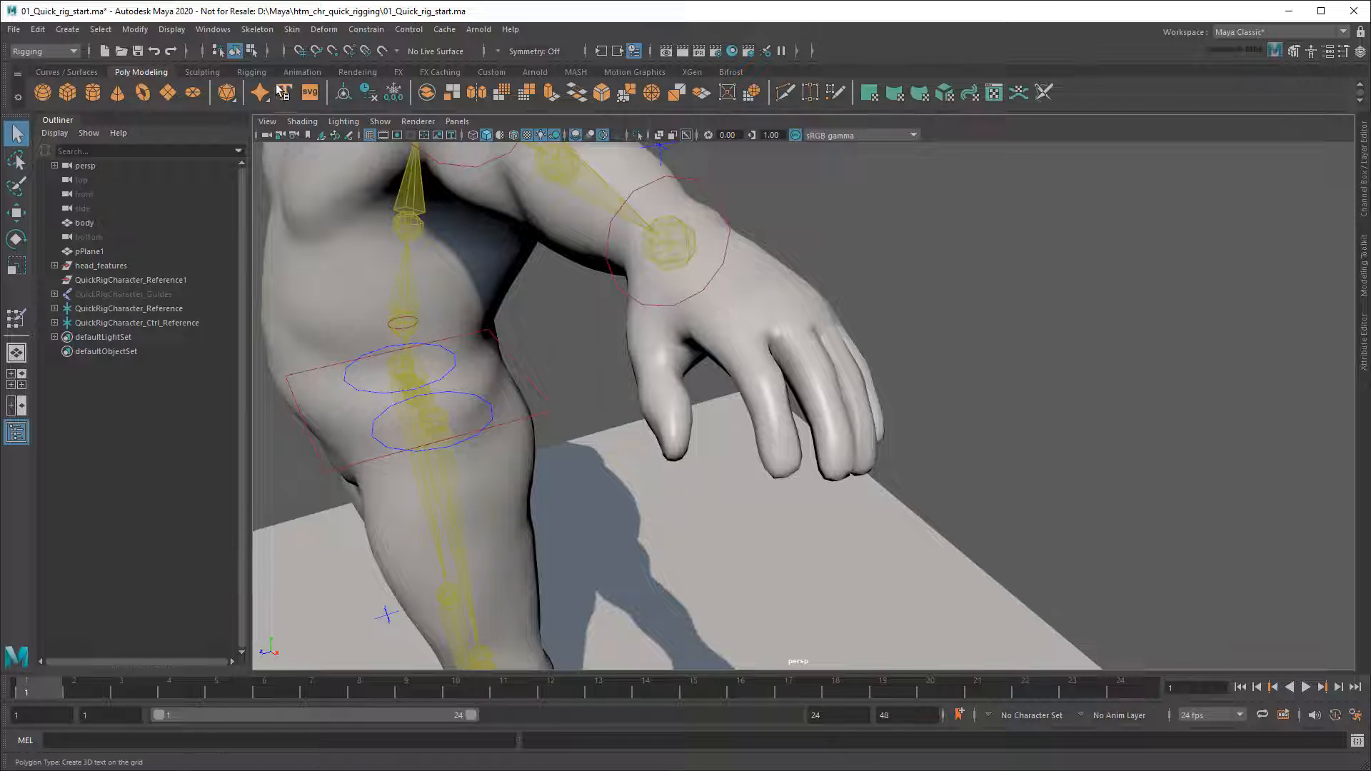
# - Place a three-joint LeftThumb chain along the left thumb and adjust its joint pivots
pyautogui.click(252, 72)
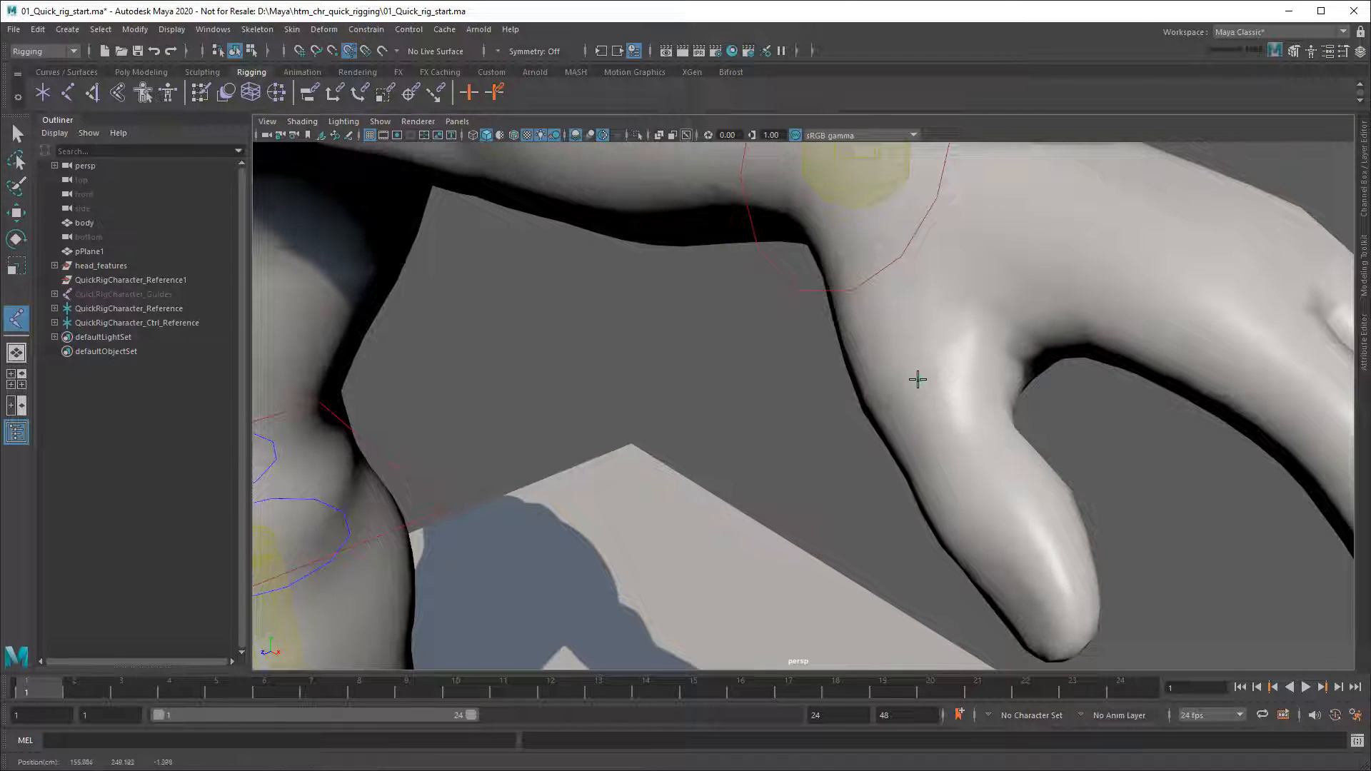
pyautogui.click(918, 380)
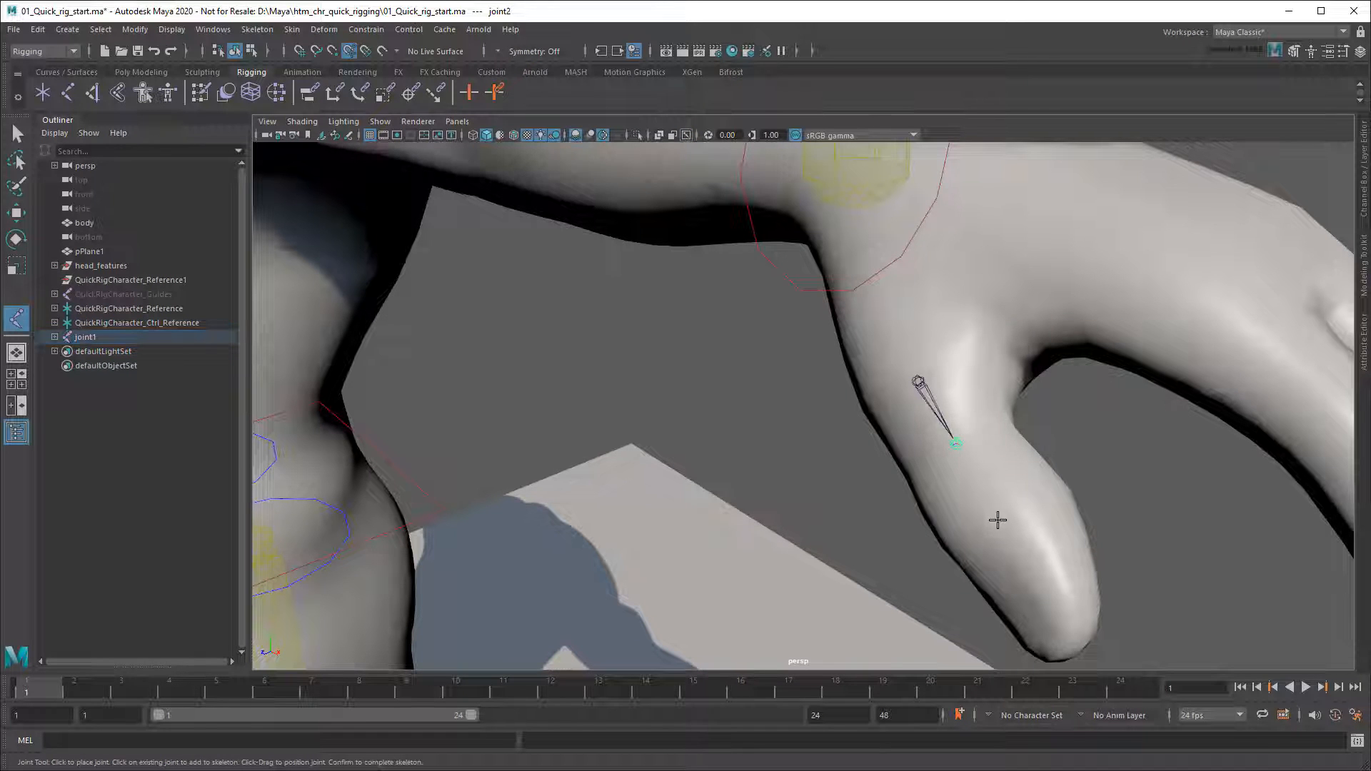
pyautogui.click(1000, 527)
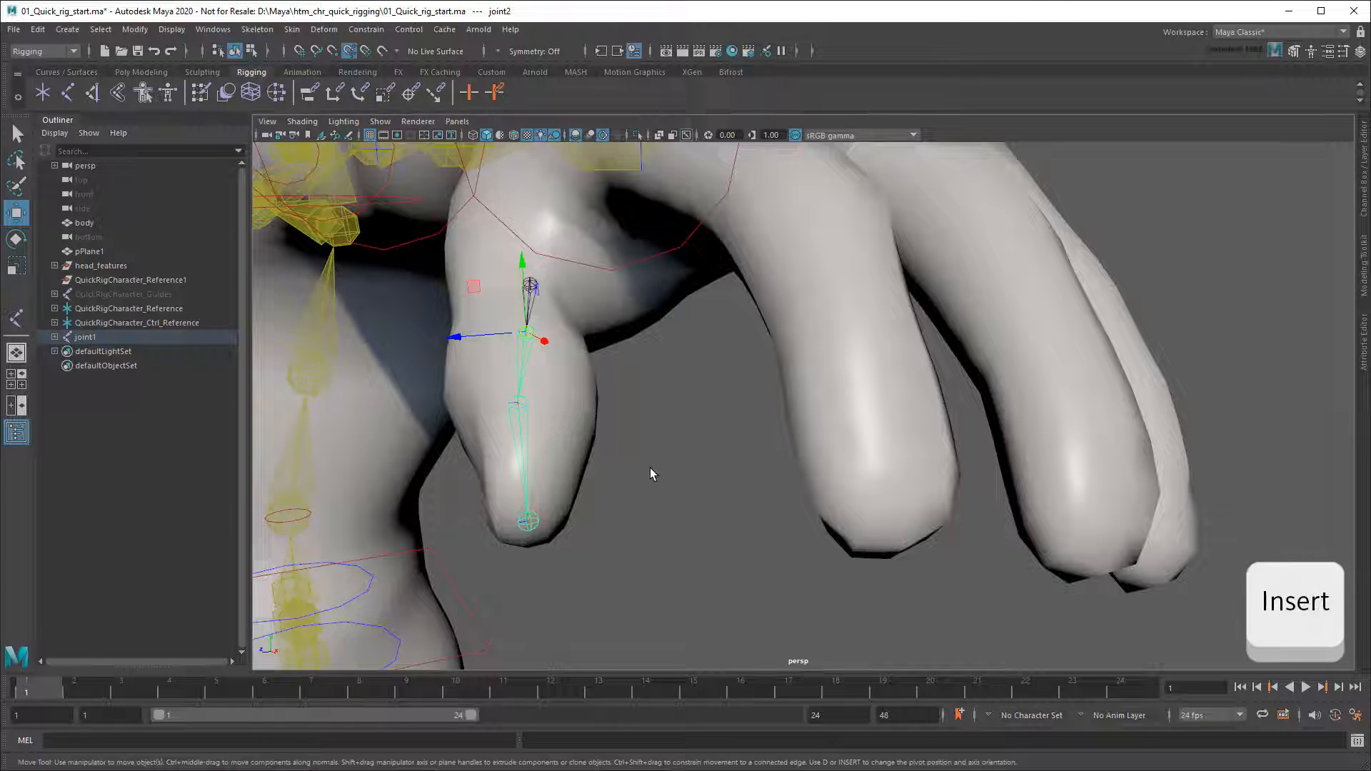
pyautogui.press('Insert')
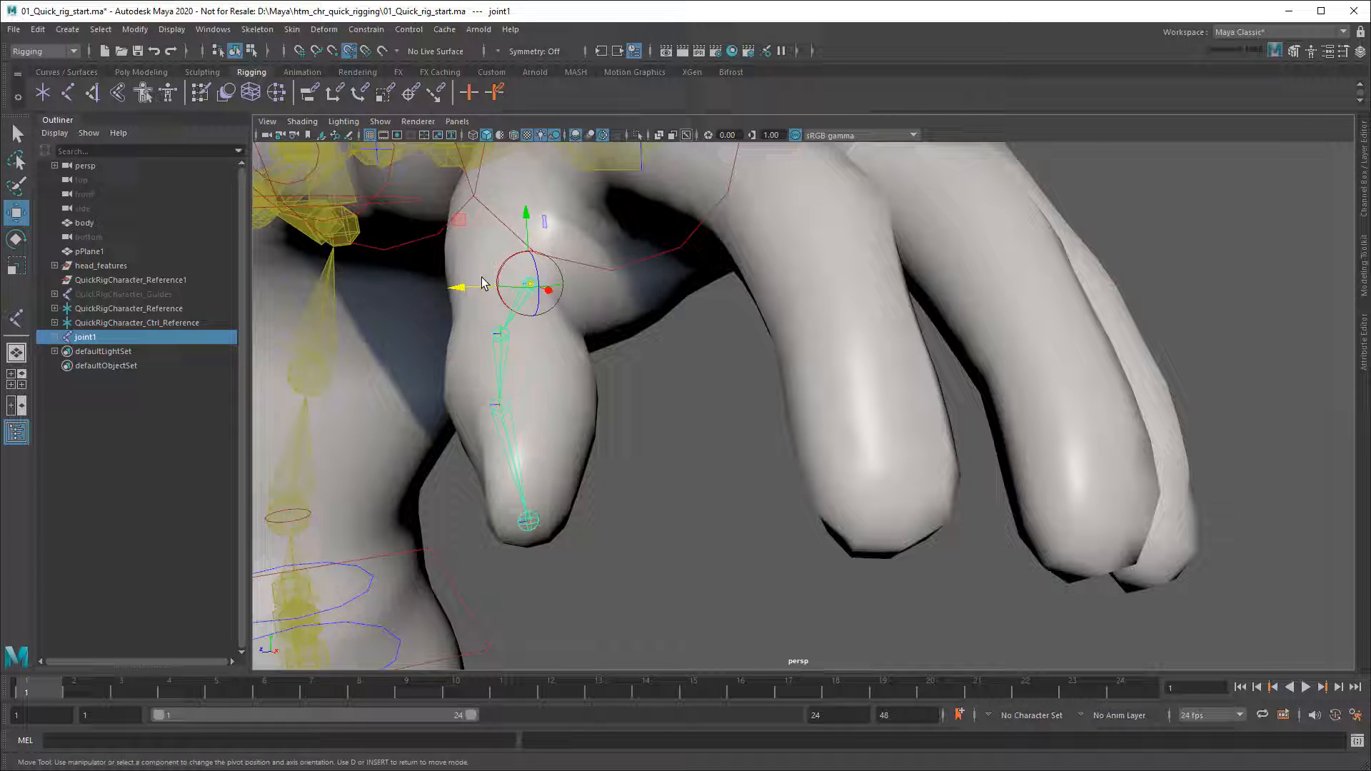
pyautogui.press('insert')
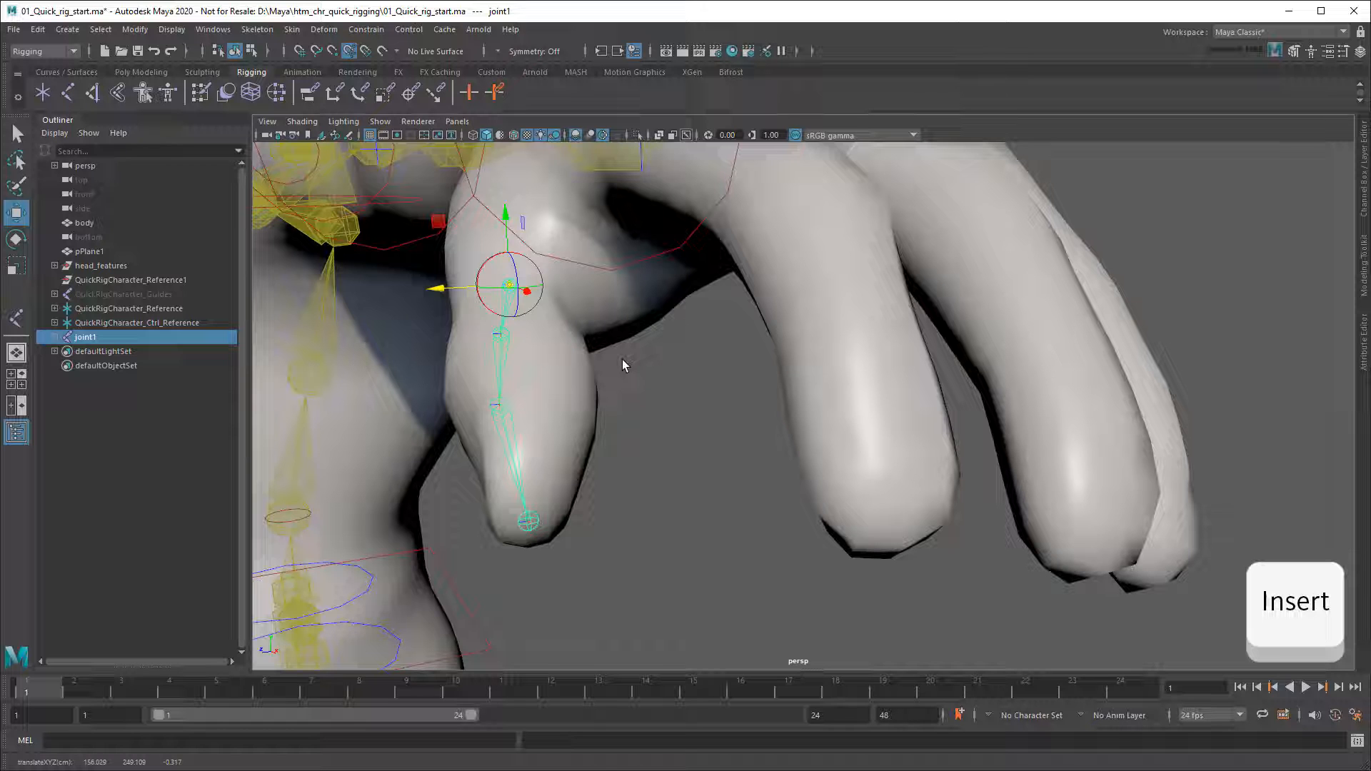
pyautogui.press('Insert')
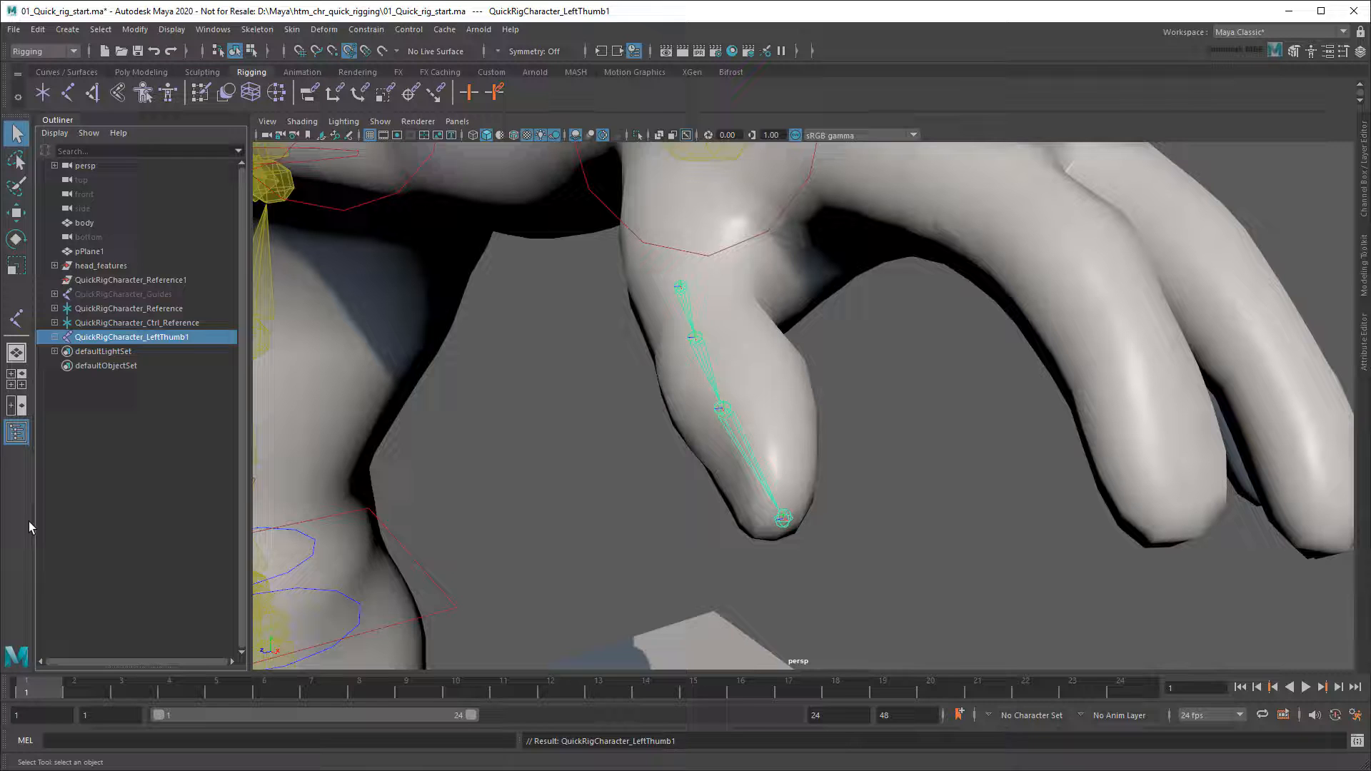
# - Draw the LeftPointer, LeftMiddle, LeftRing and LeftPinky chains, then select LeftThumb1
pyautogui.click(136, 351)
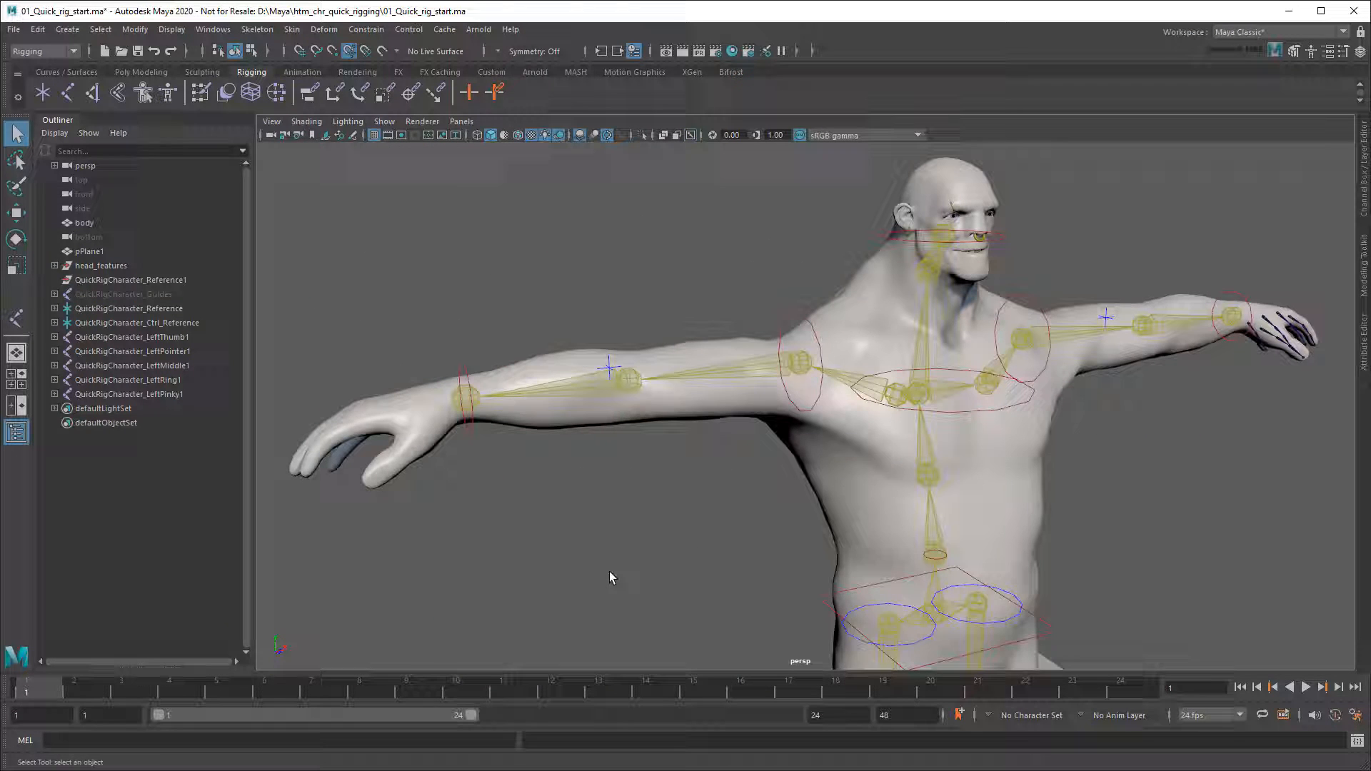
pyautogui.click(131, 338)
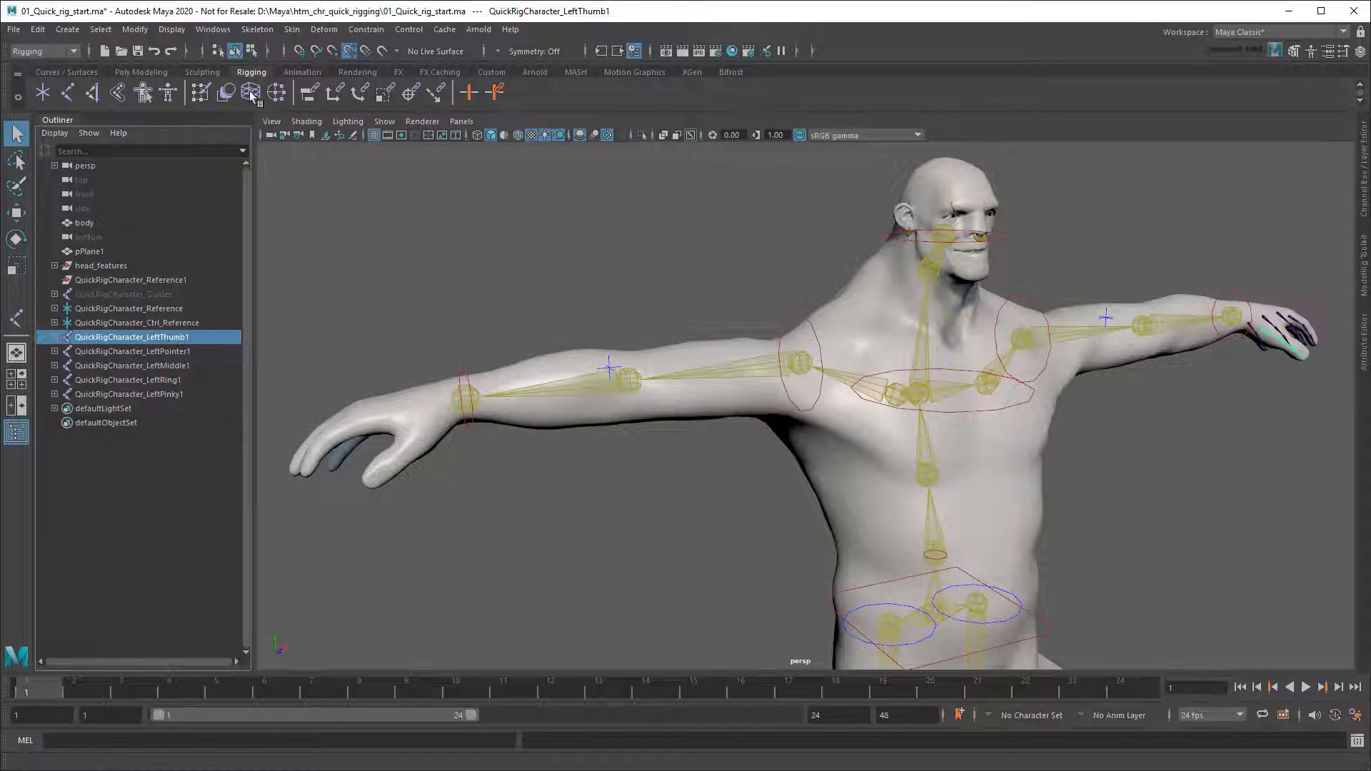
# - Set Mirror Joints to the YZ plane, searching 'Left' and replacing with 'Right'
pyautogui.click(257, 29)
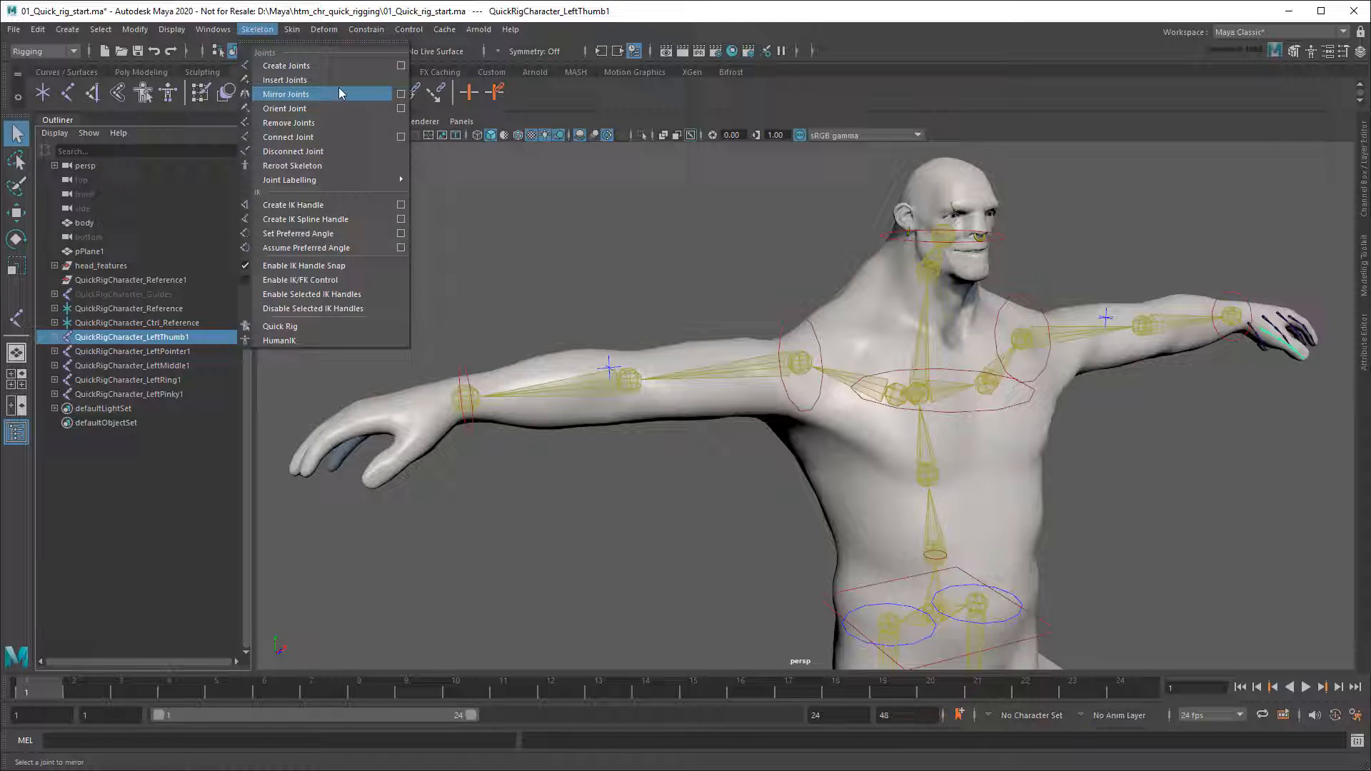
pyautogui.click(400, 94)
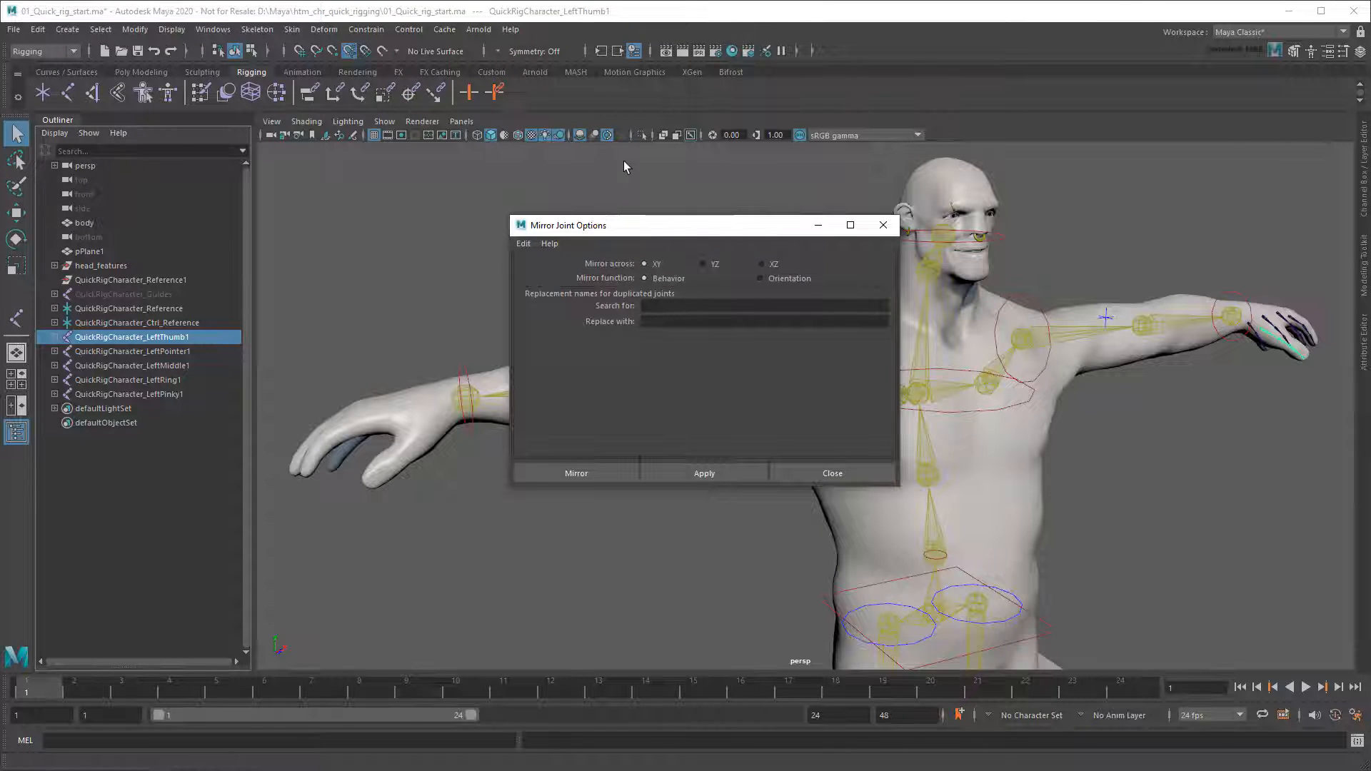
pyautogui.click(703, 263)
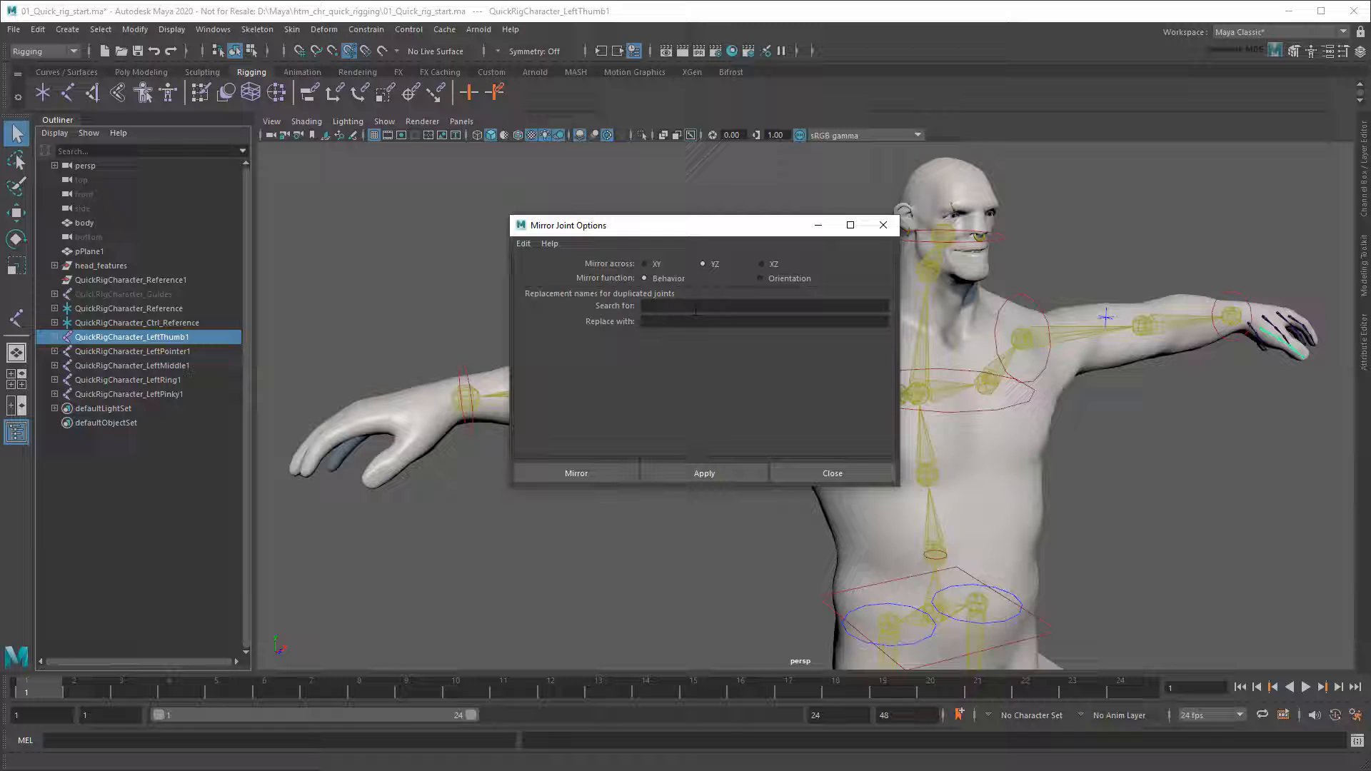
pyautogui.write('Left')
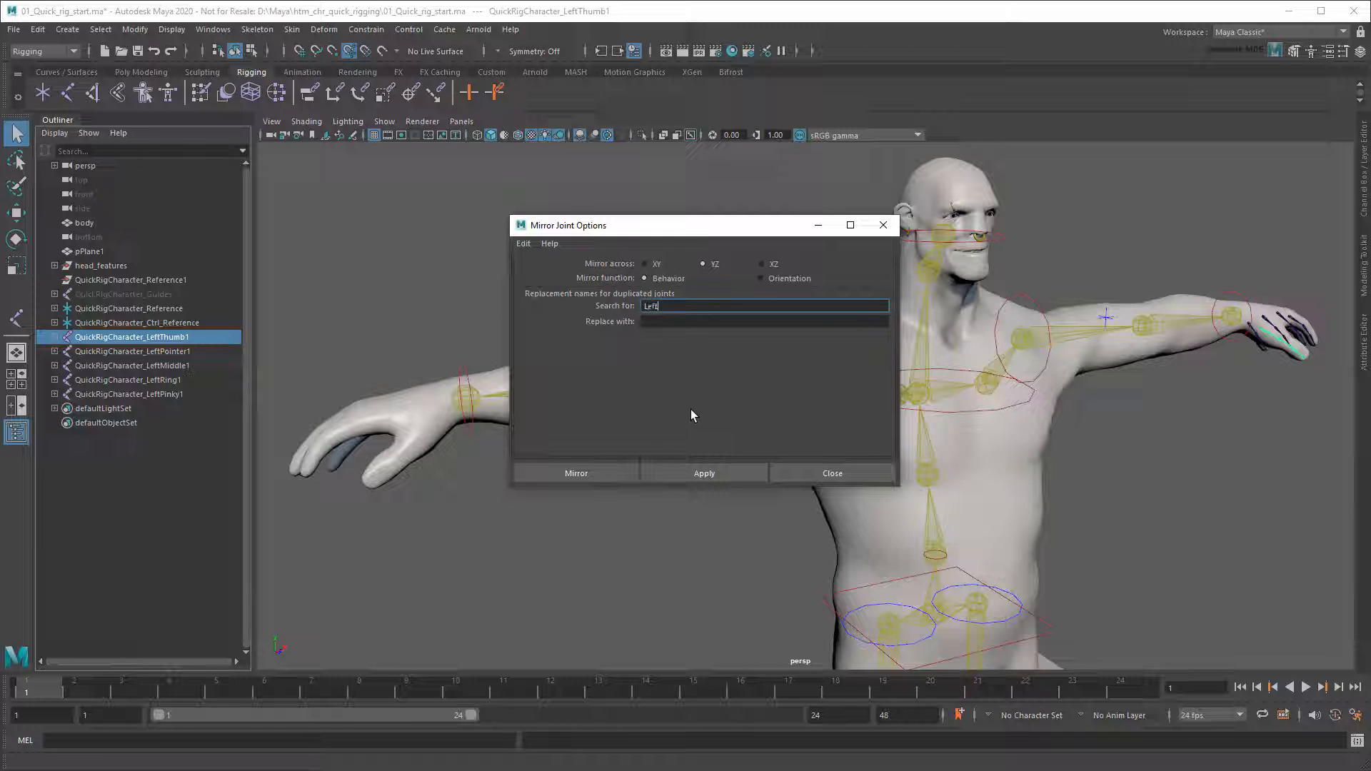
pyautogui.write('Right')
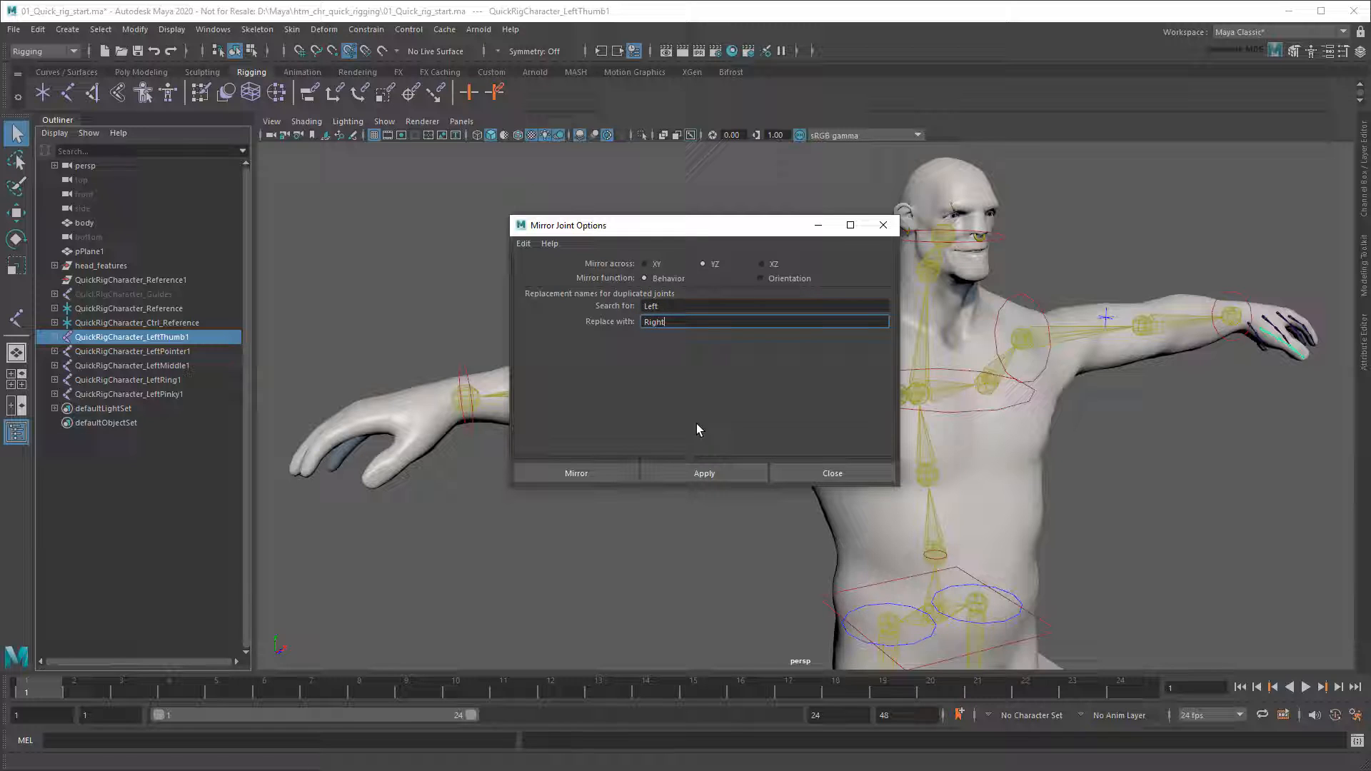
# - Mirror each left finger root chain onto the right hand as Right-named chains
pyautogui.click(576, 472)
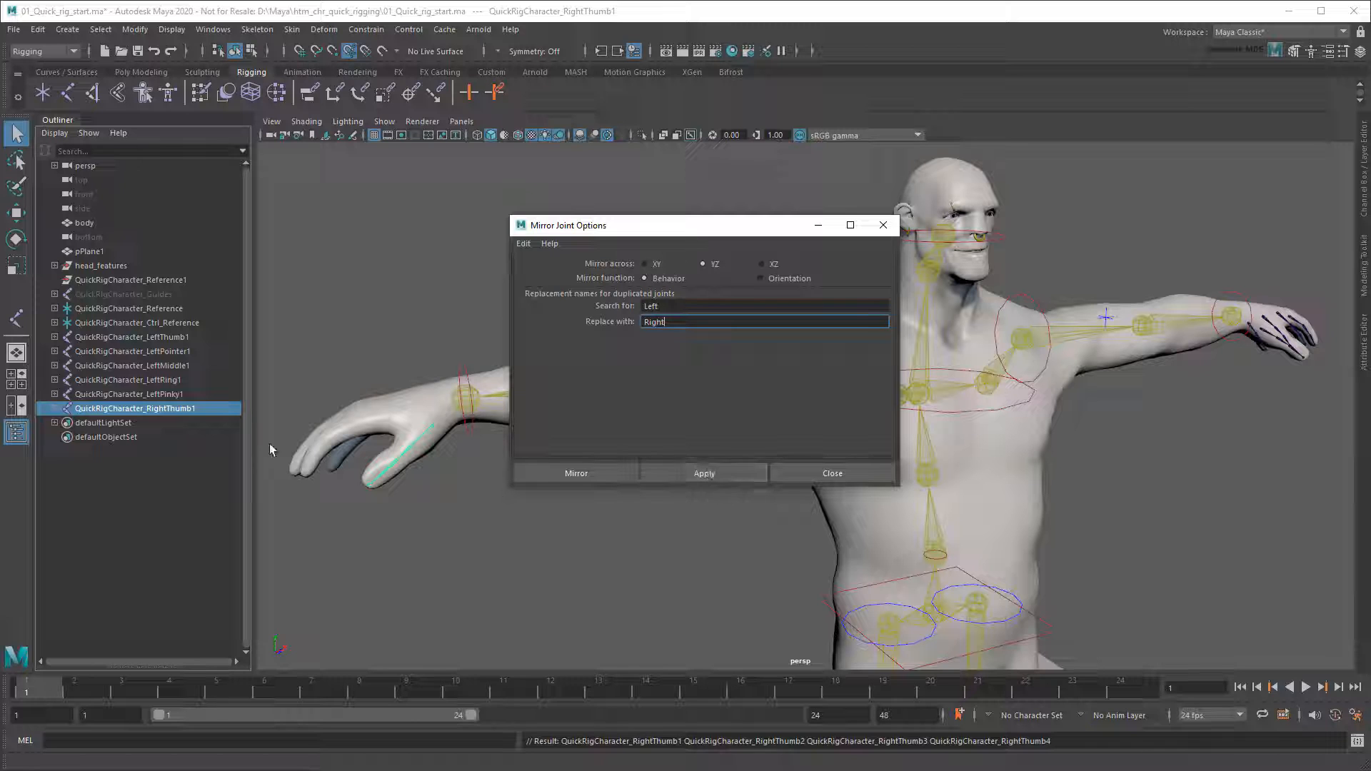
pyautogui.click(704, 473)
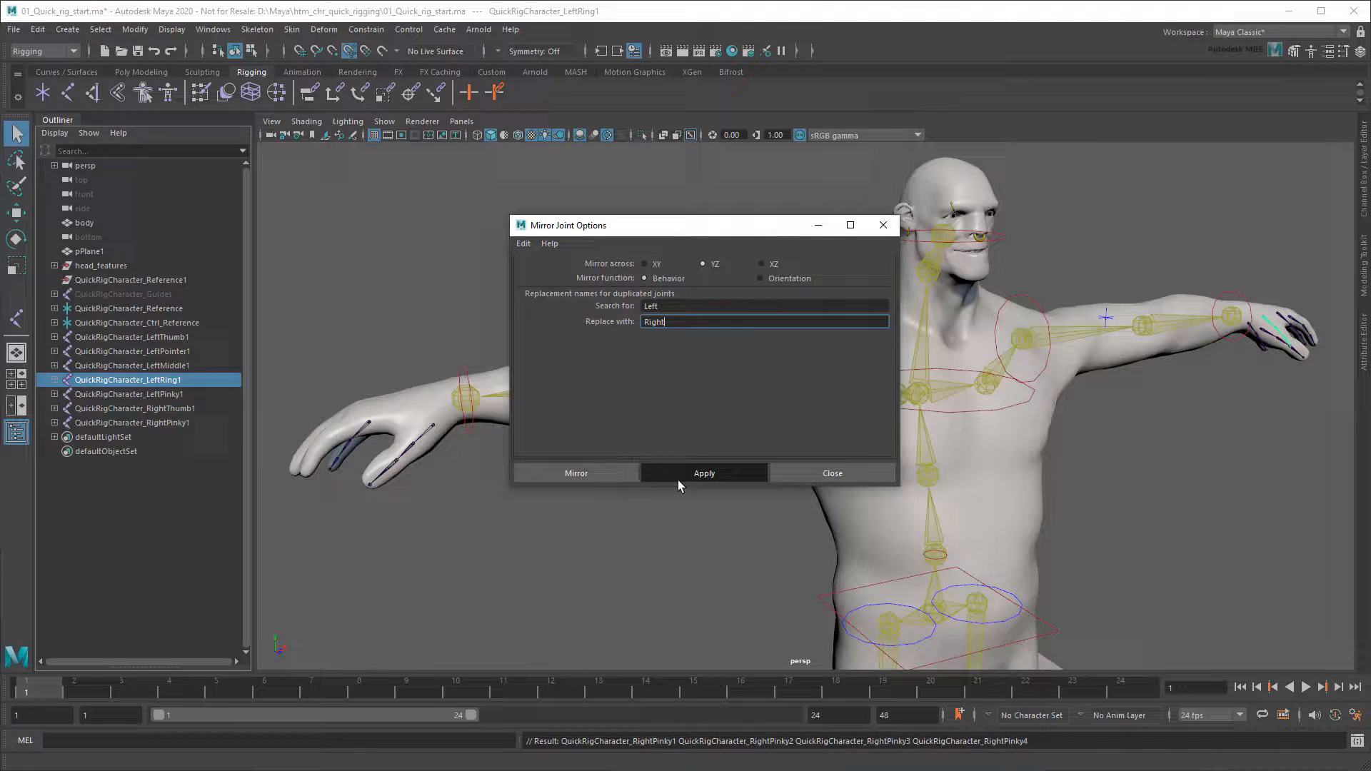
pyautogui.click(704, 473)
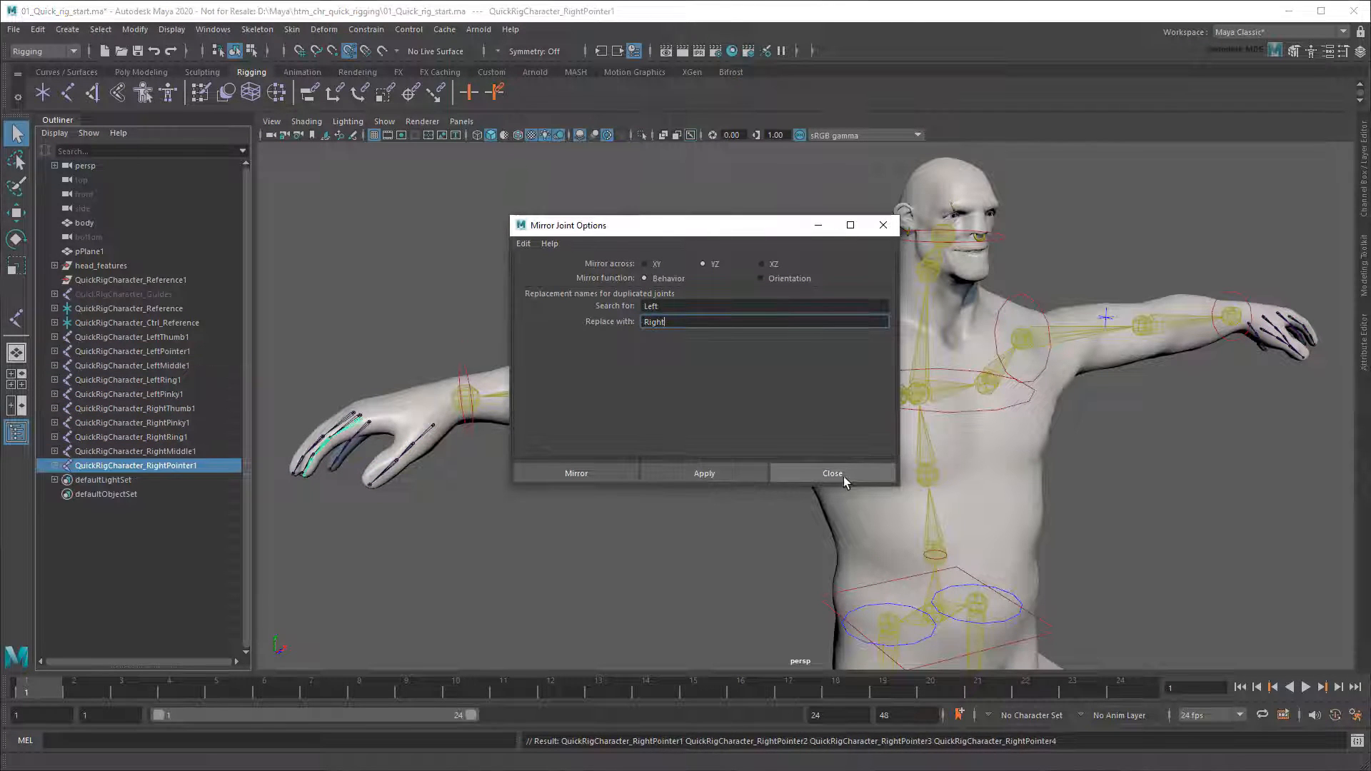
pyautogui.click(832, 473)
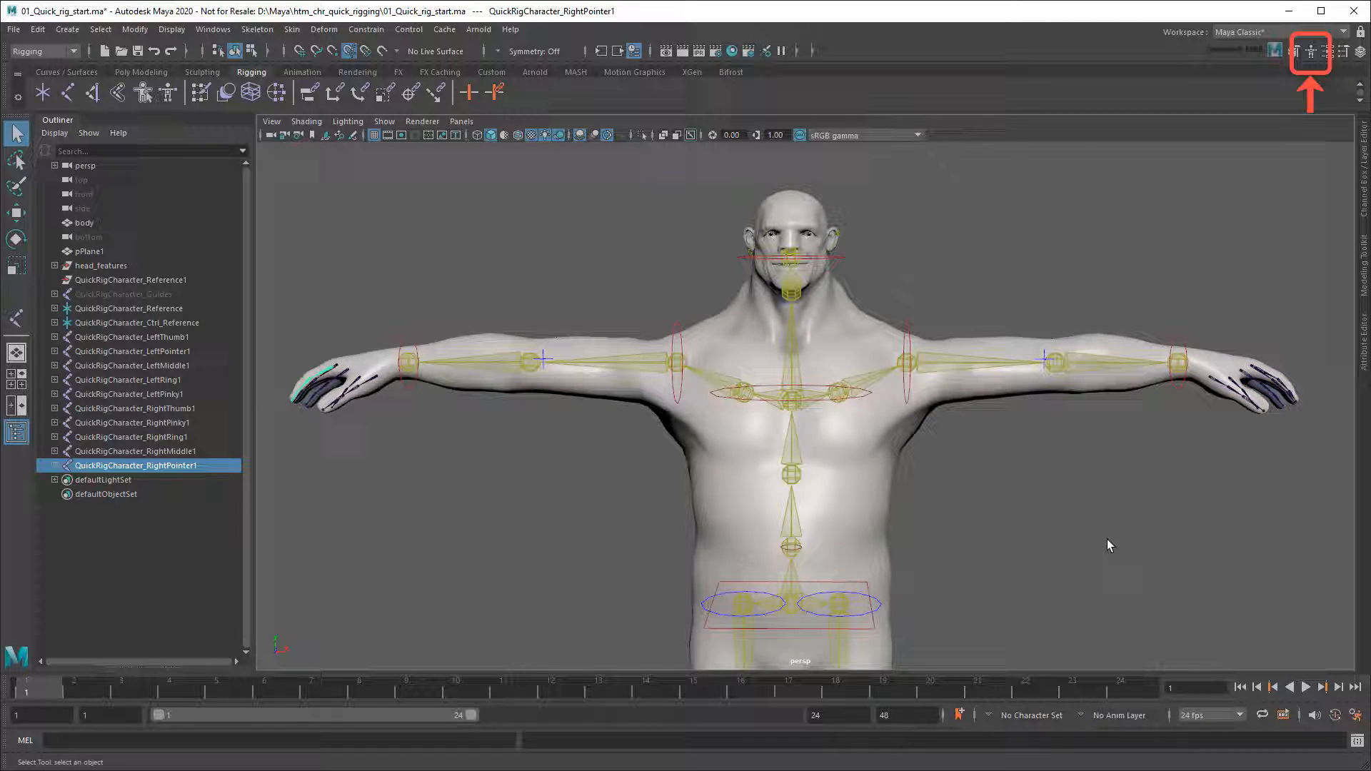
# - Show the HumanIK panel and rotate the left shoulder effector to test the rig
pyautogui.click(1310, 51)
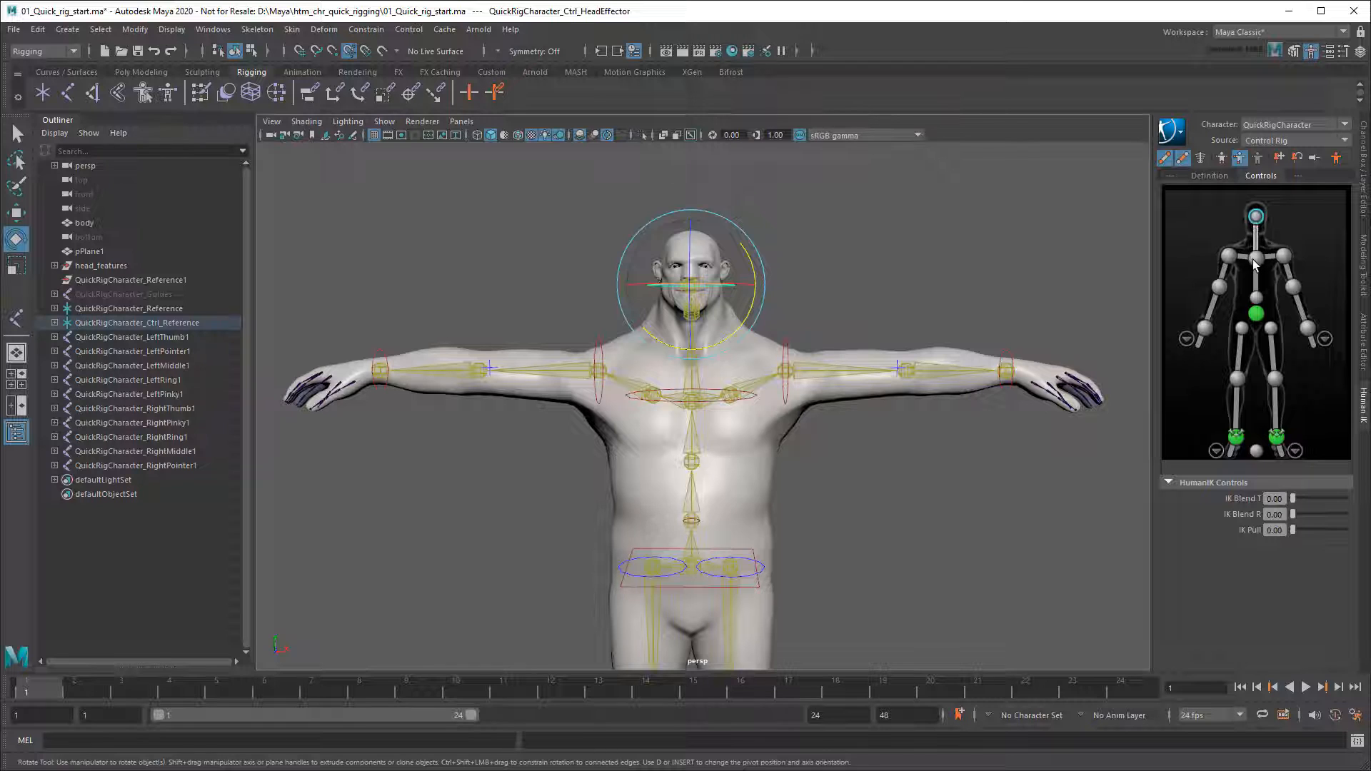
pyautogui.click(1283, 258)
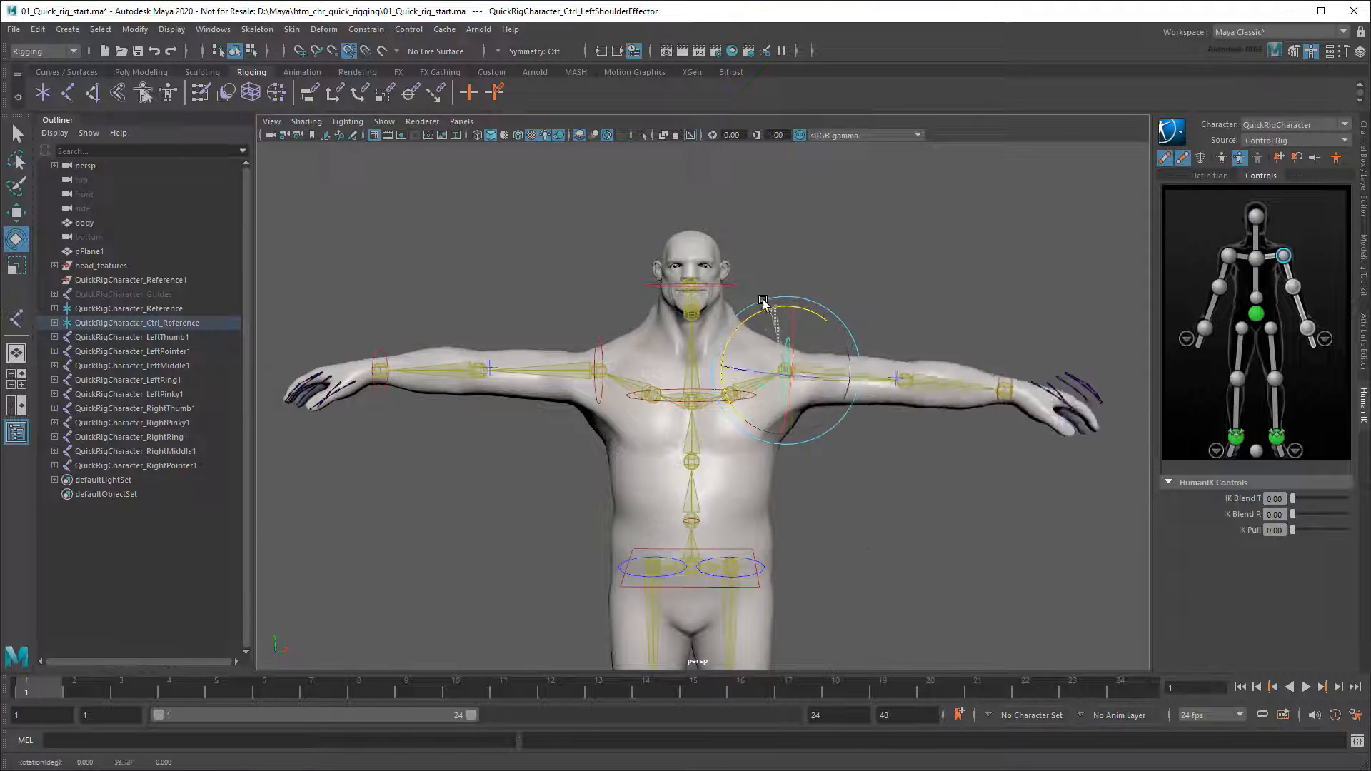
pyautogui.moveTo(762, 302); pyautogui.dragTo(832, 337)
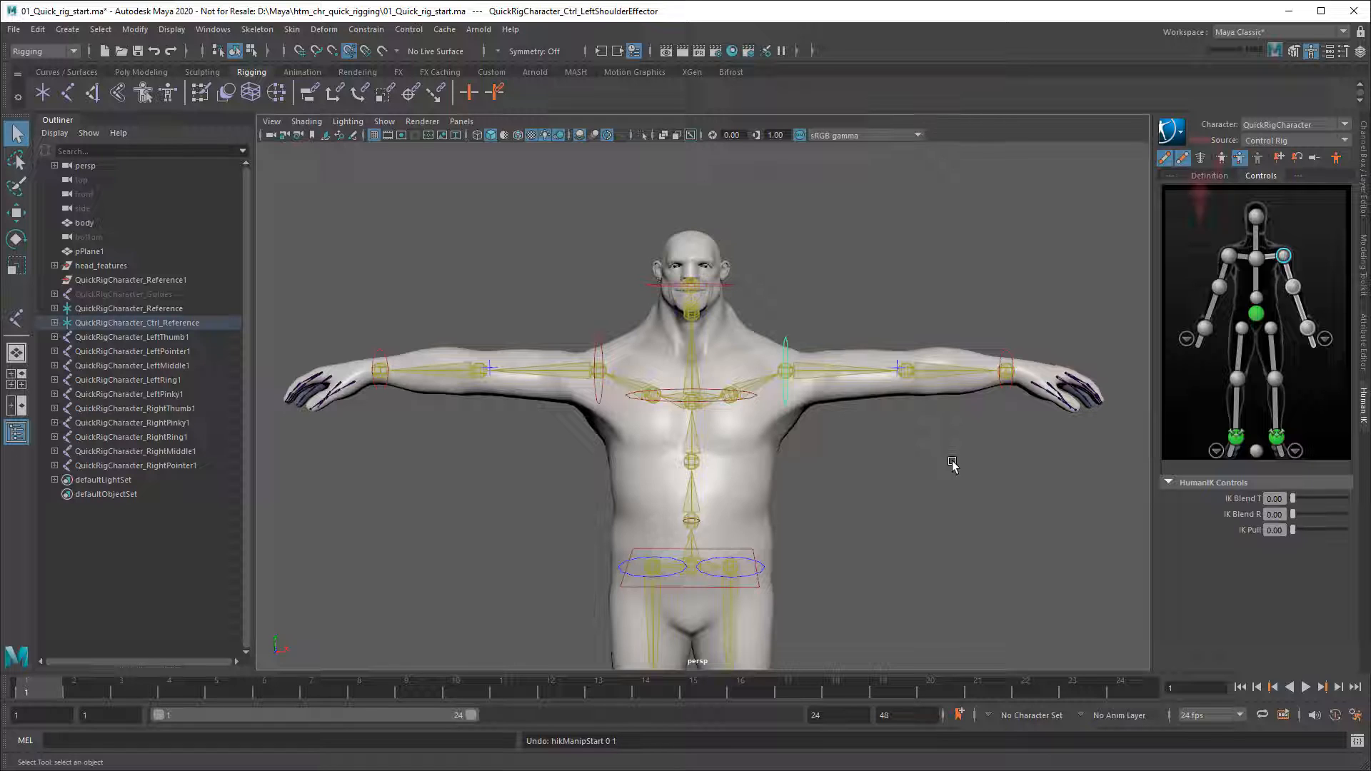
# - Display the QuickRigCharacter skeleton definition with its hand map
pyautogui.click(1198, 157)
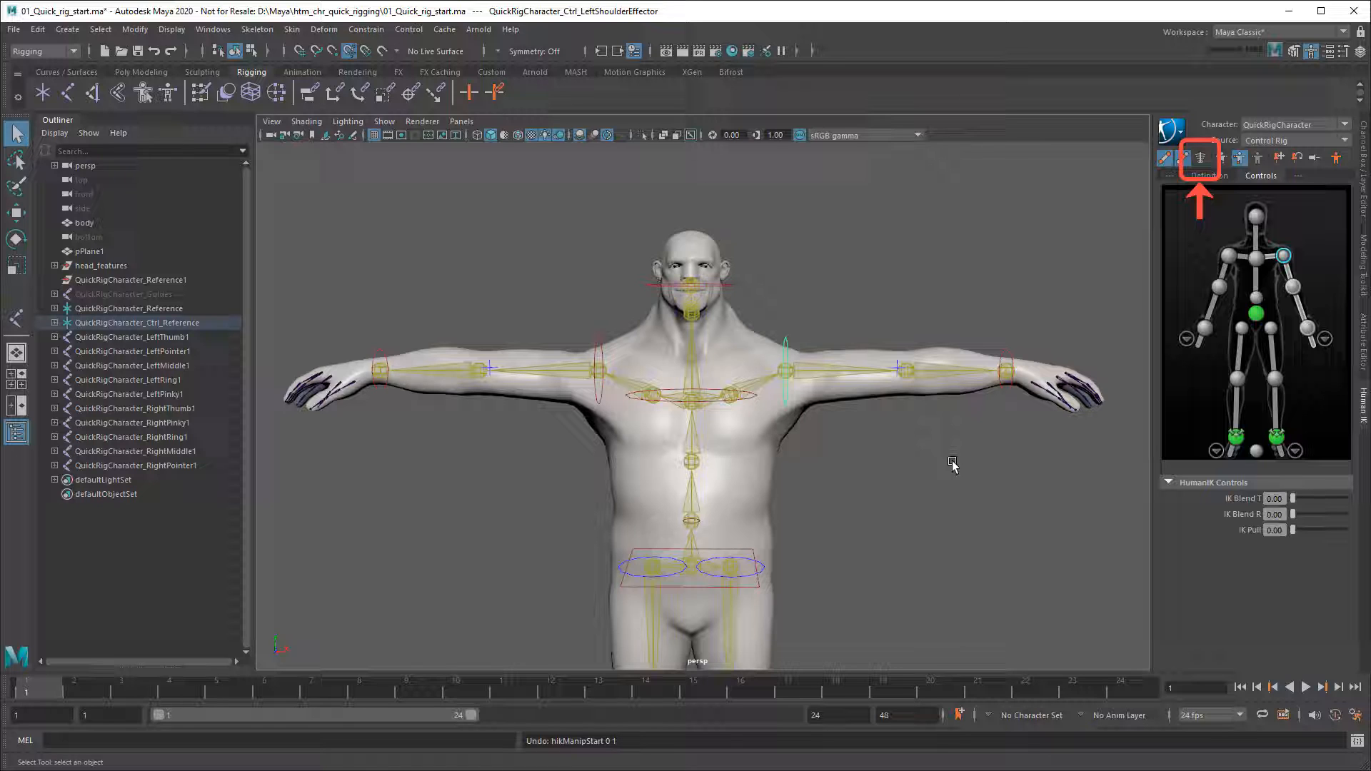
pyautogui.click(1200, 157)
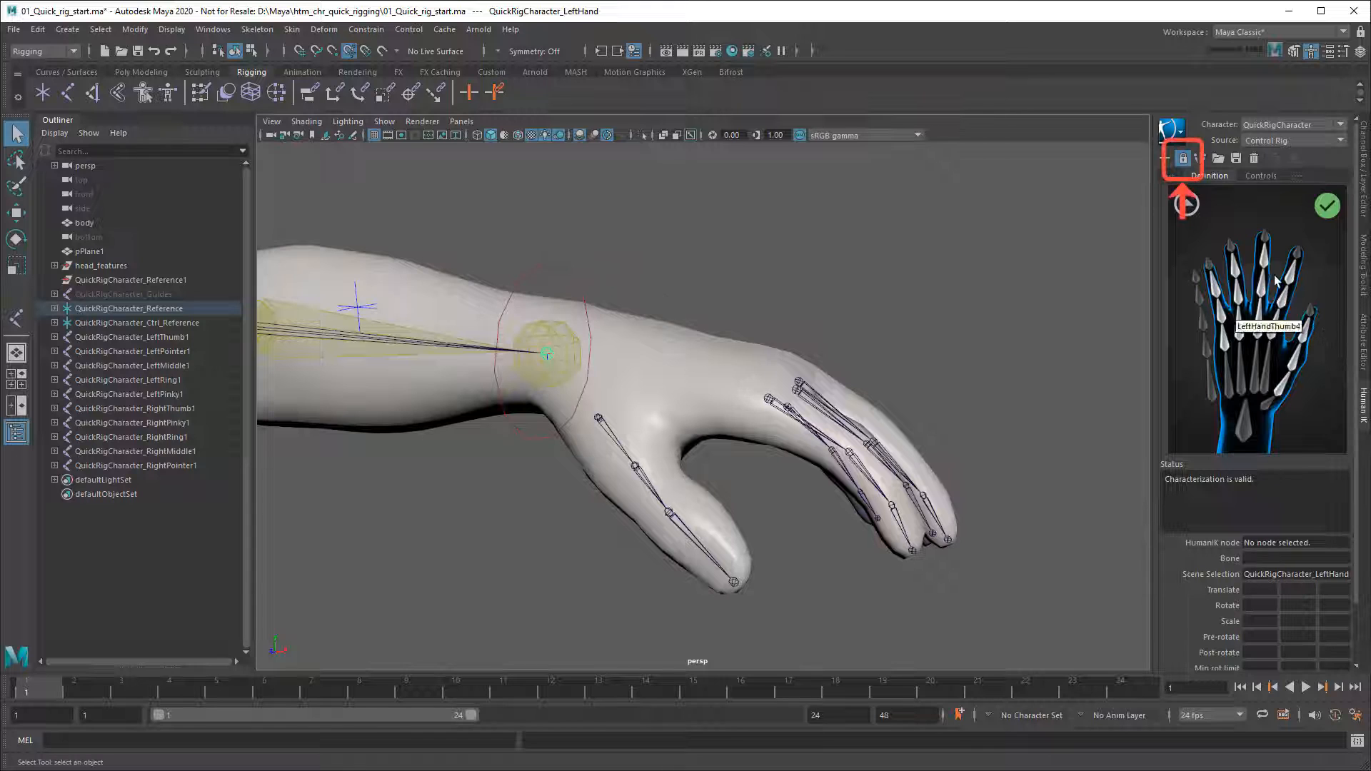
# - Unlock the character definition, deleting the control rig, and expand the skeleton hierarchy
pyautogui.click(1183, 159)
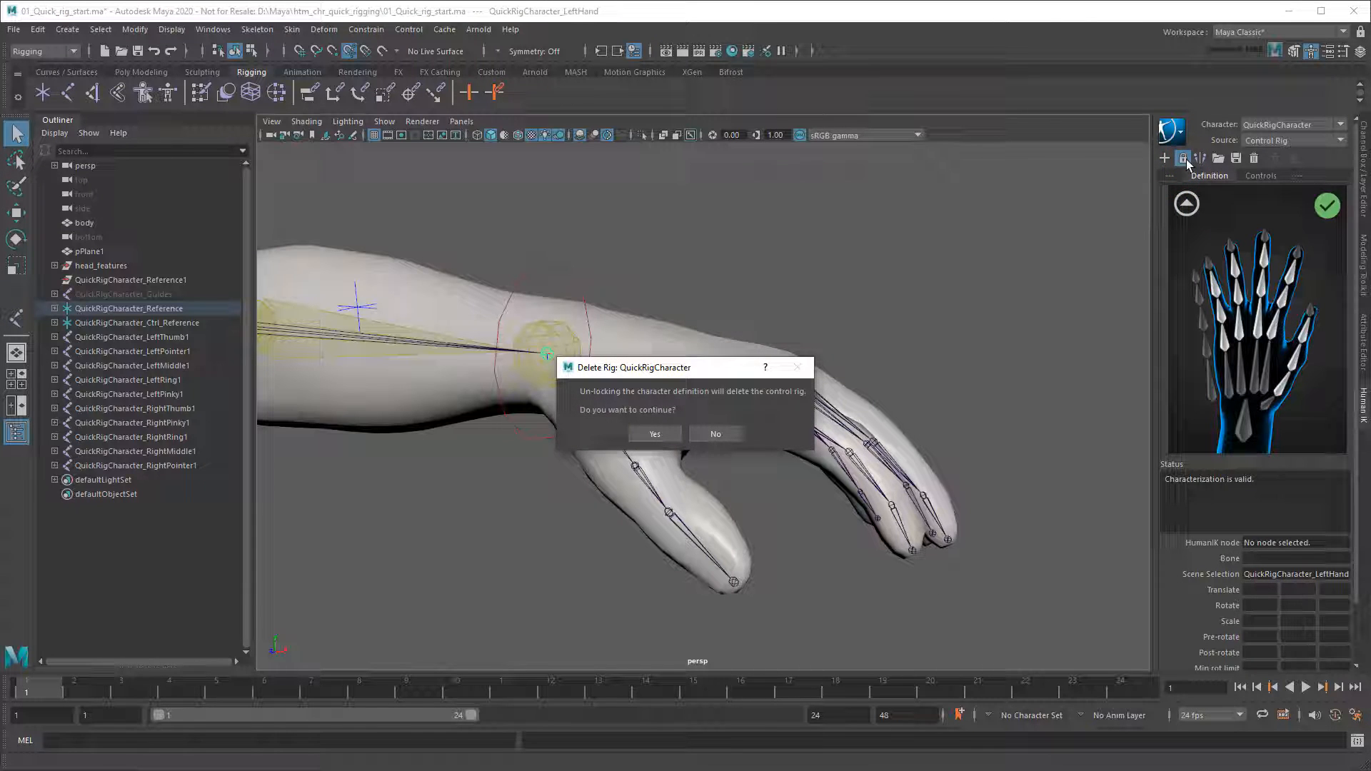
pyautogui.click(654, 435)
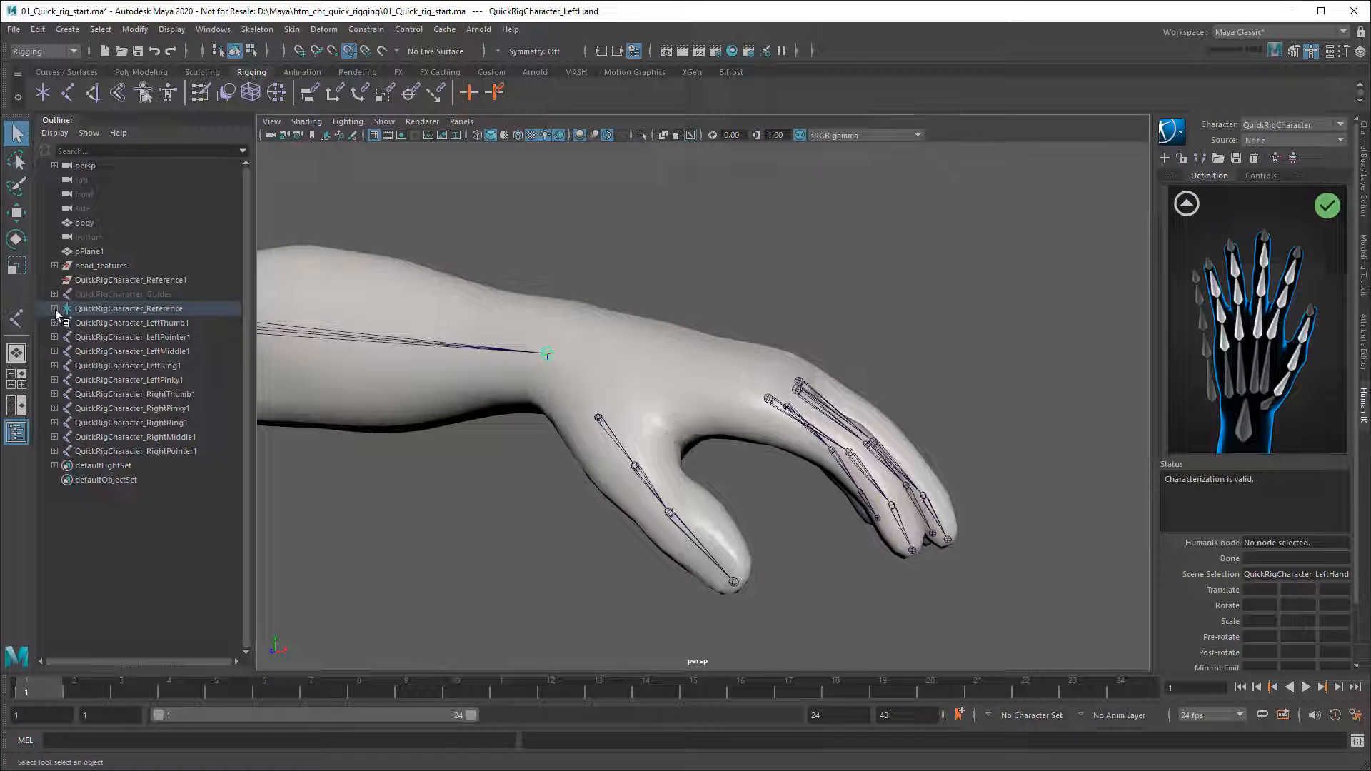
pyautogui.click(56, 308)
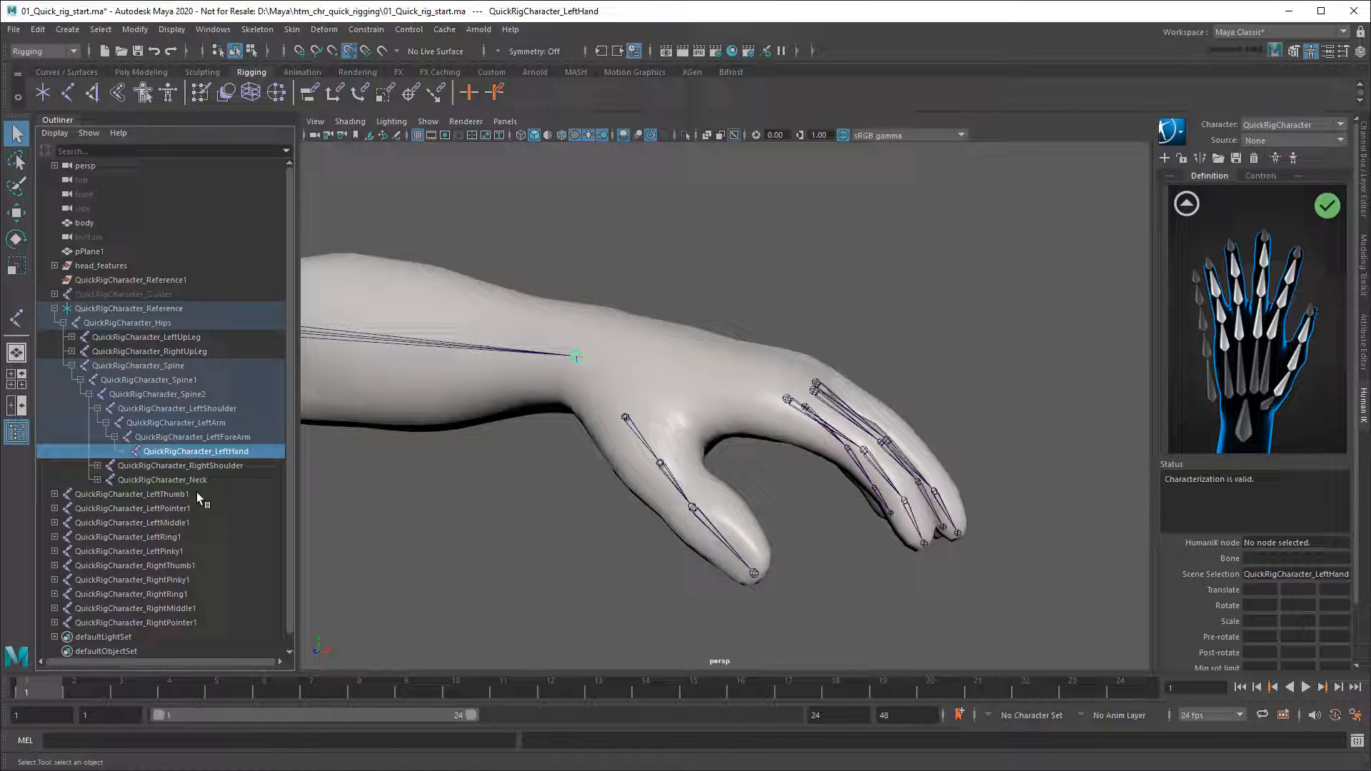
# - Parent the five left and five right finger root joints under LeftHand and RightHand
pyautogui.click(127, 494)
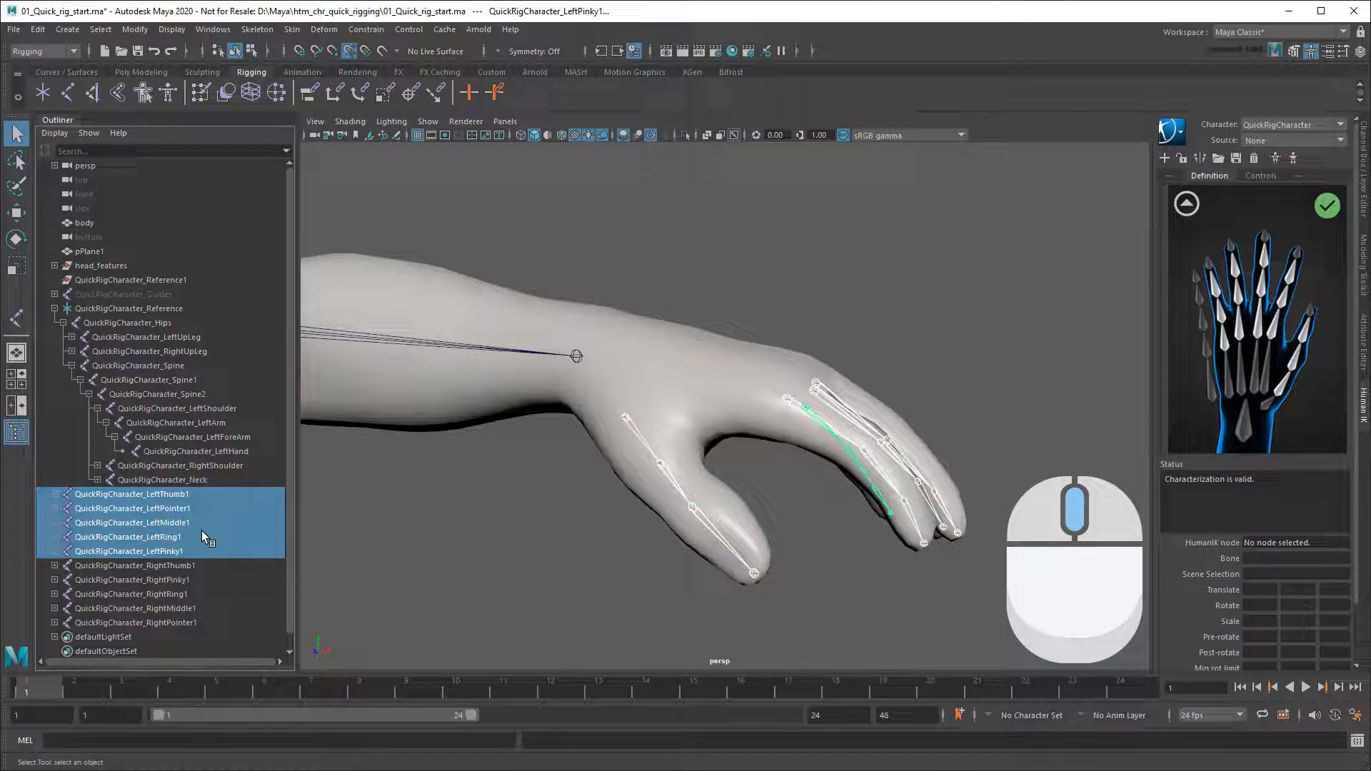
pyautogui.click(130, 552)
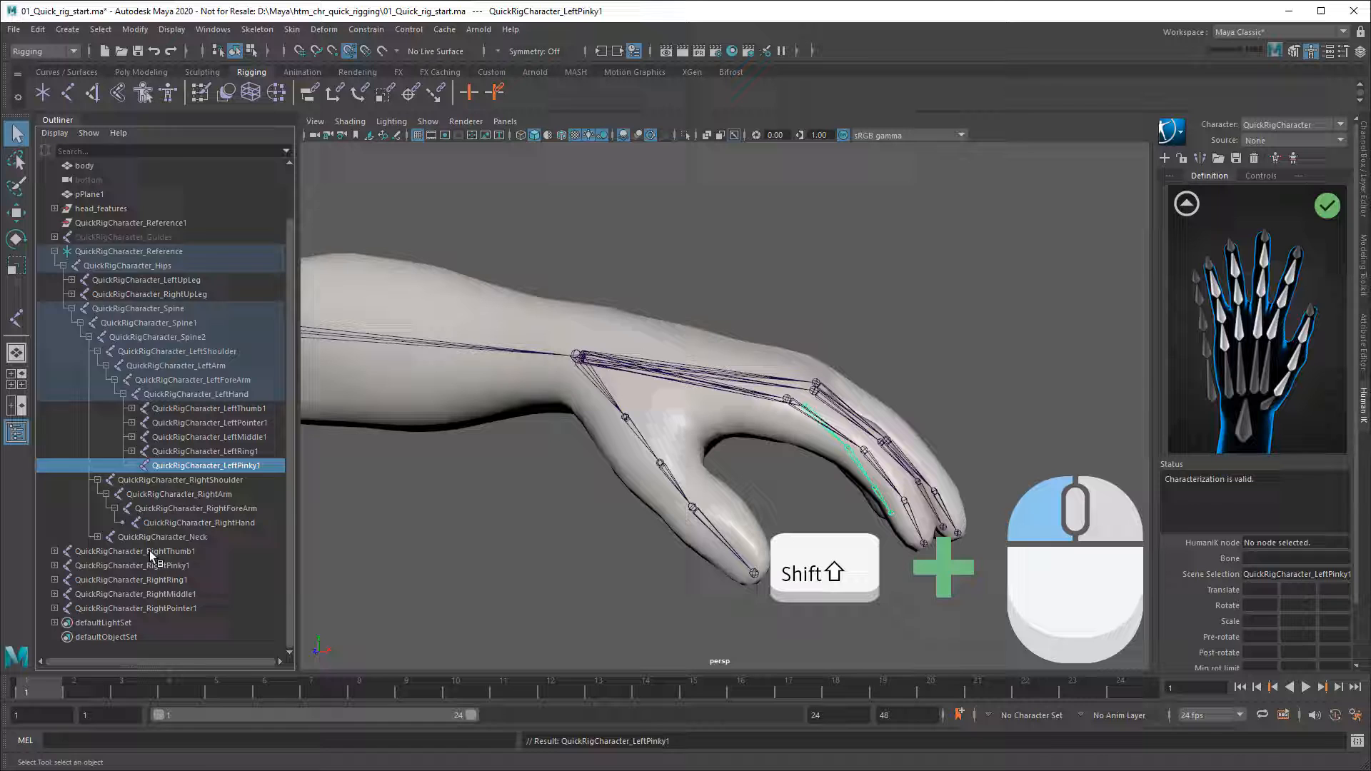
pyautogui.click(134, 608)
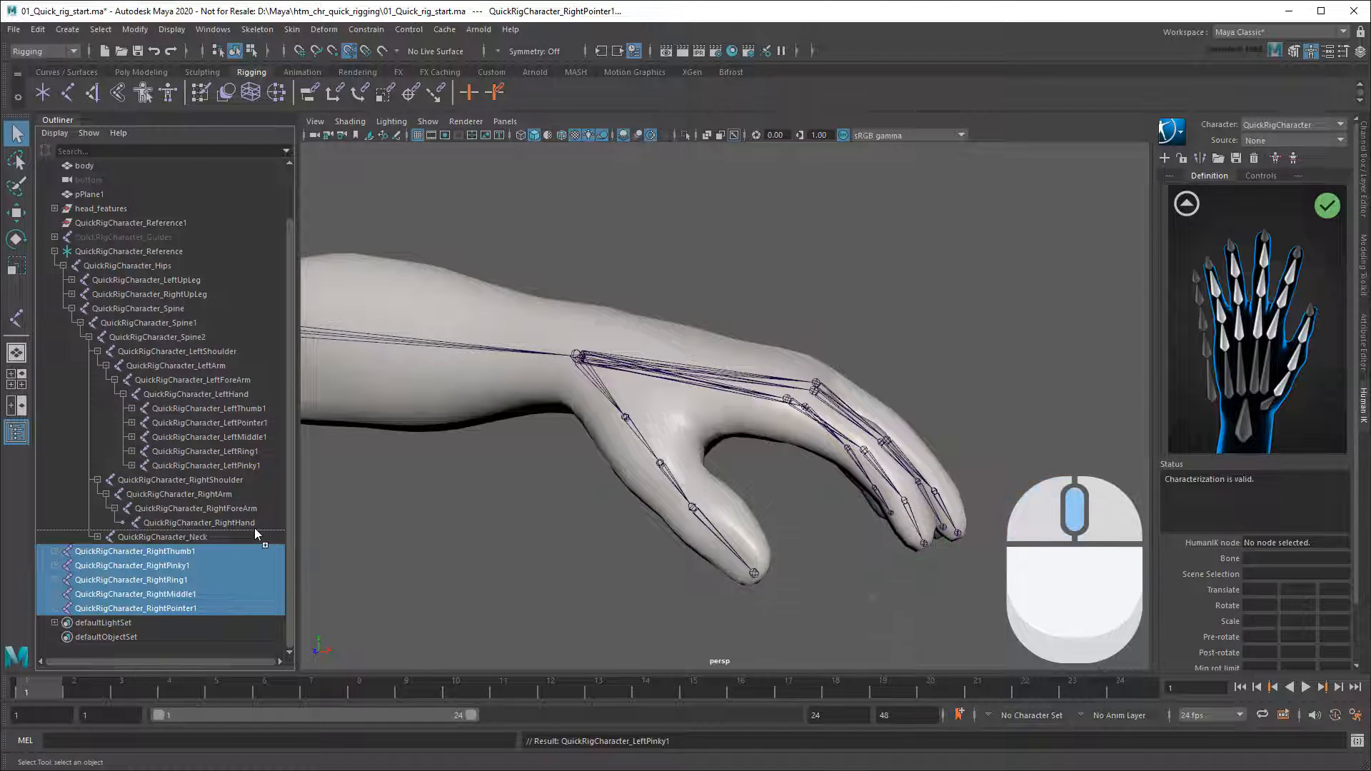
pyautogui.click(175, 594)
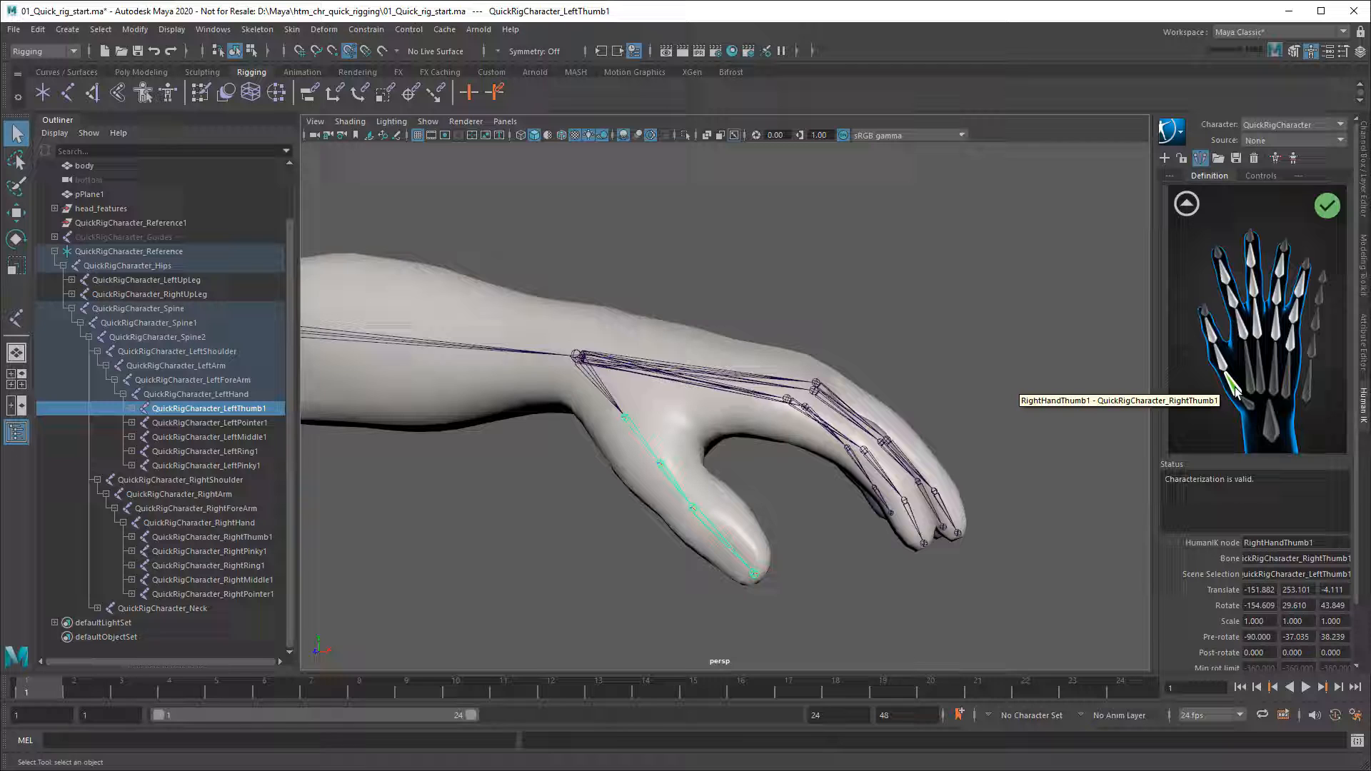
# - Assign the left thumb and finger joints to their HumanIK hand definition slots
pyautogui.click(1199, 159)
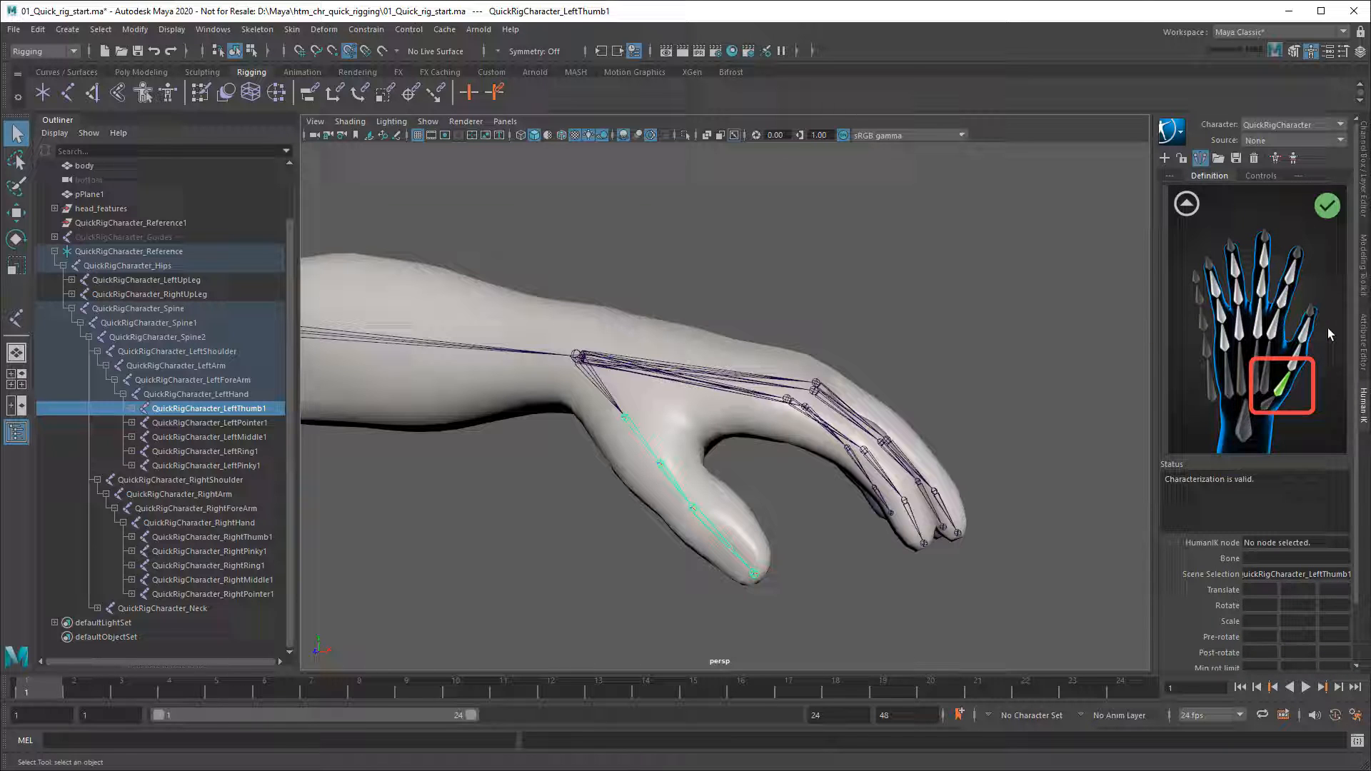
pyautogui.click(673, 488)
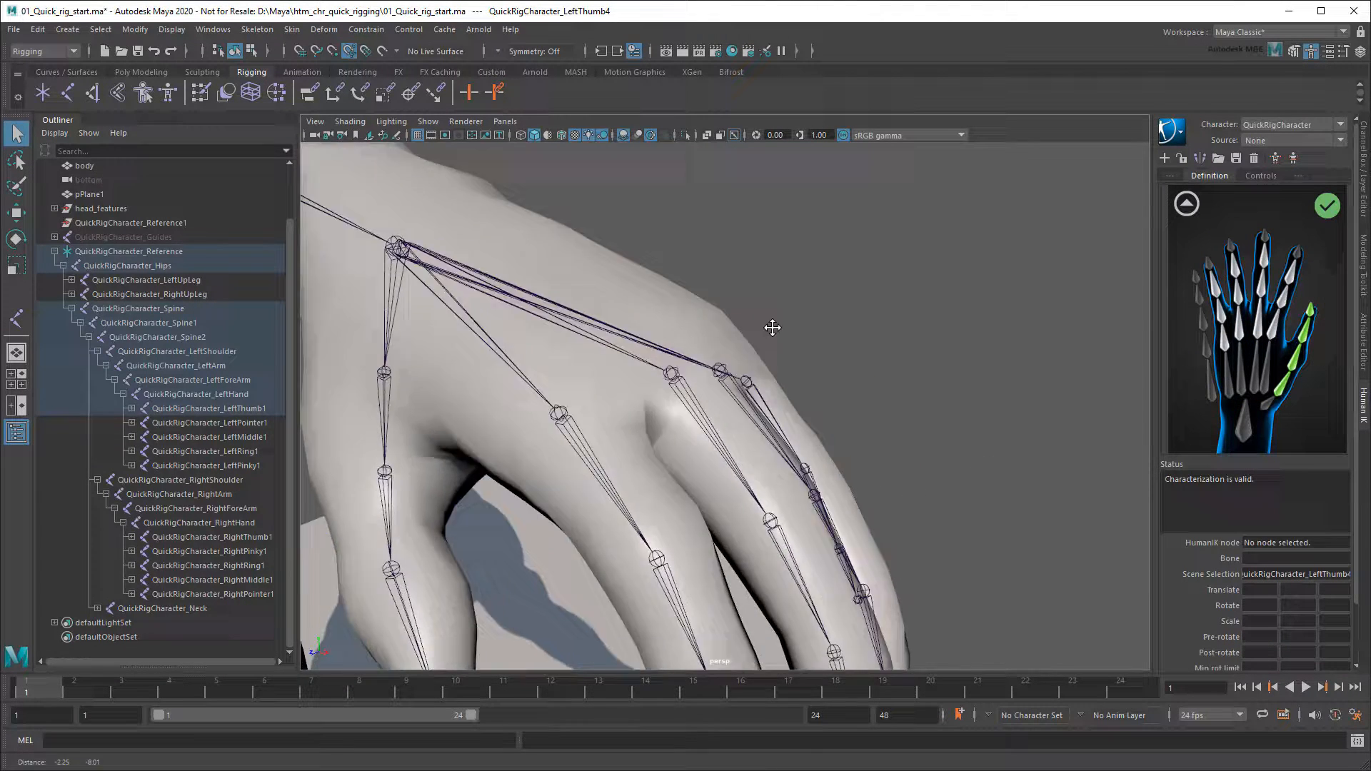
pyautogui.click(207, 423)
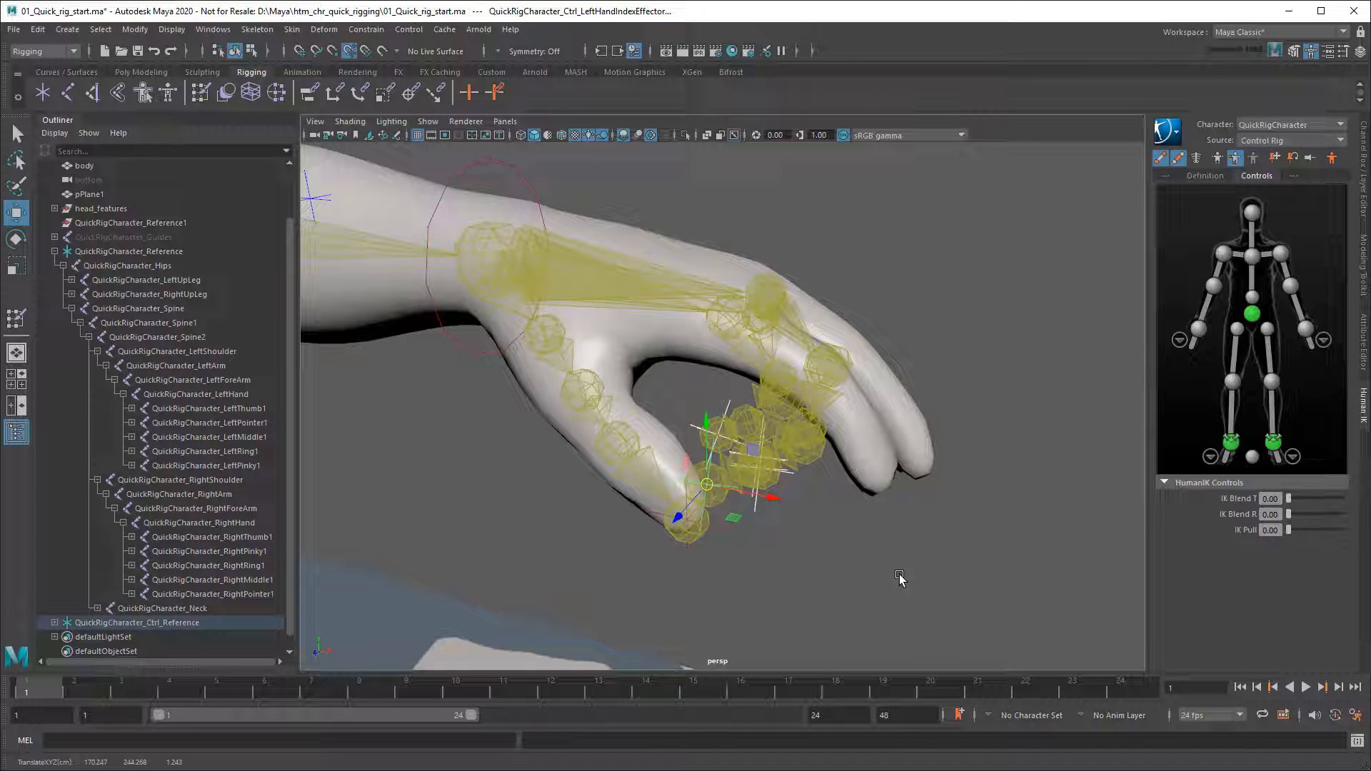
# - Reset the control rig so the ogre returns to T-pose with fingers extended
pyautogui.moveTo(709, 485); pyautogui.dragTo(883, 486)
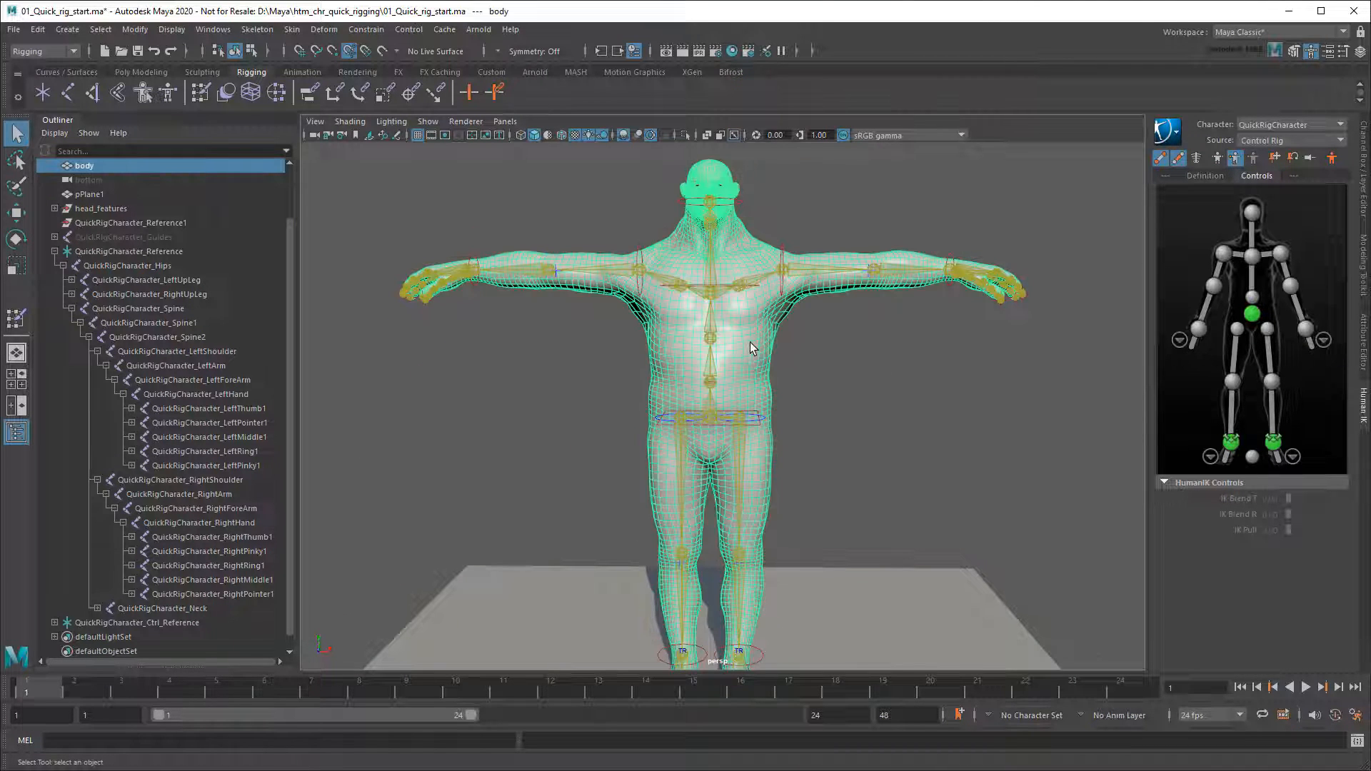
pyautogui.click(291, 28)
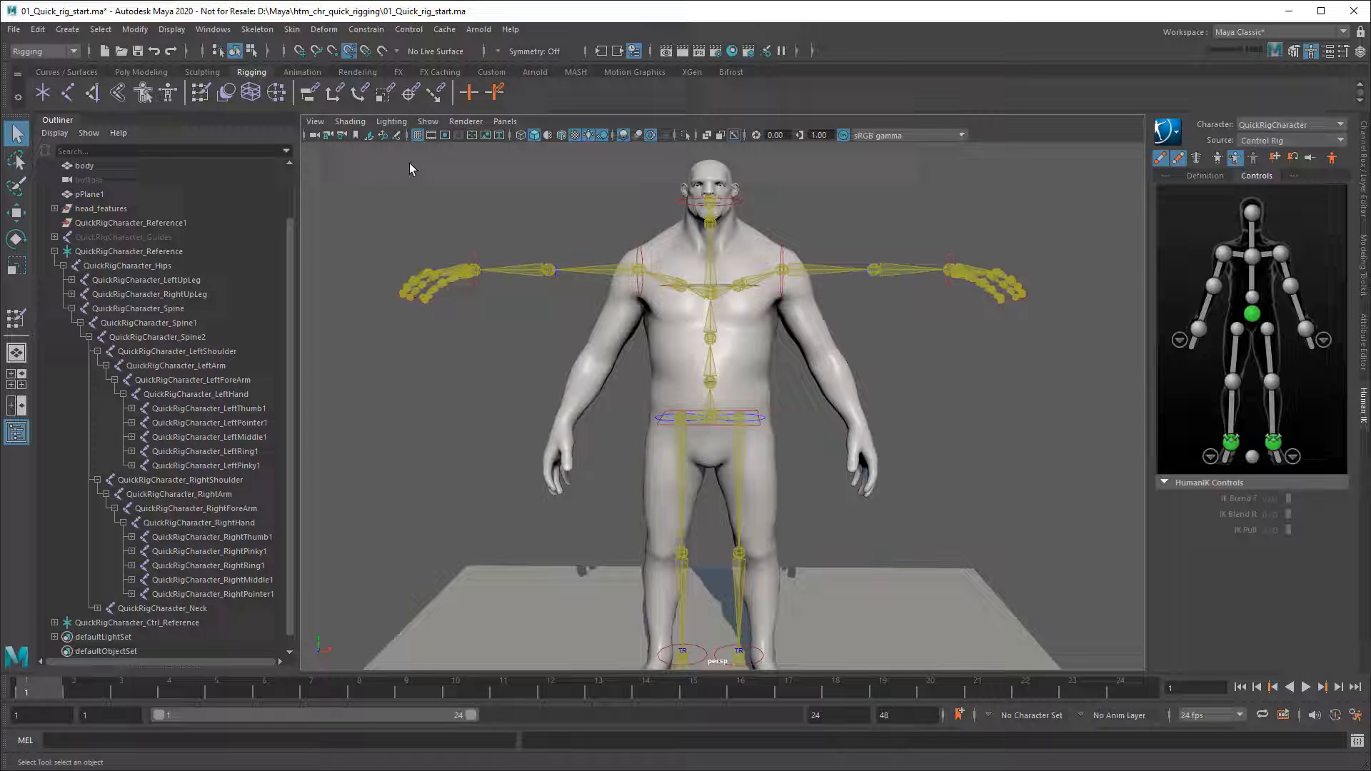
pyautogui.press('ctrl+z')
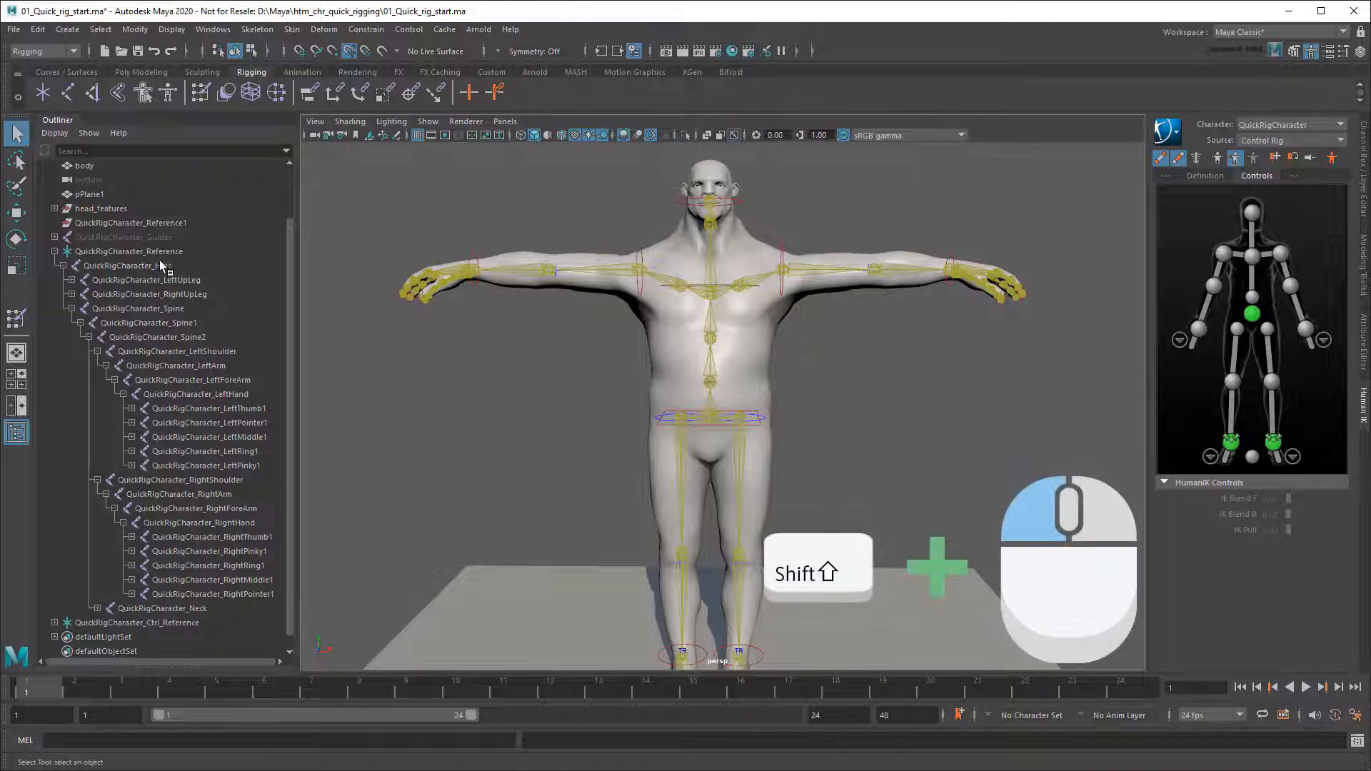
# - Bind the body to the Hips skeleton with Geodesic Voxel and Dual quaternion skinning
pyautogui.click(85, 165)
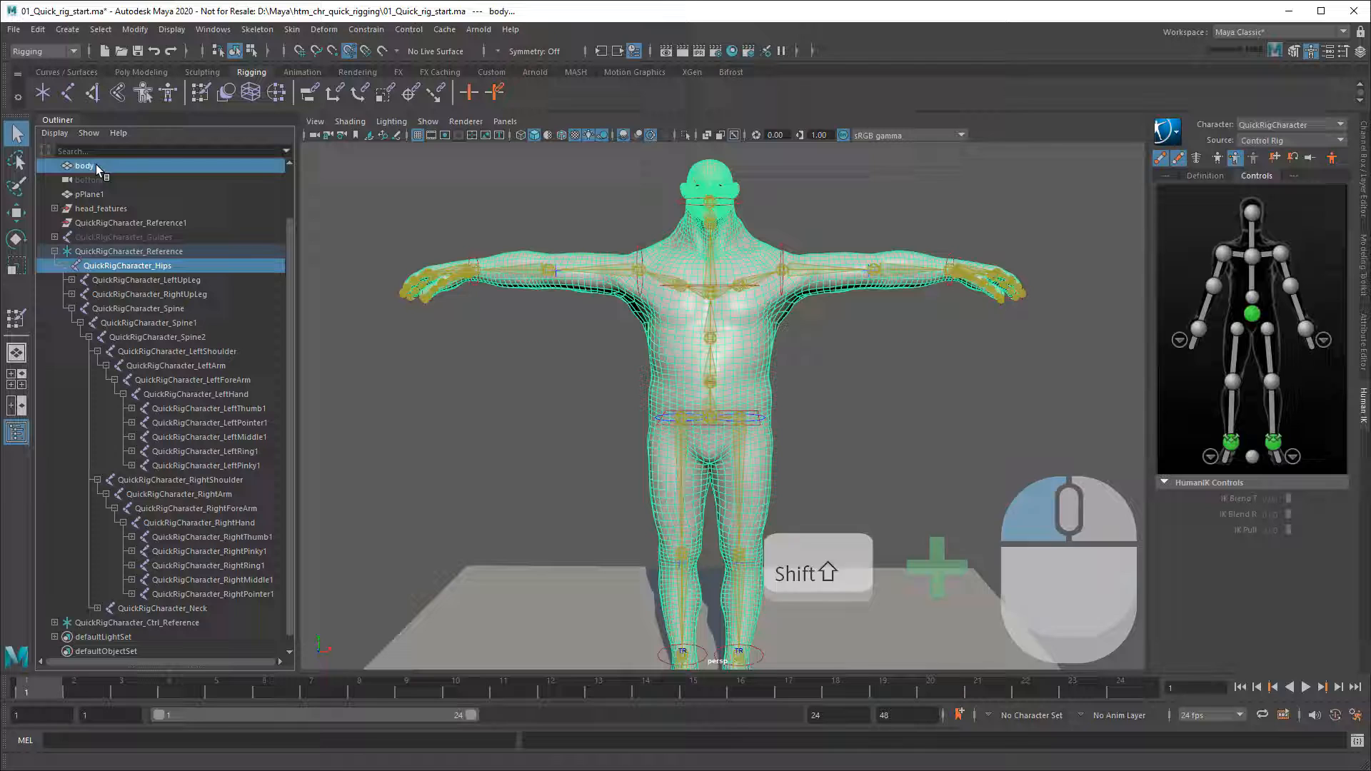
pyautogui.click(292, 29)
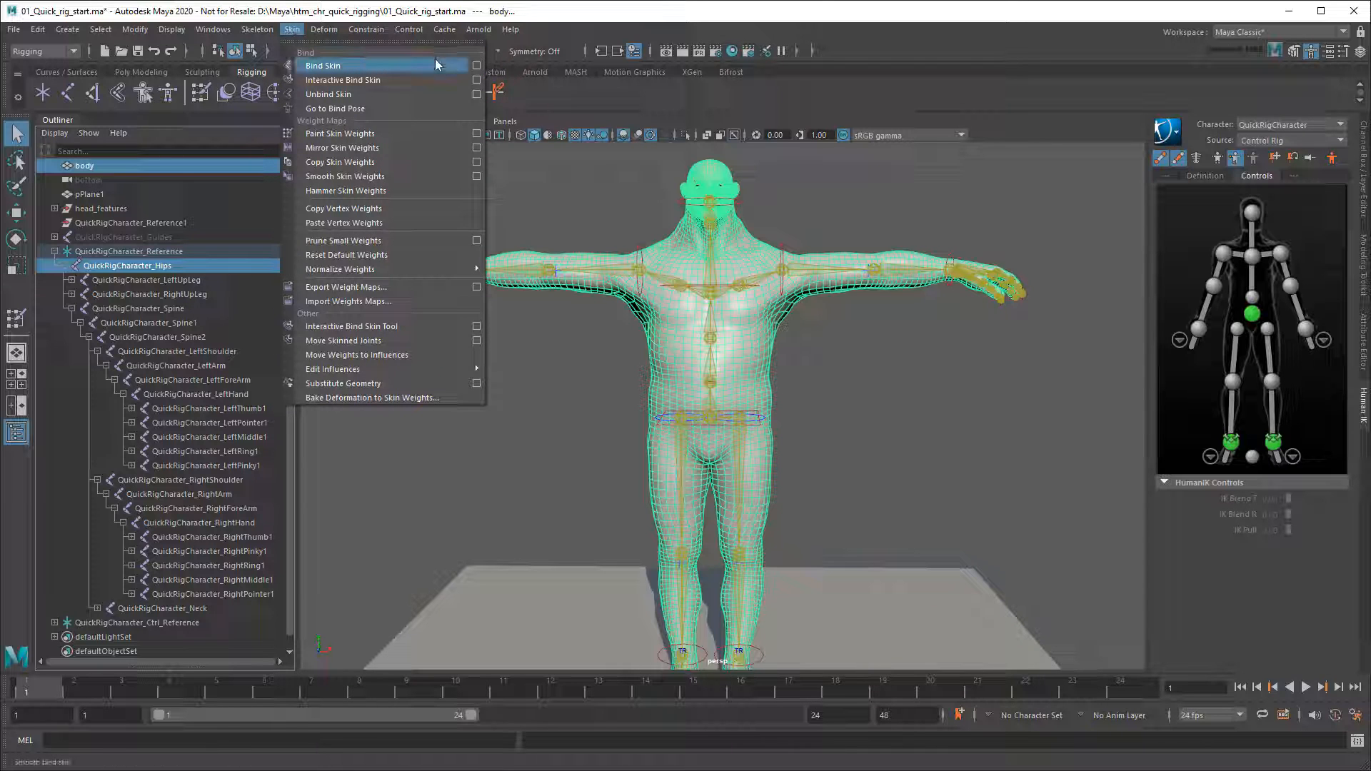
pyautogui.click(477, 66)
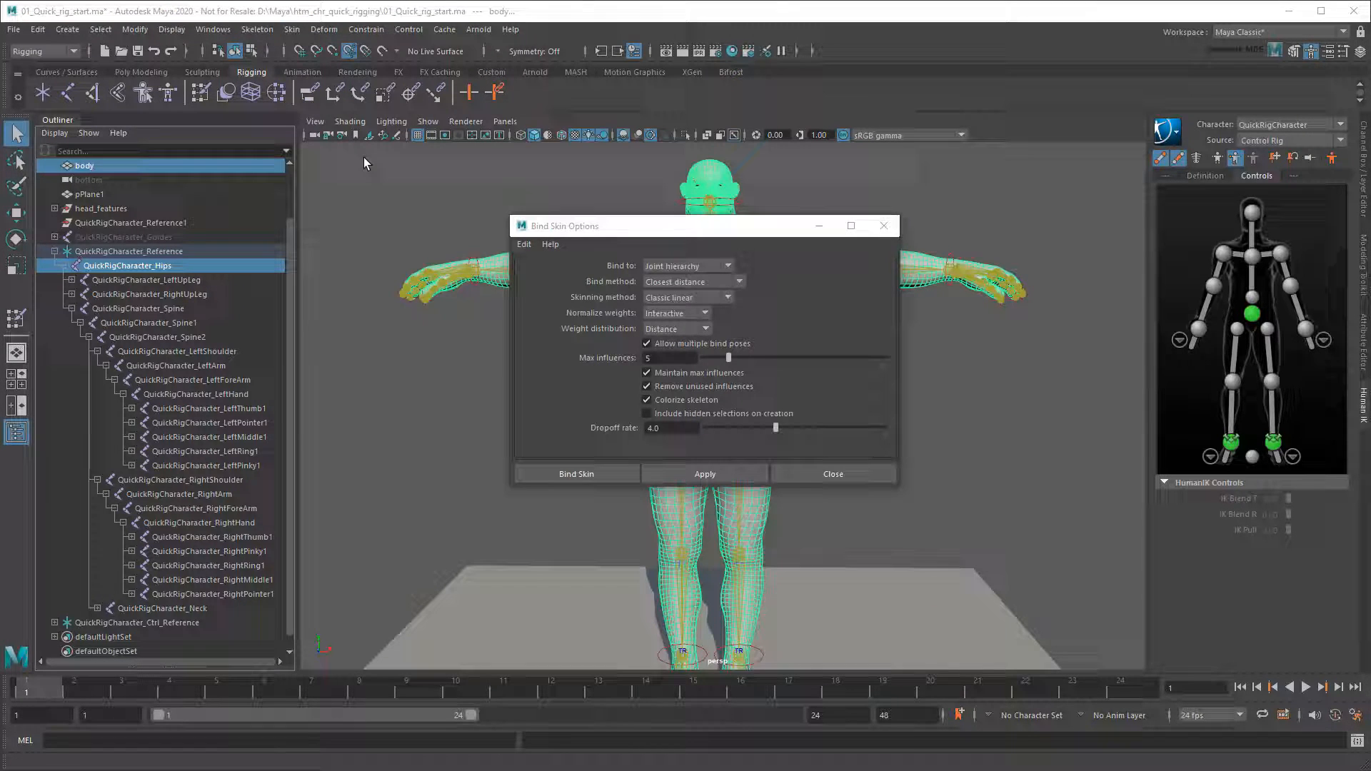
pyautogui.click(687, 297)
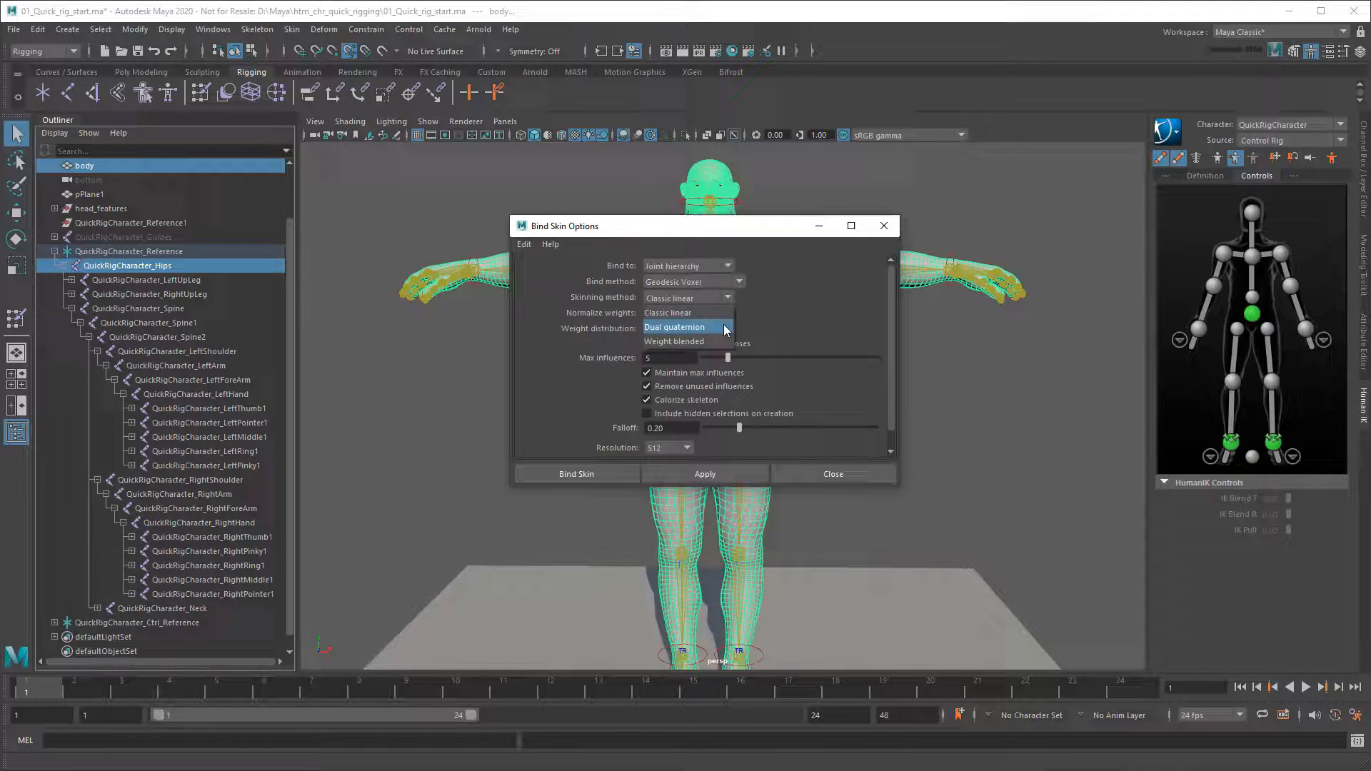
pyautogui.click(675, 326)
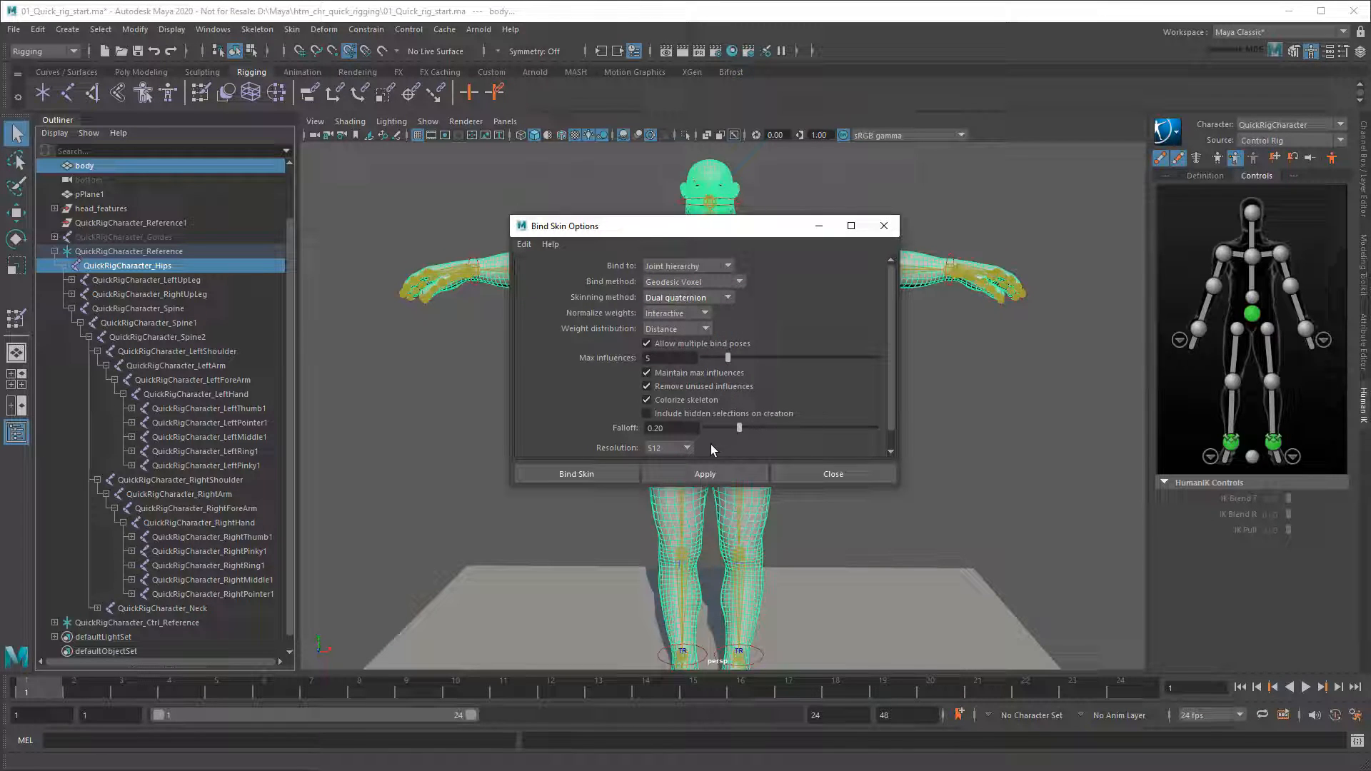
pyautogui.click(576, 472)
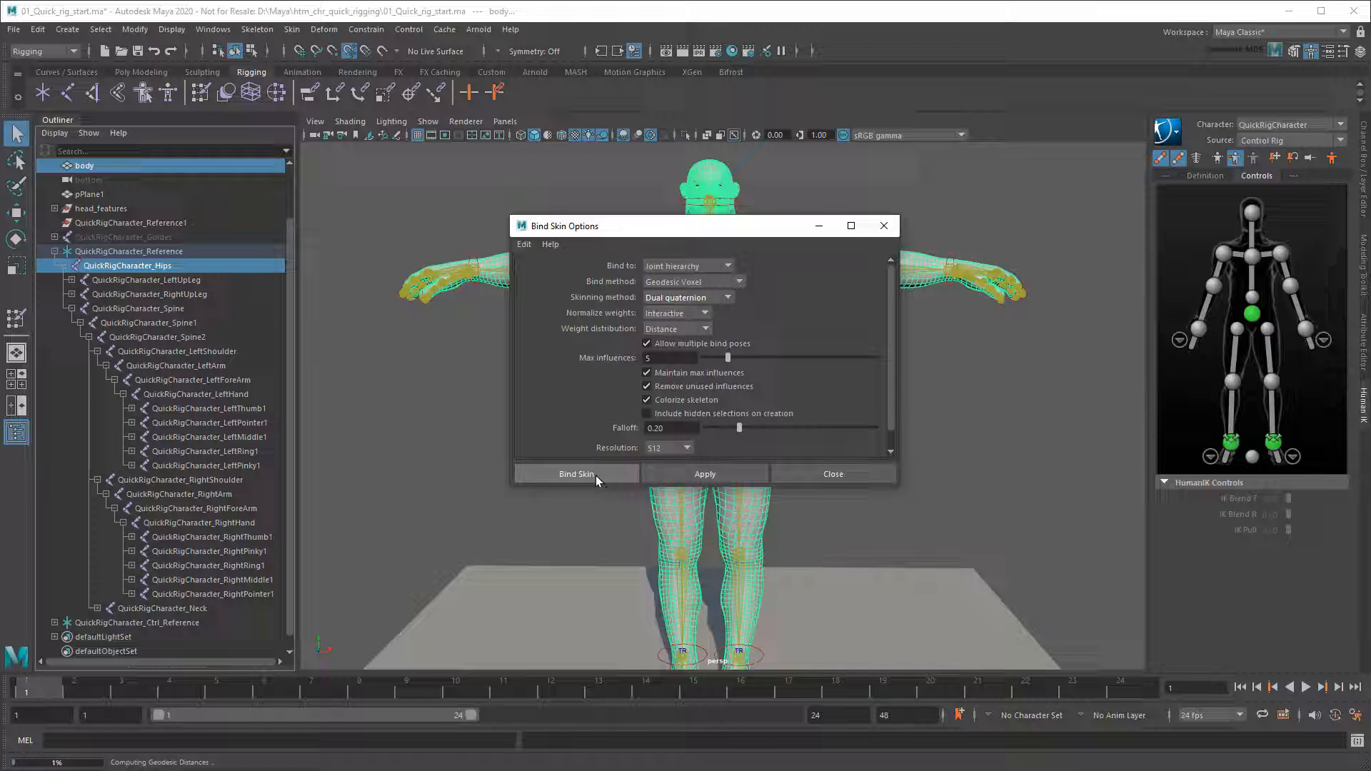
pyautogui.click(576, 473)
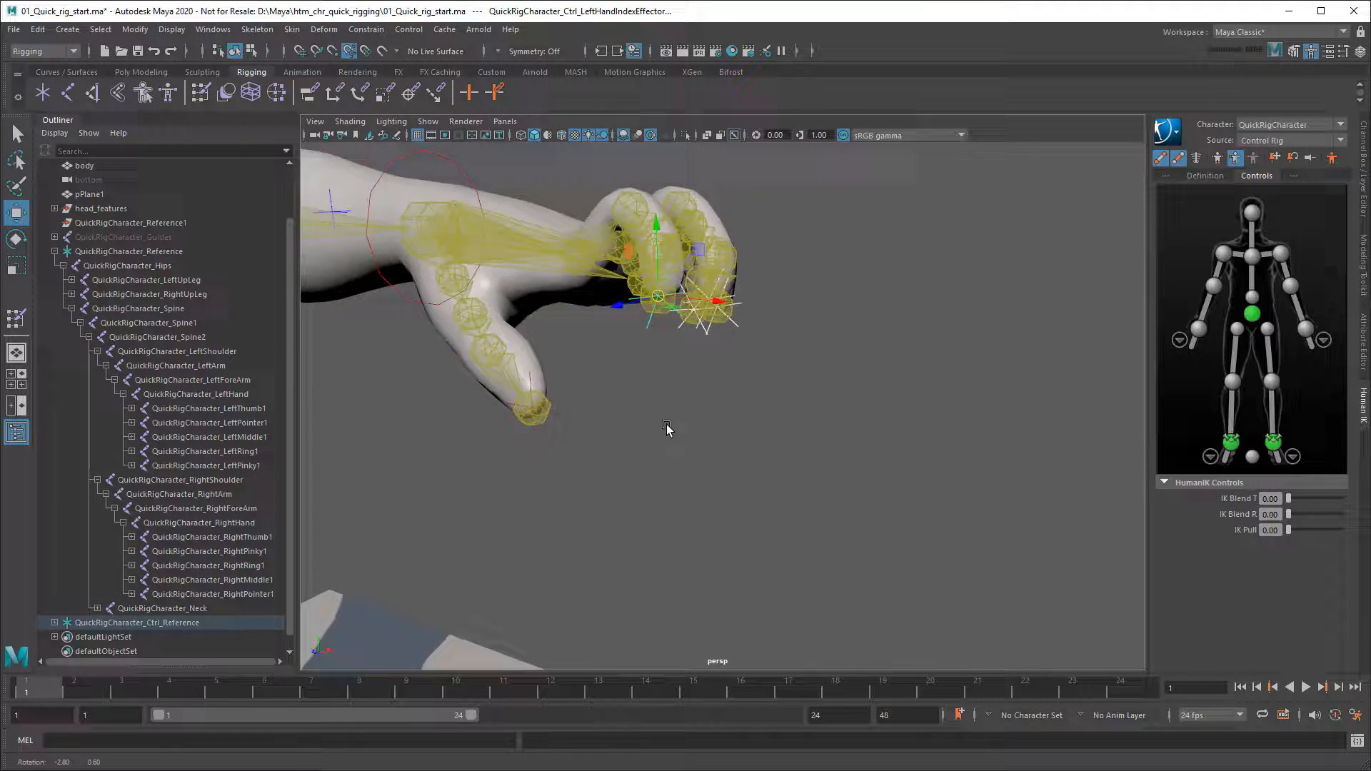
pyautogui.moveTo(664, 298); pyautogui.dragTo(1005, 454)
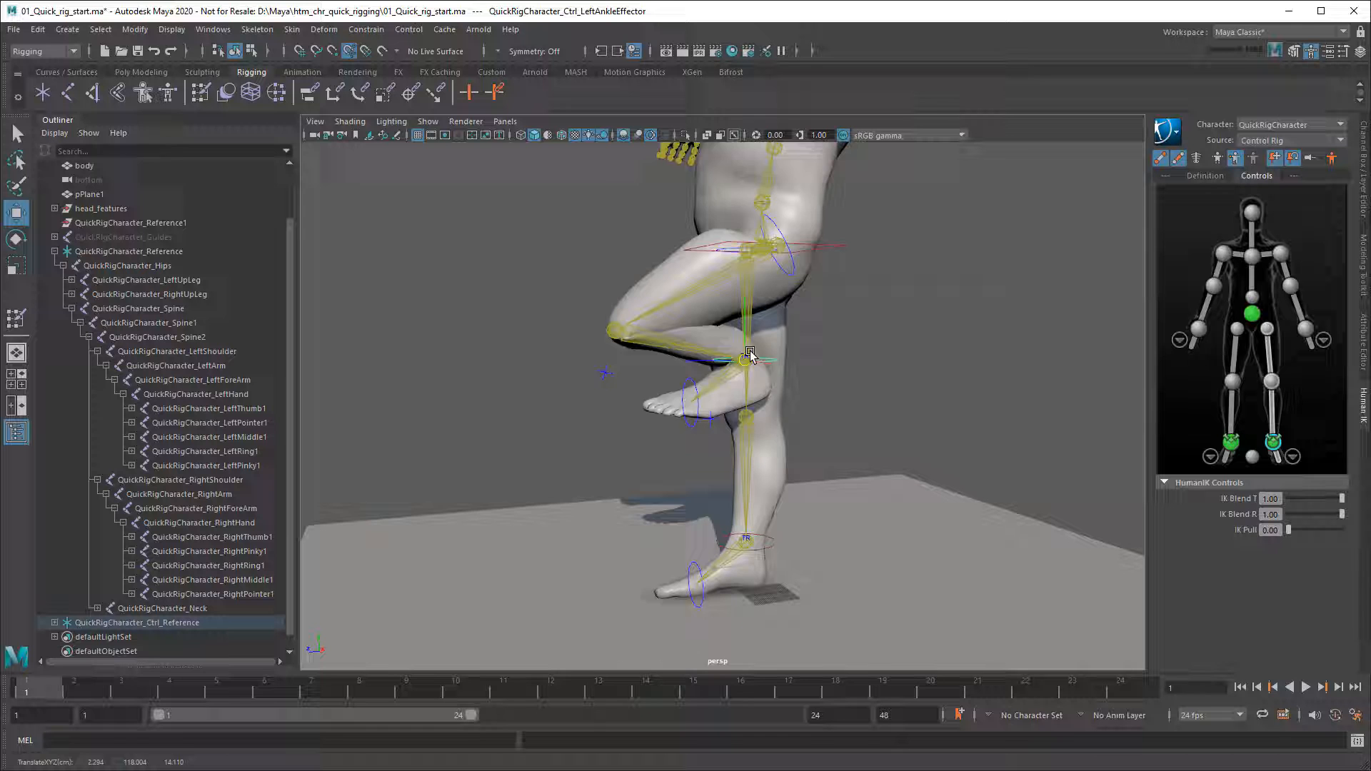
pyautogui.moveTo(750, 354); pyautogui.dragTo(836, 463)
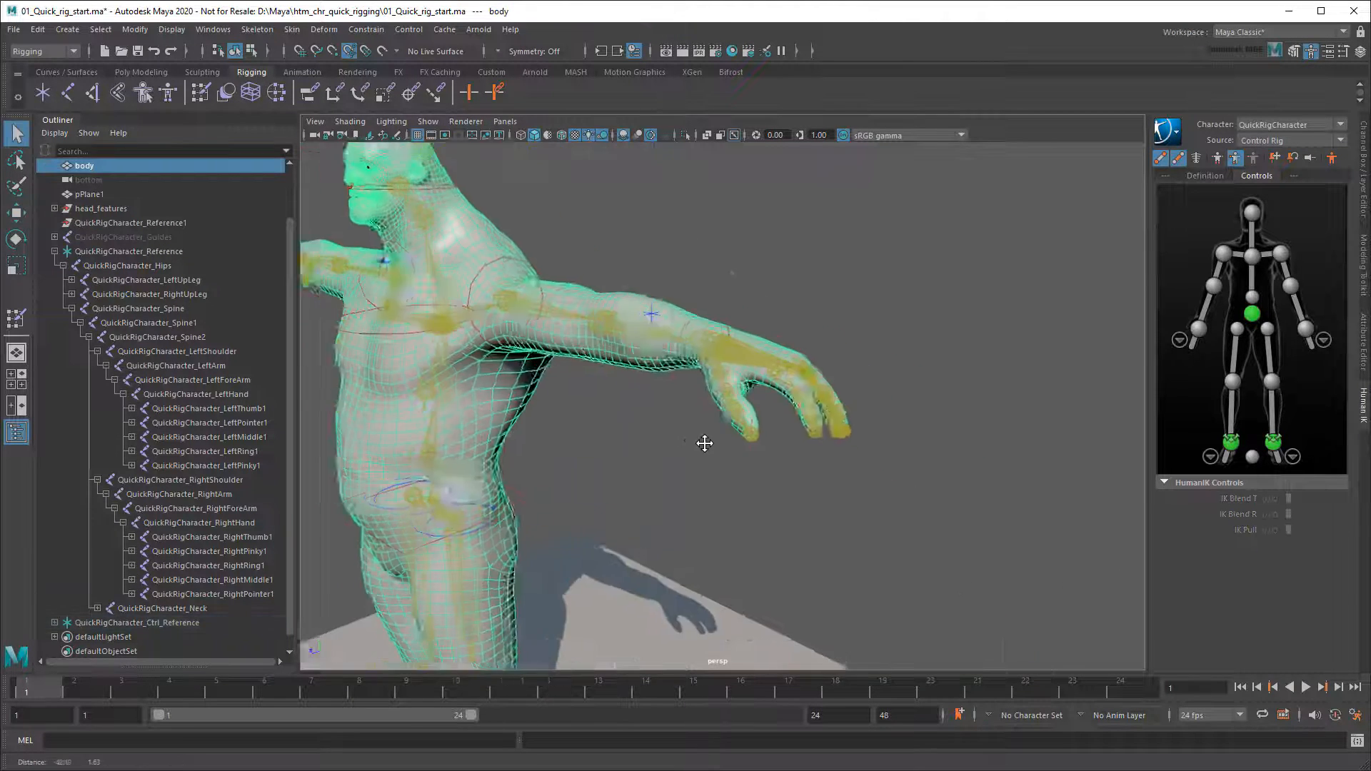
# - Export the skin weight maps as ogre_hand, confirming the write of all 62 maps
pyautogui.click(292, 28)
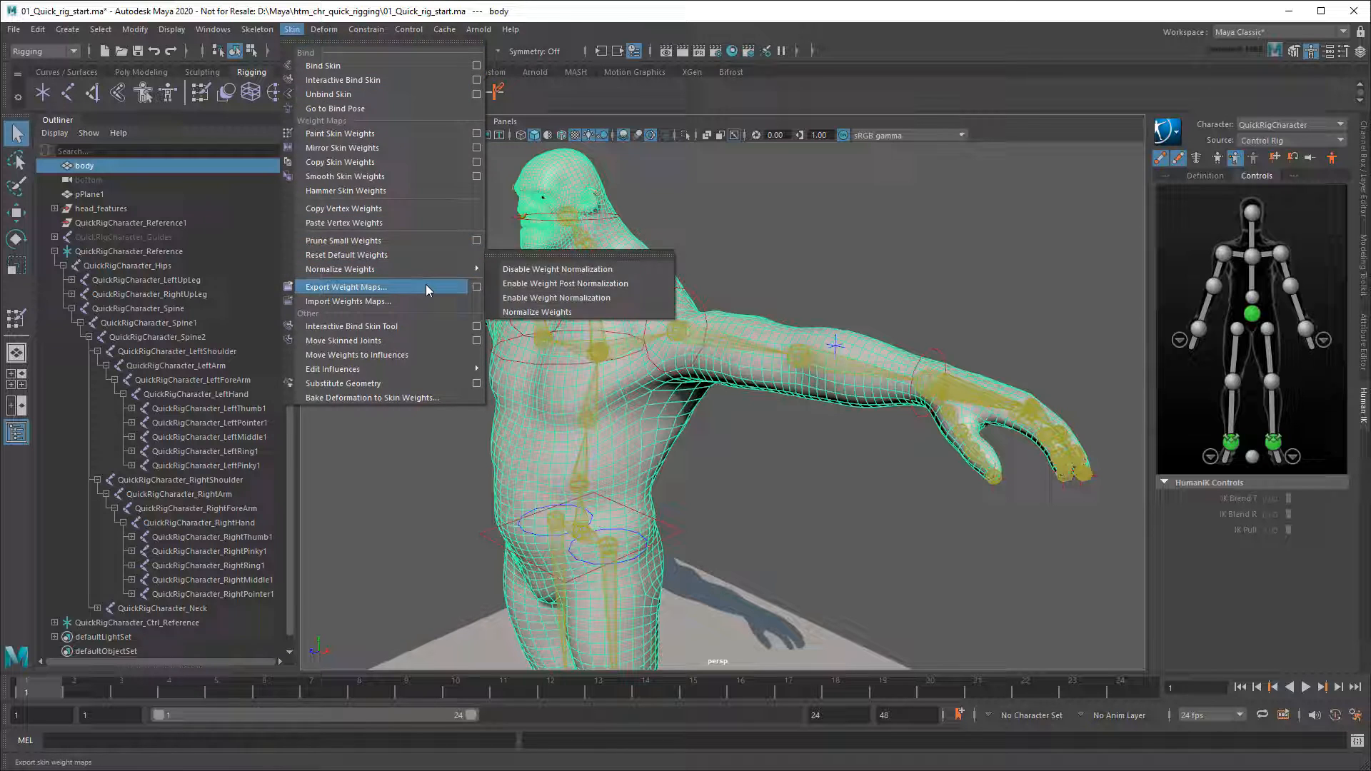
pyautogui.click(346, 287)
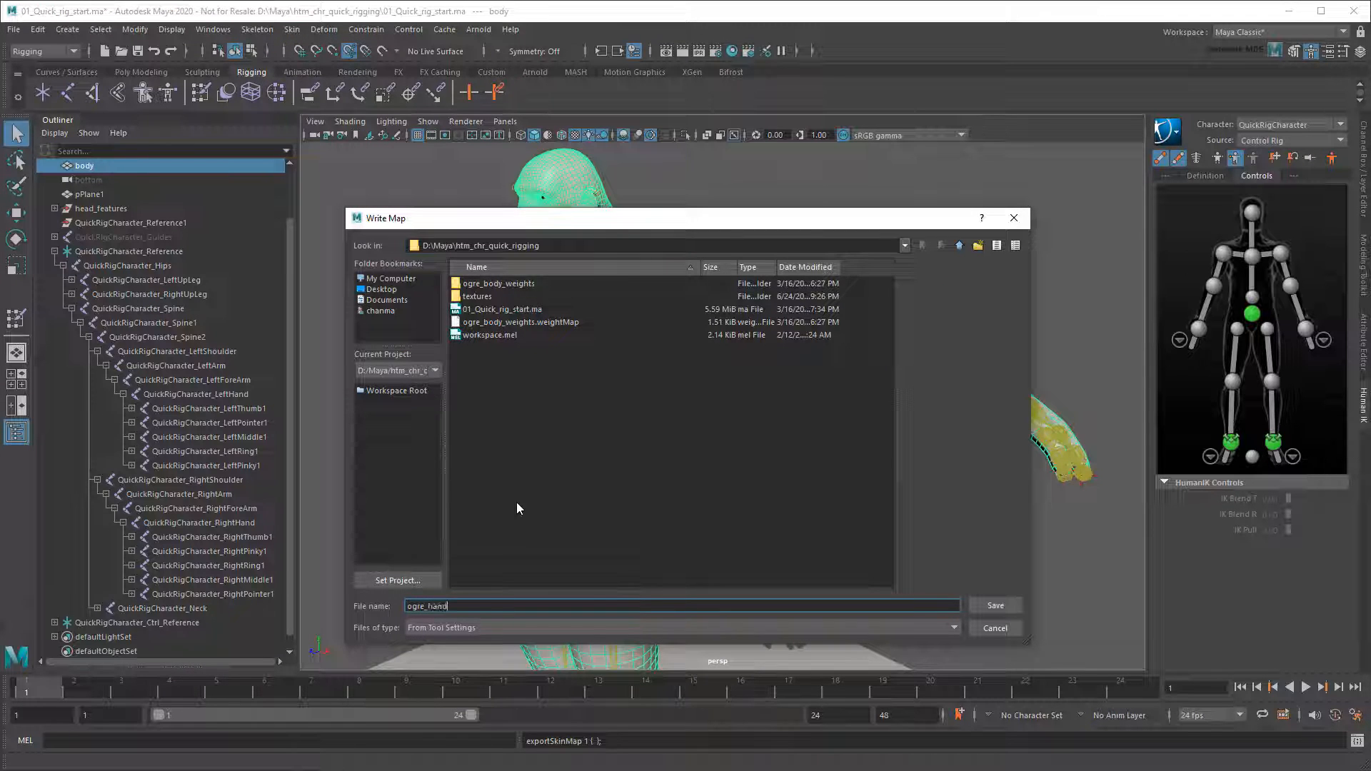
pyautogui.click(995, 605)
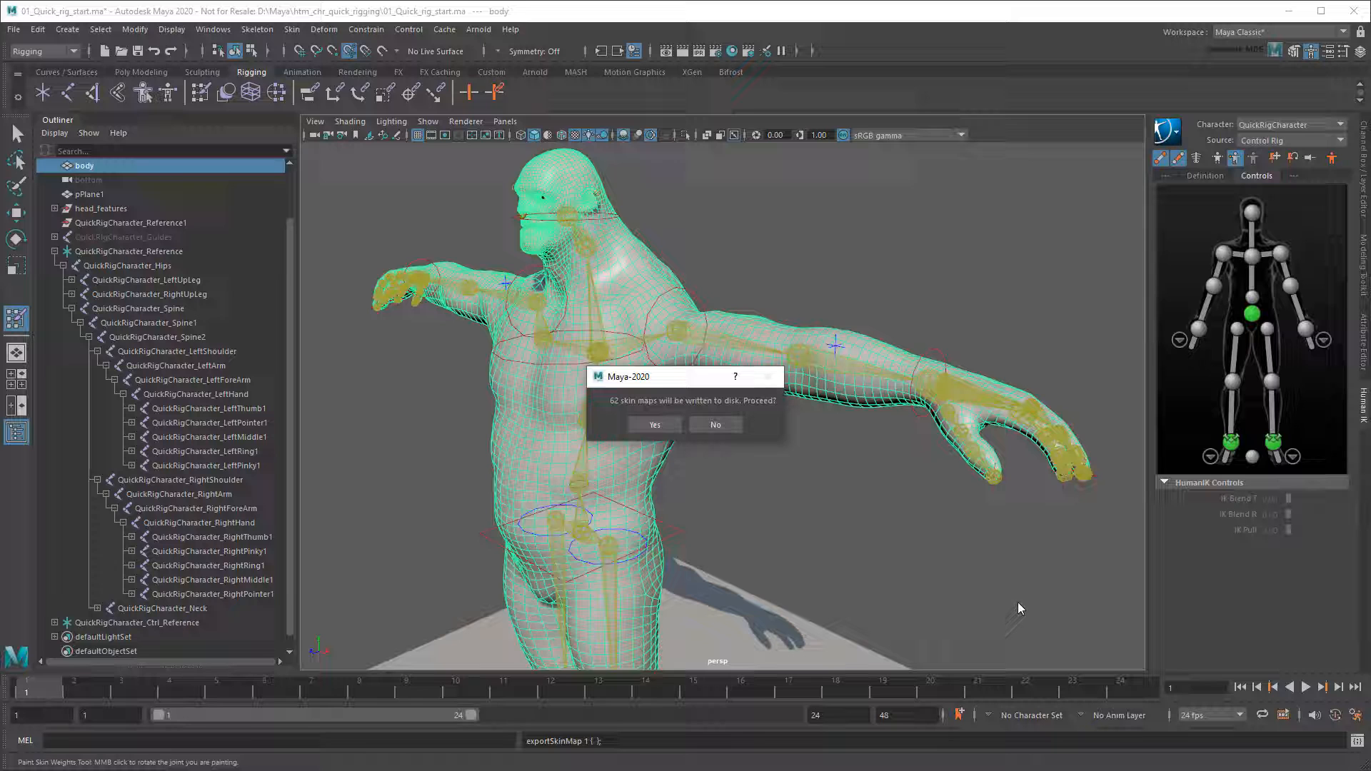
pyautogui.click(653, 425)
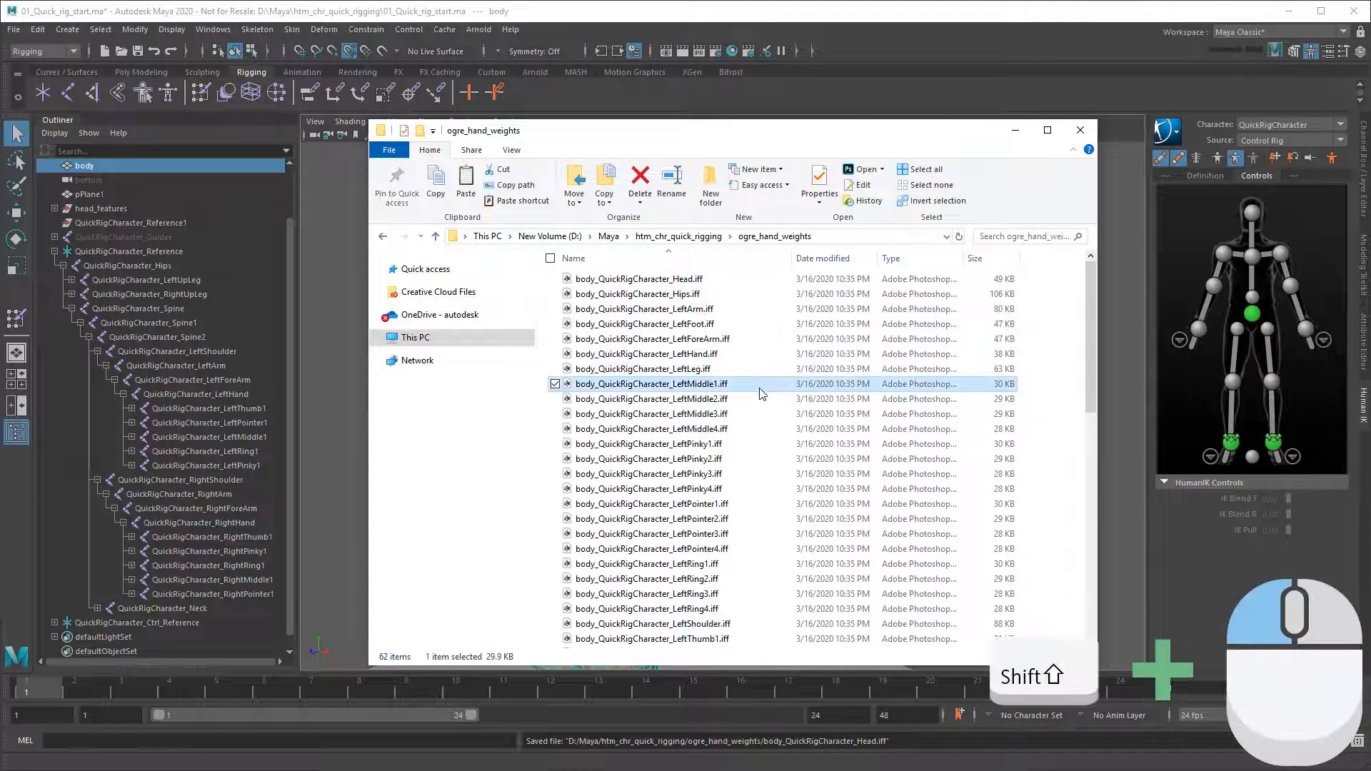
# - Select the LeftHand and left finger .iff maps and paste them into ogre_body_weights
pyautogui.click(647, 430)
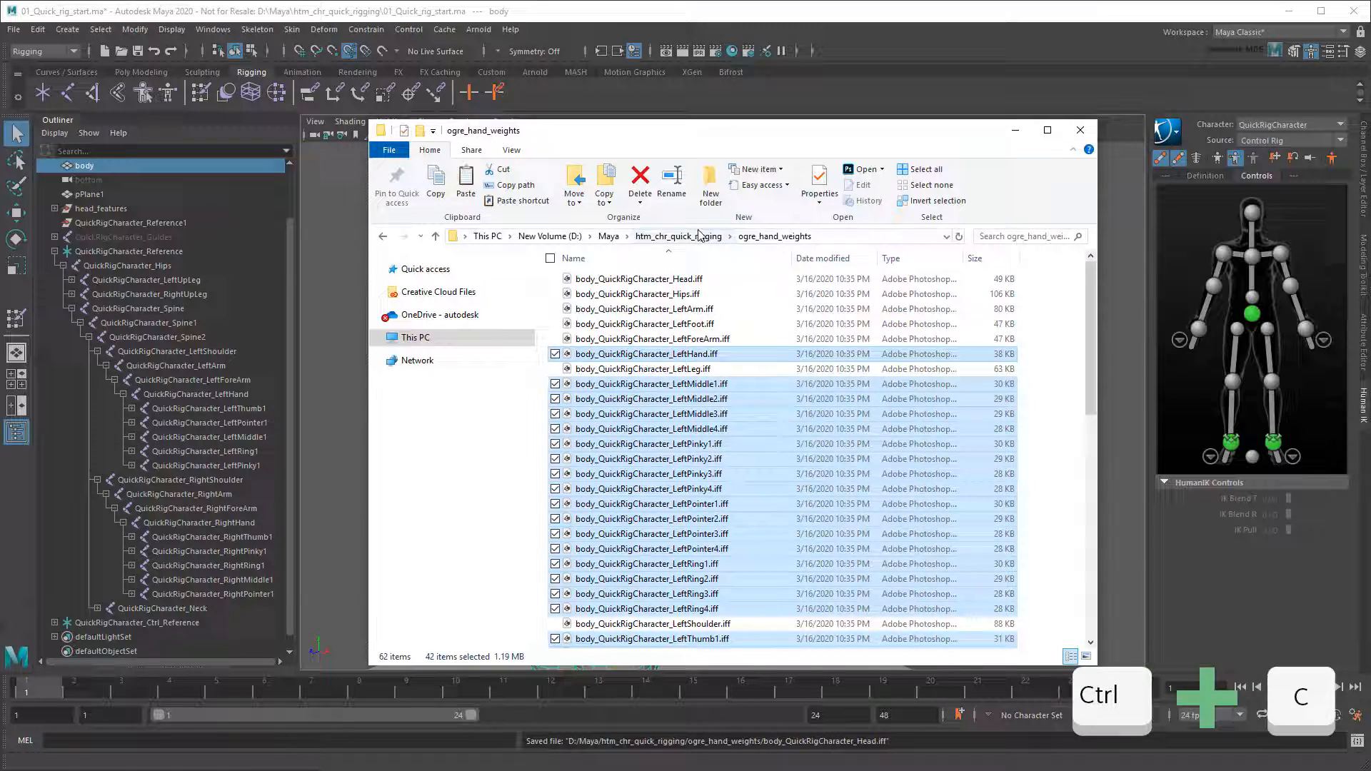
pyautogui.press('ctrl+v')
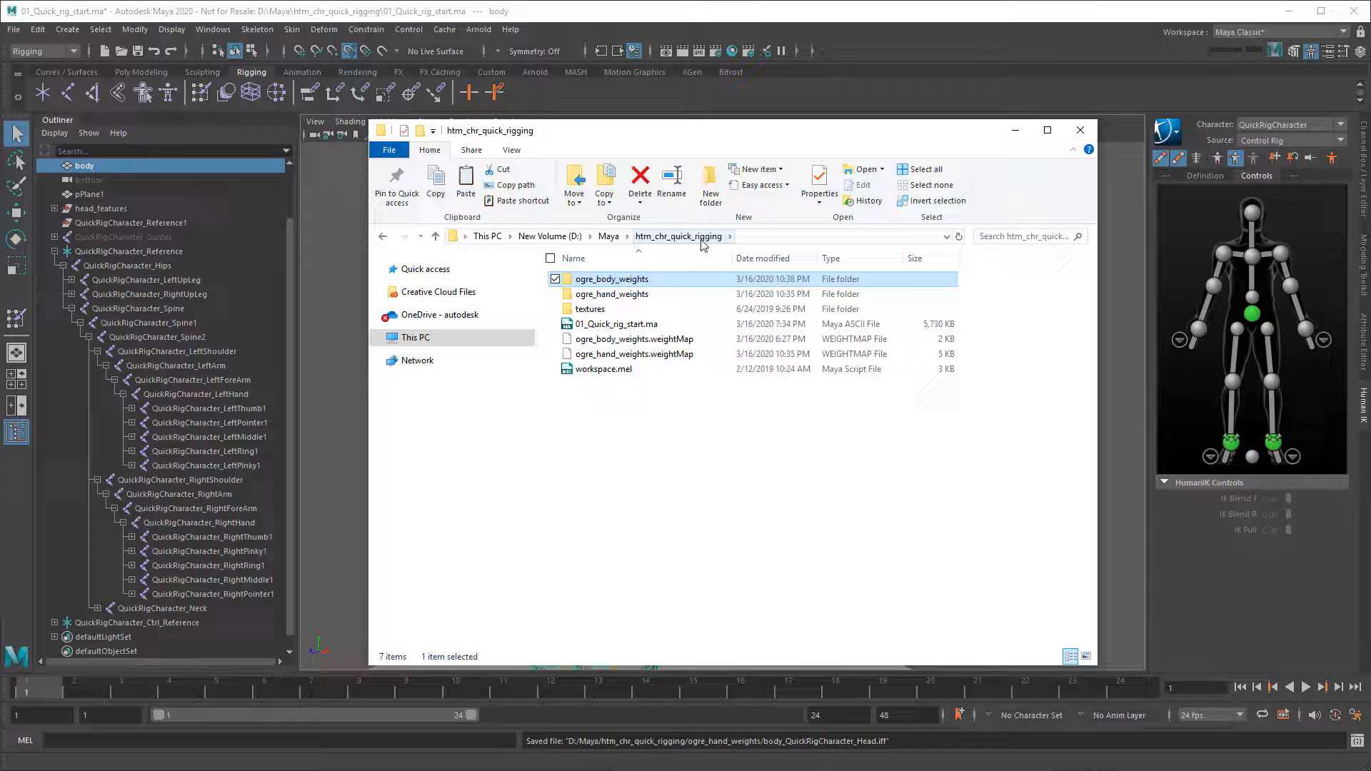
pyautogui.rightClick(632, 339)
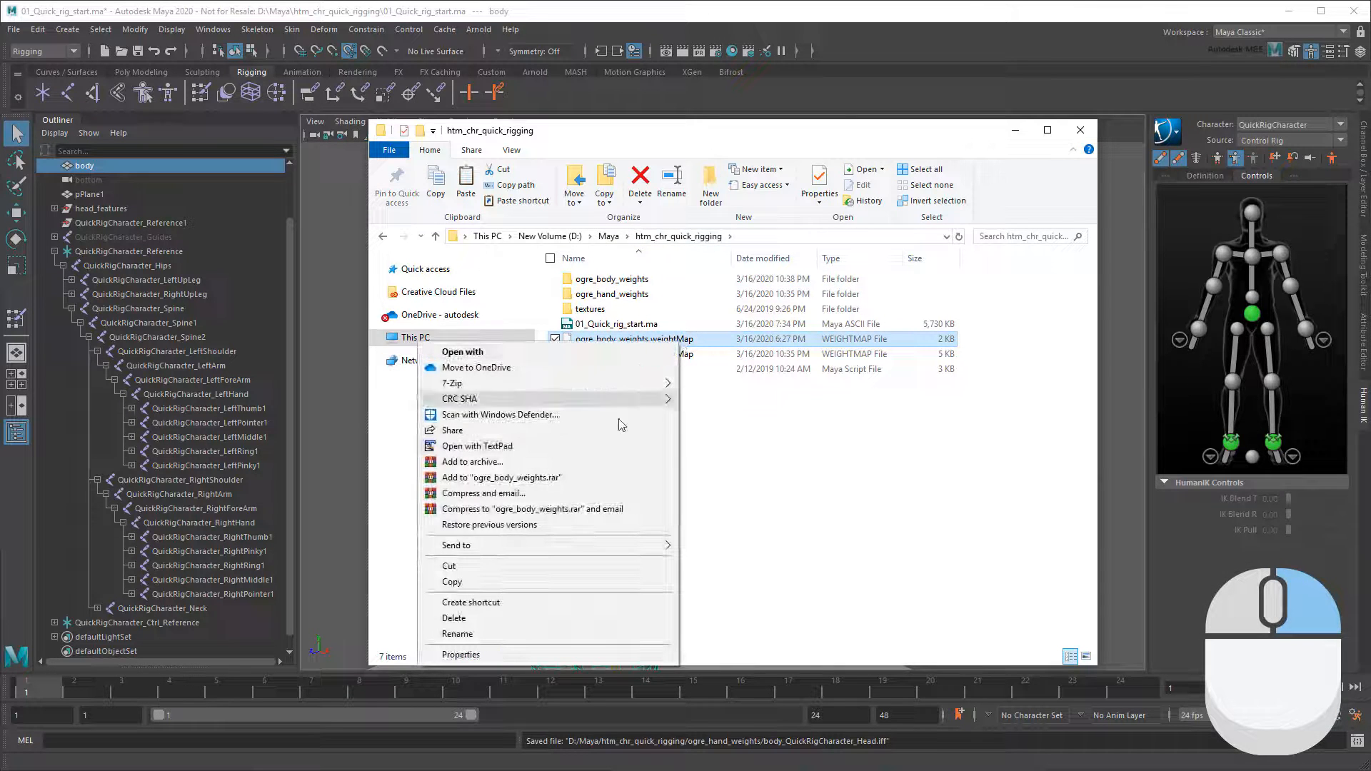
# - Open the body and hand .weightMap files in TextPad to compare their entries
pyautogui.click(479, 446)
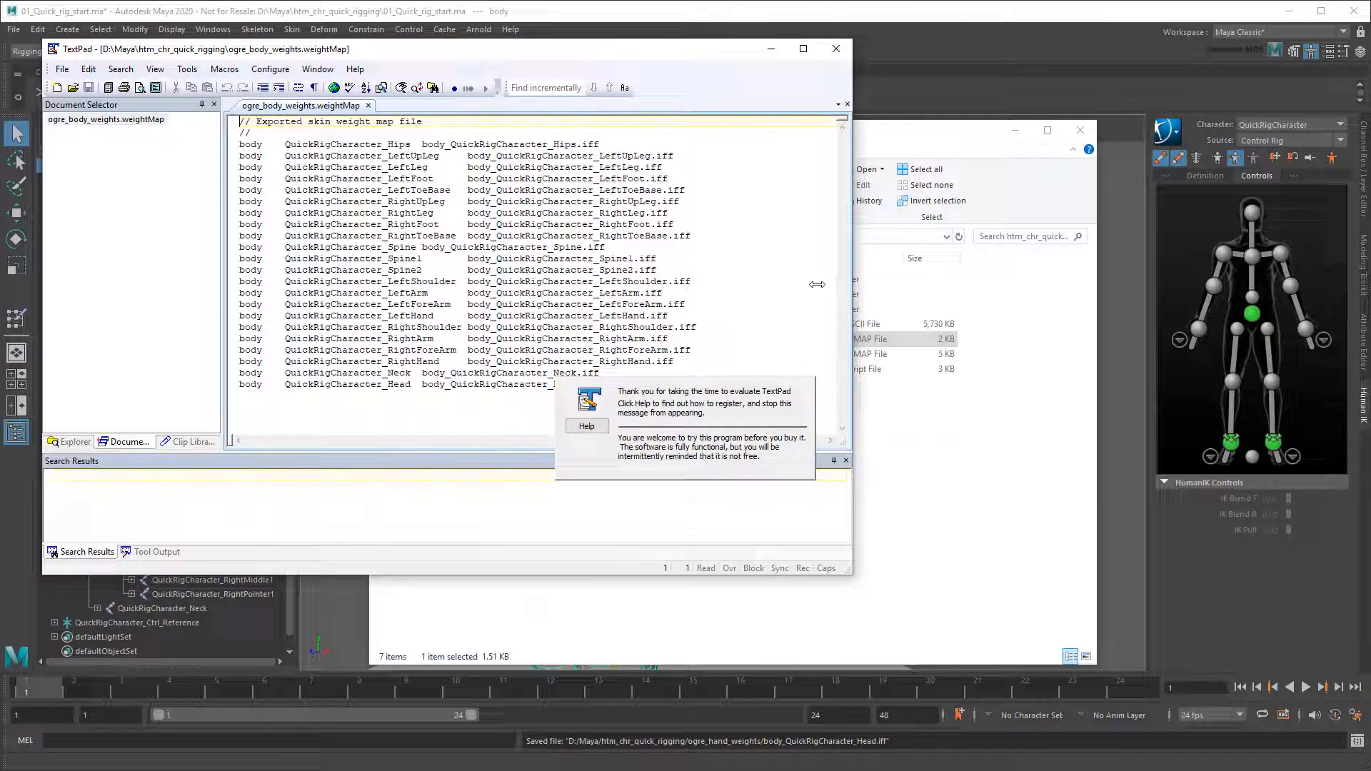
pyautogui.rightClick(630, 353)
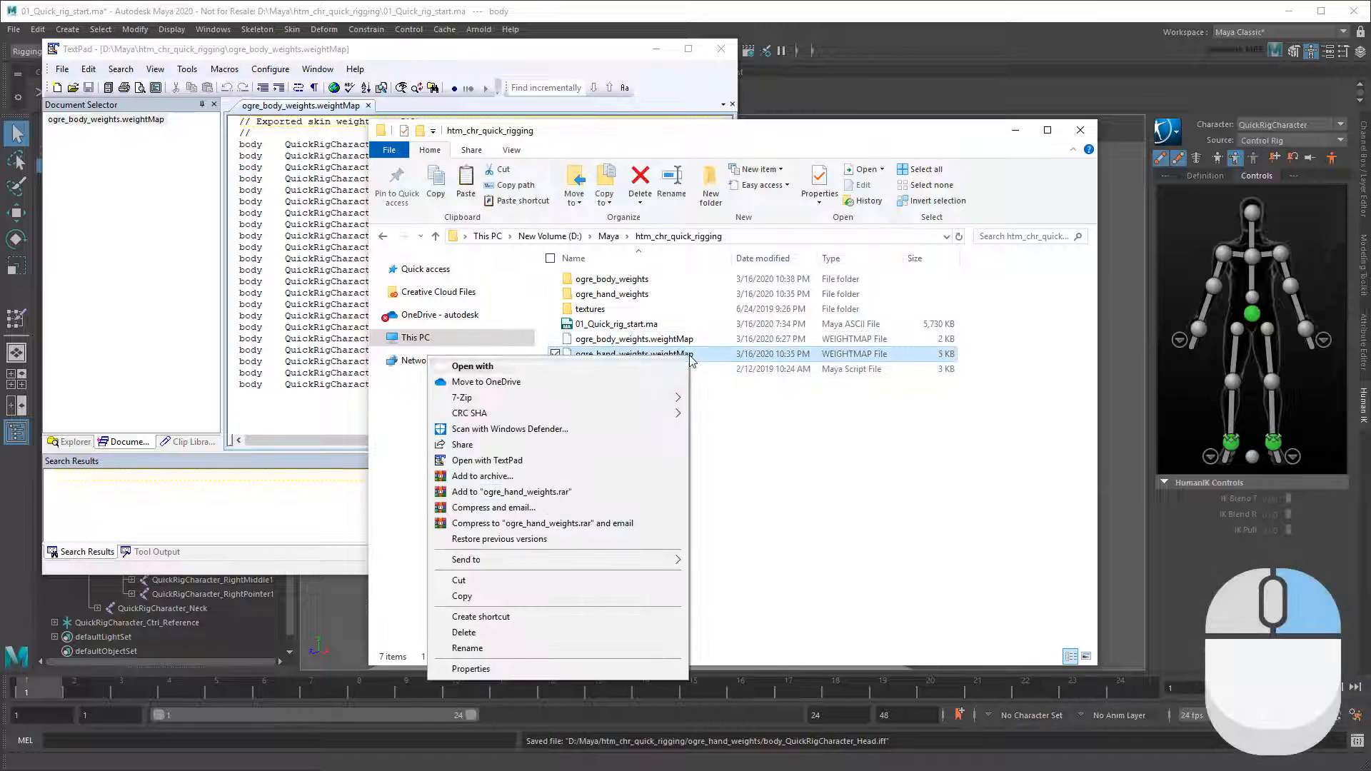
pyautogui.click(487, 460)
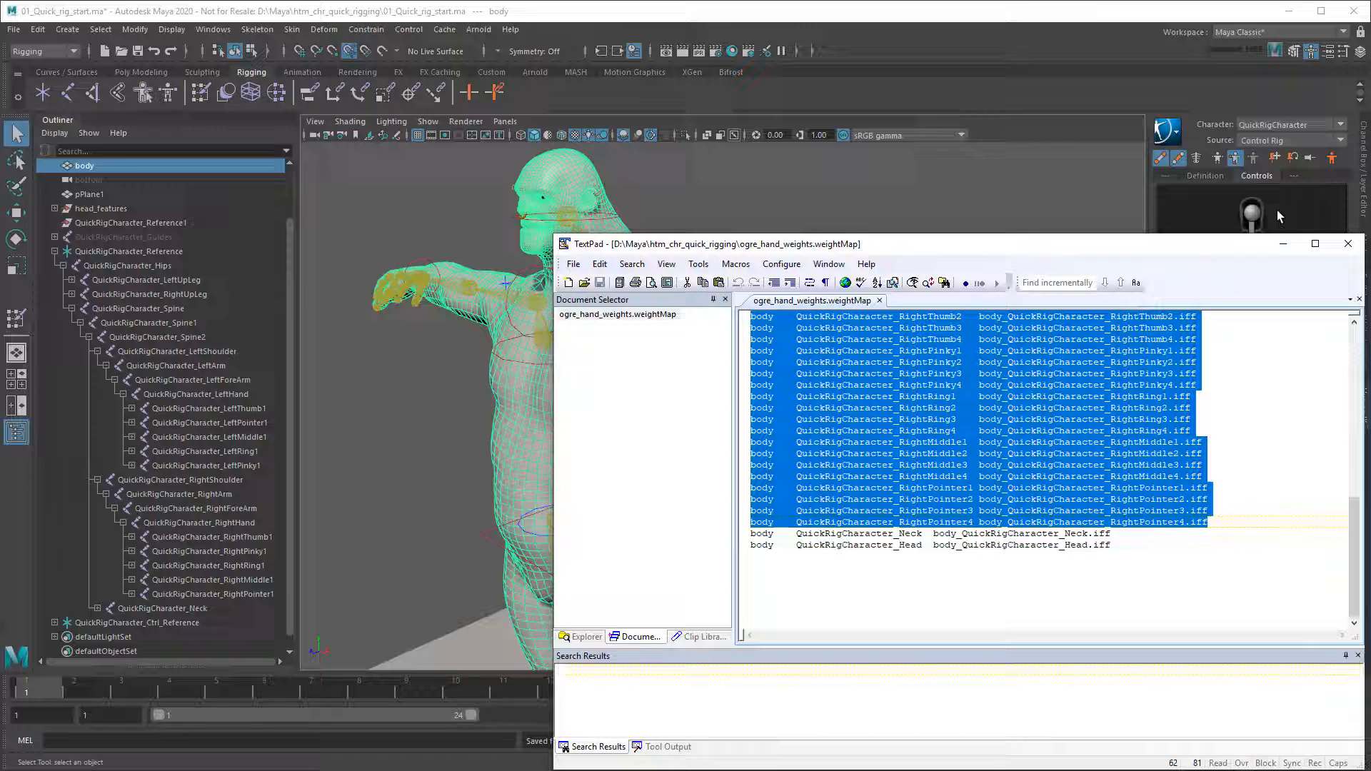
# - Choose a Skin menu command in Maya, leaving only the skeleton displayed
pyautogui.click(292, 29)
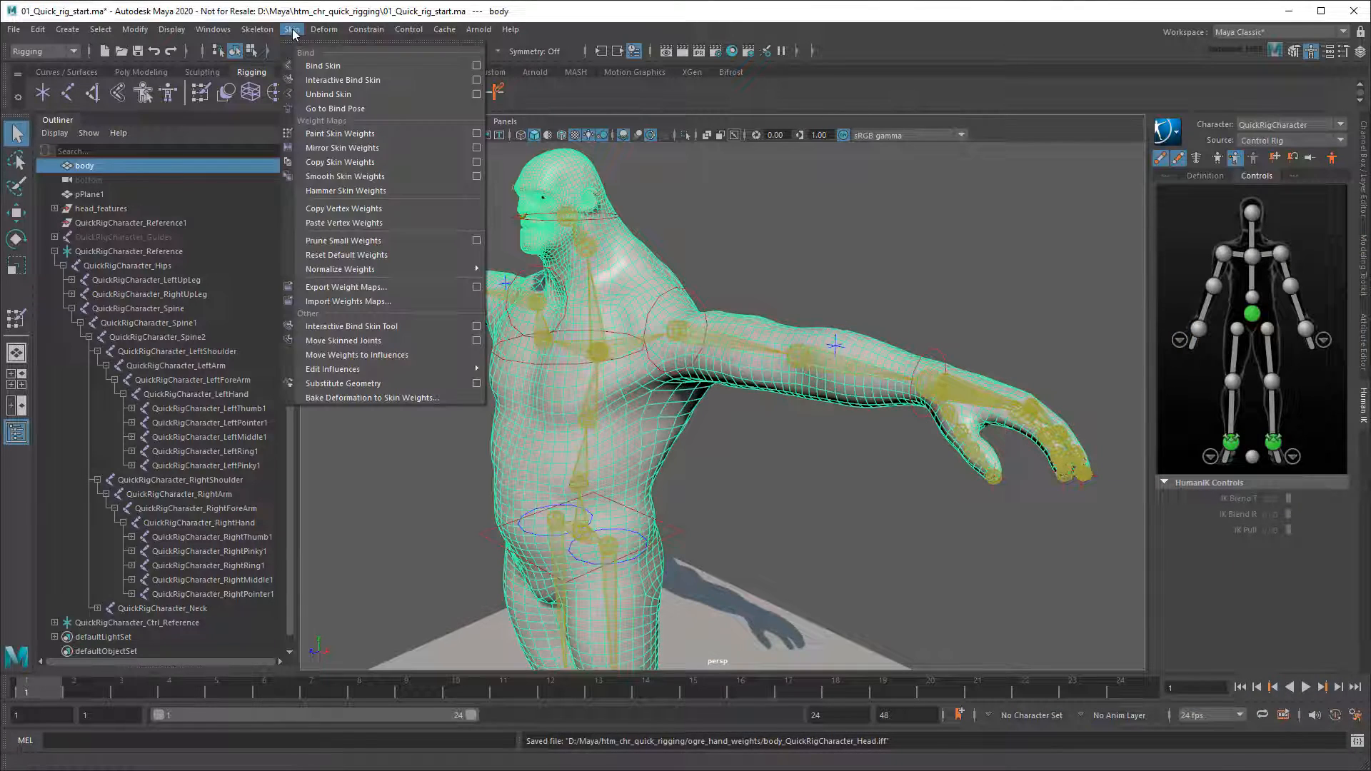
pyautogui.click(337, 133)
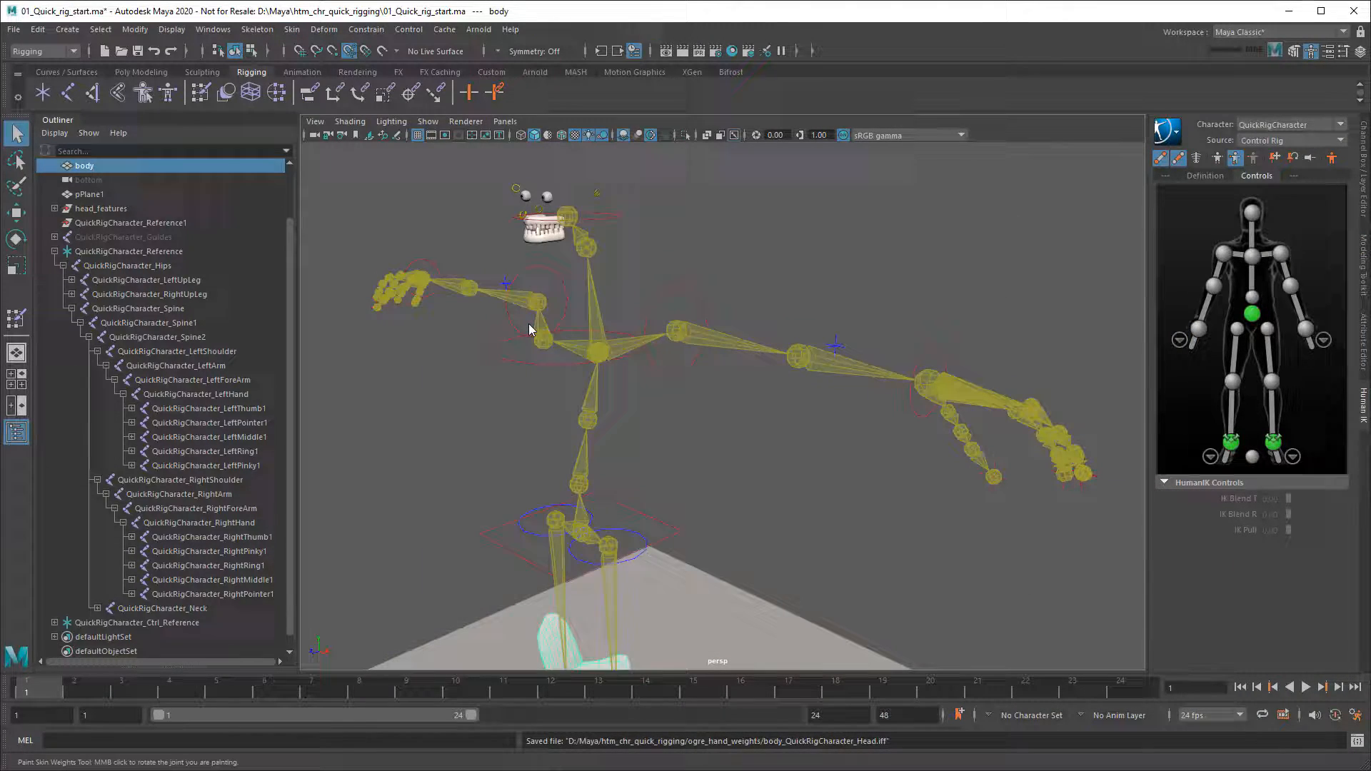